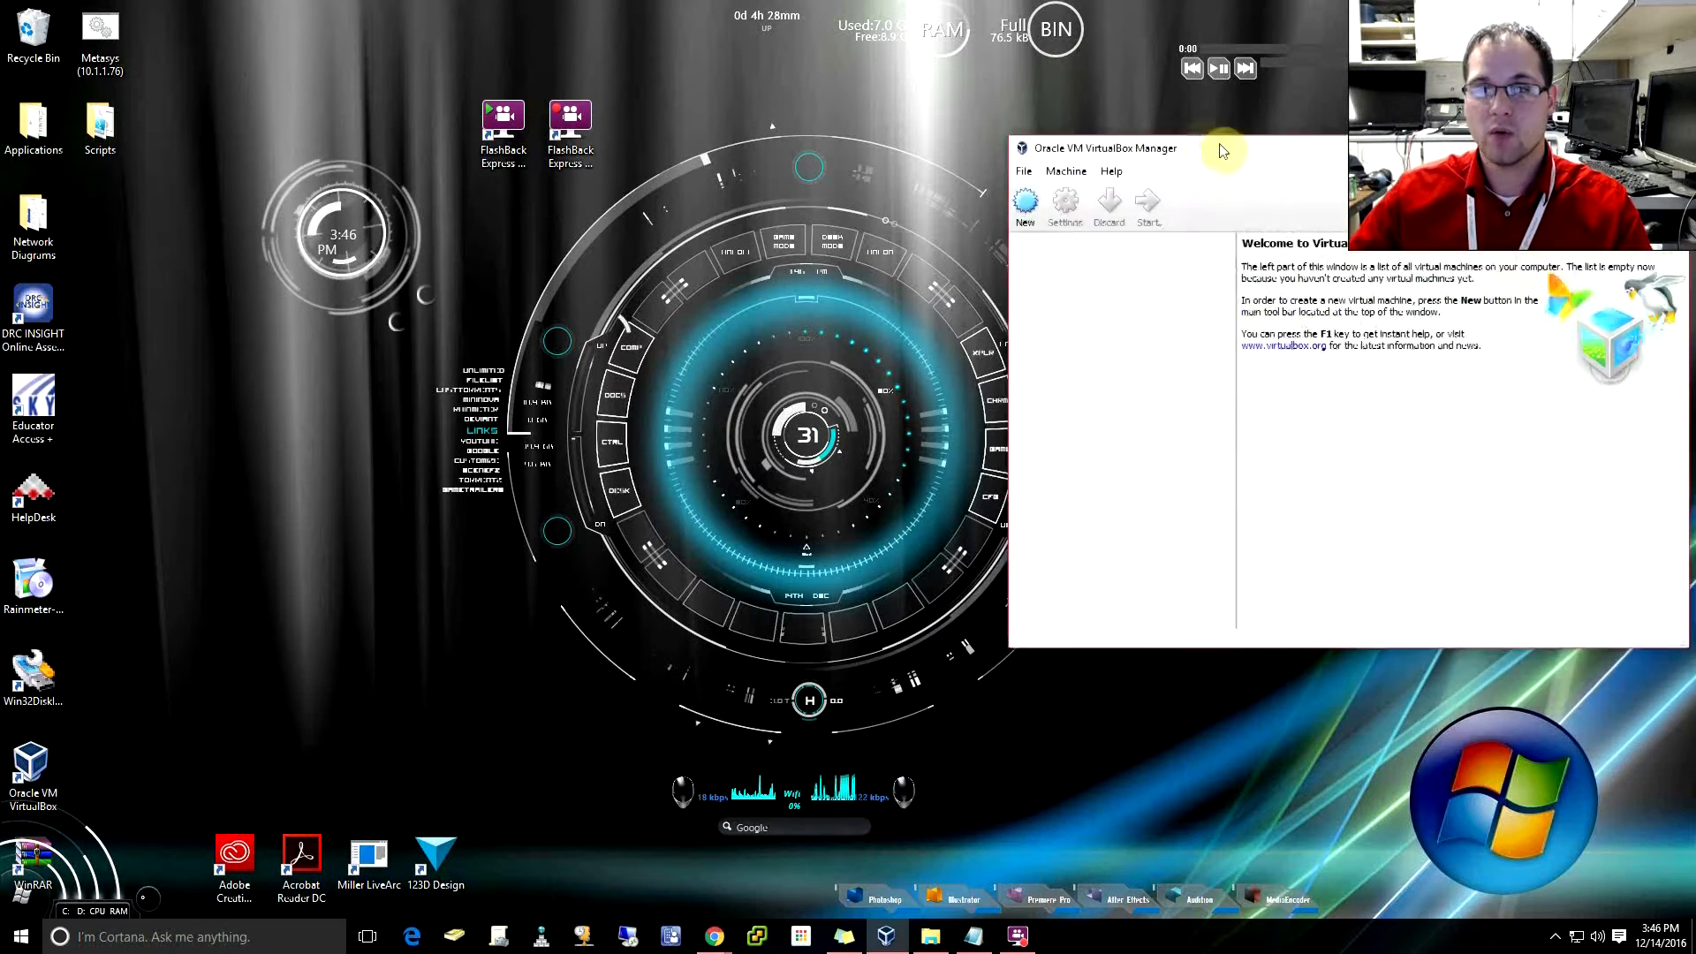
- Drag the empty VirtualBox Manager window toward the top of the desktop
left_click_drag(1102, 149, 1001, 32)
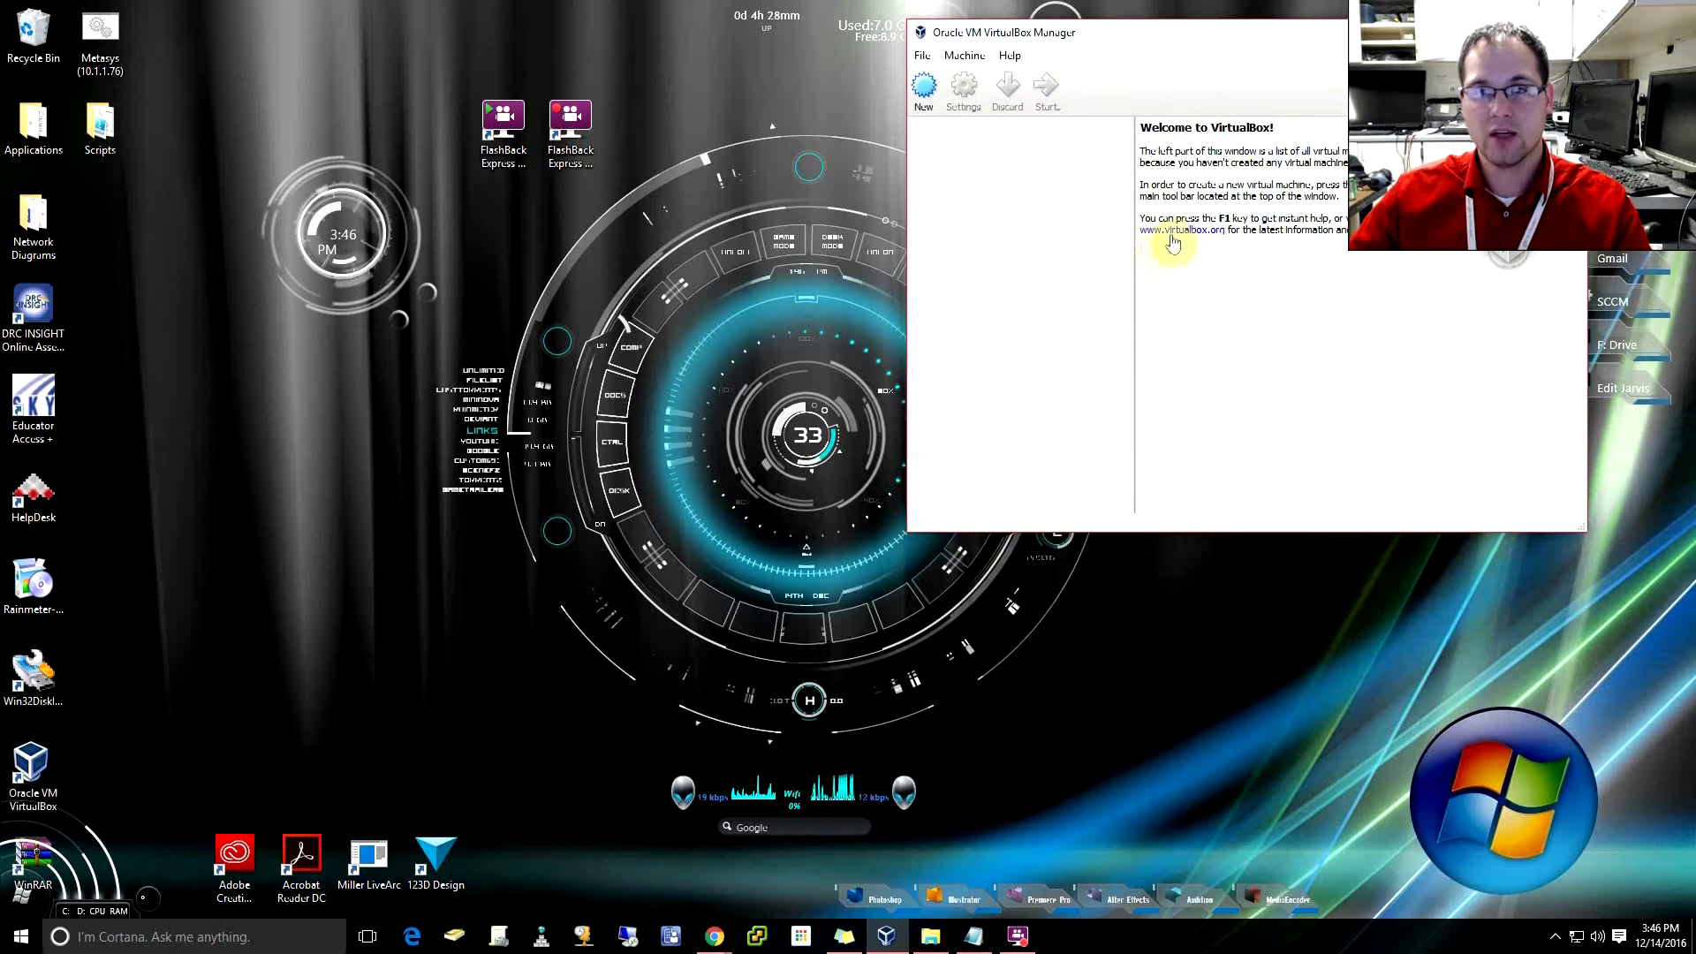
mouse_move(1097, 168)
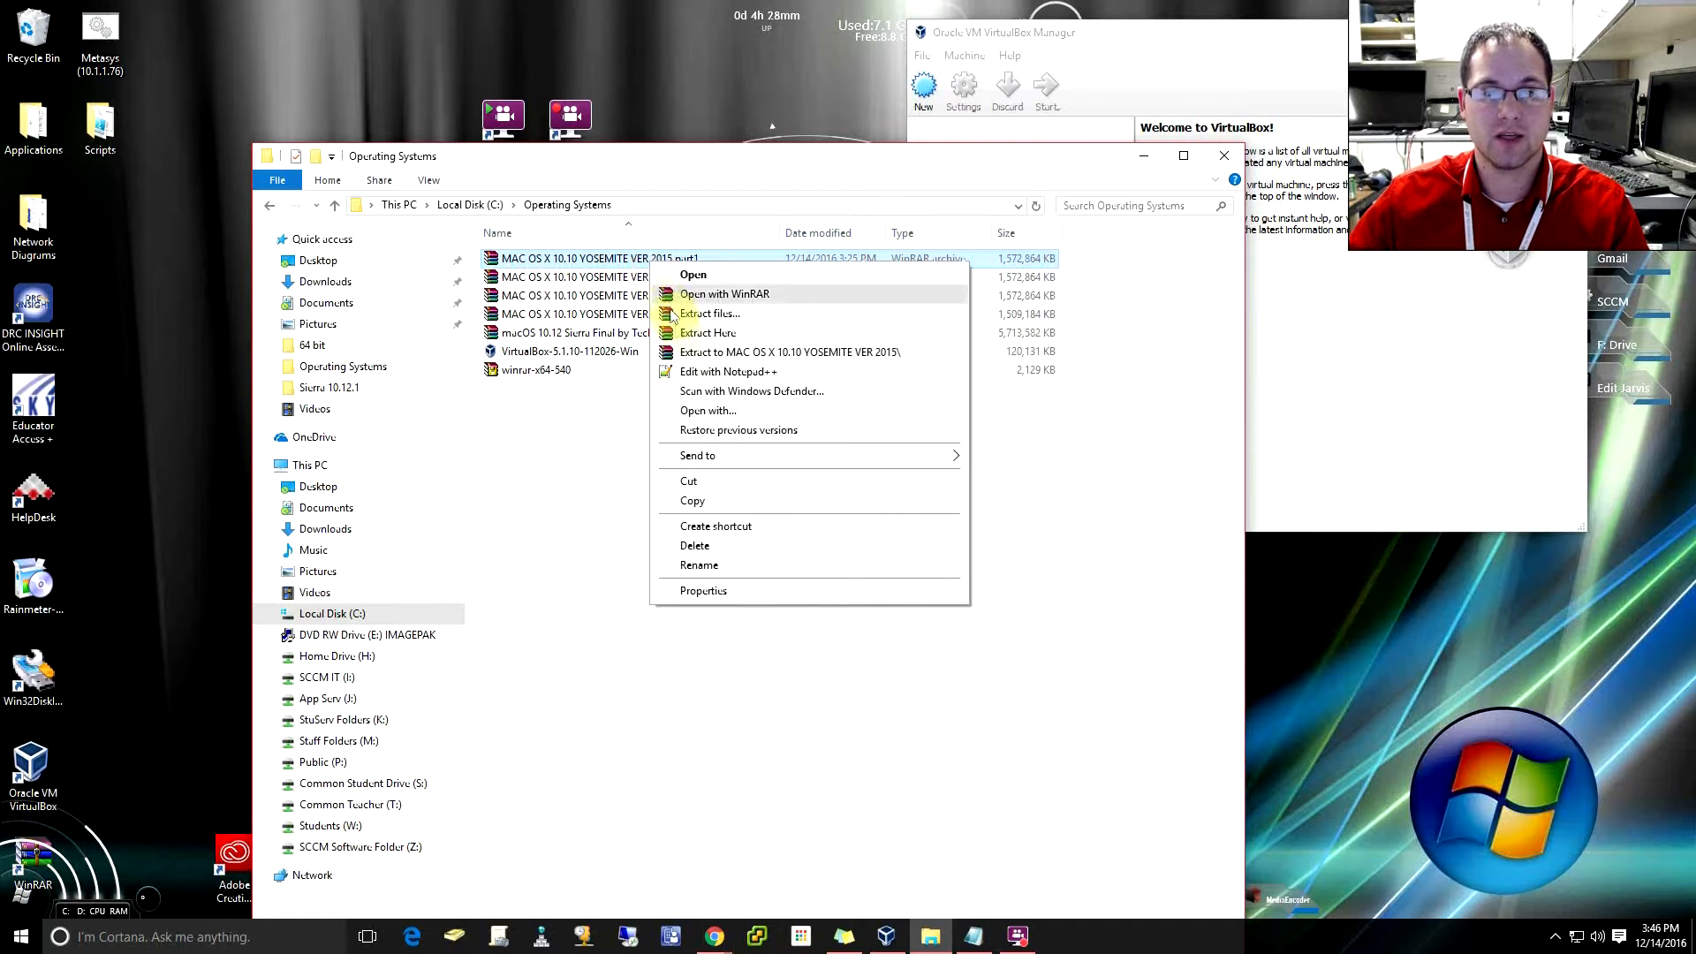
mouse_move(710, 332)
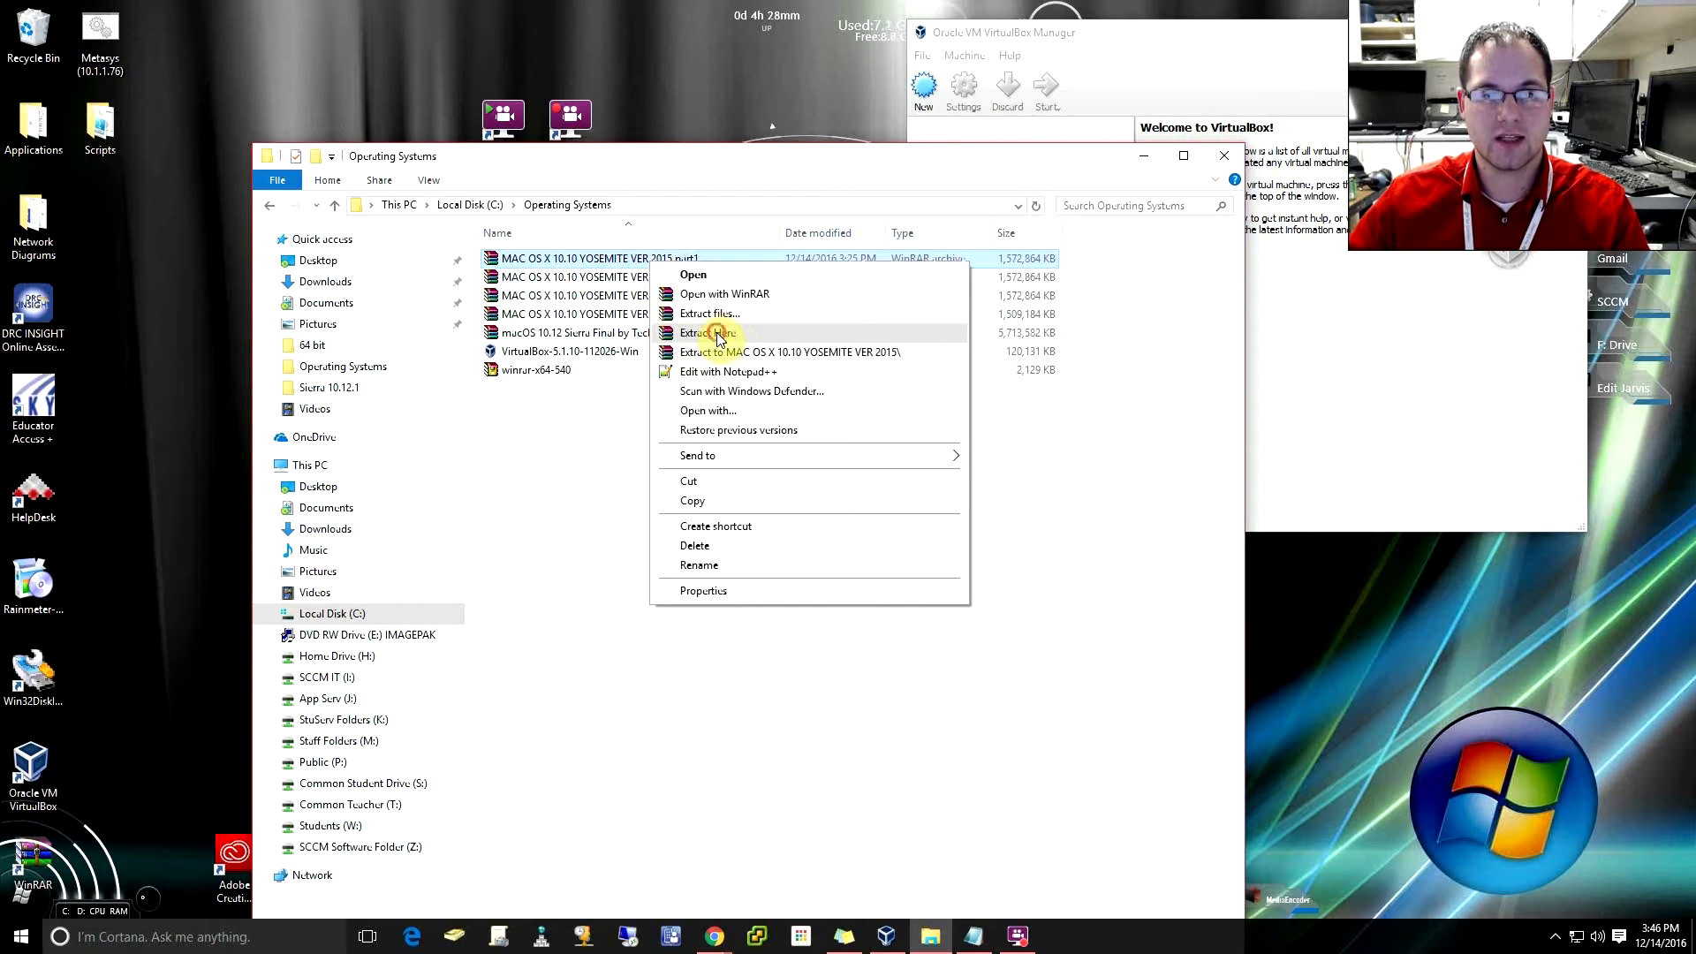
- Extract MAC OS X 10.10 YOSEMITE VER 2015.part1 here into the Operating Systems folder
left_click(703, 332)
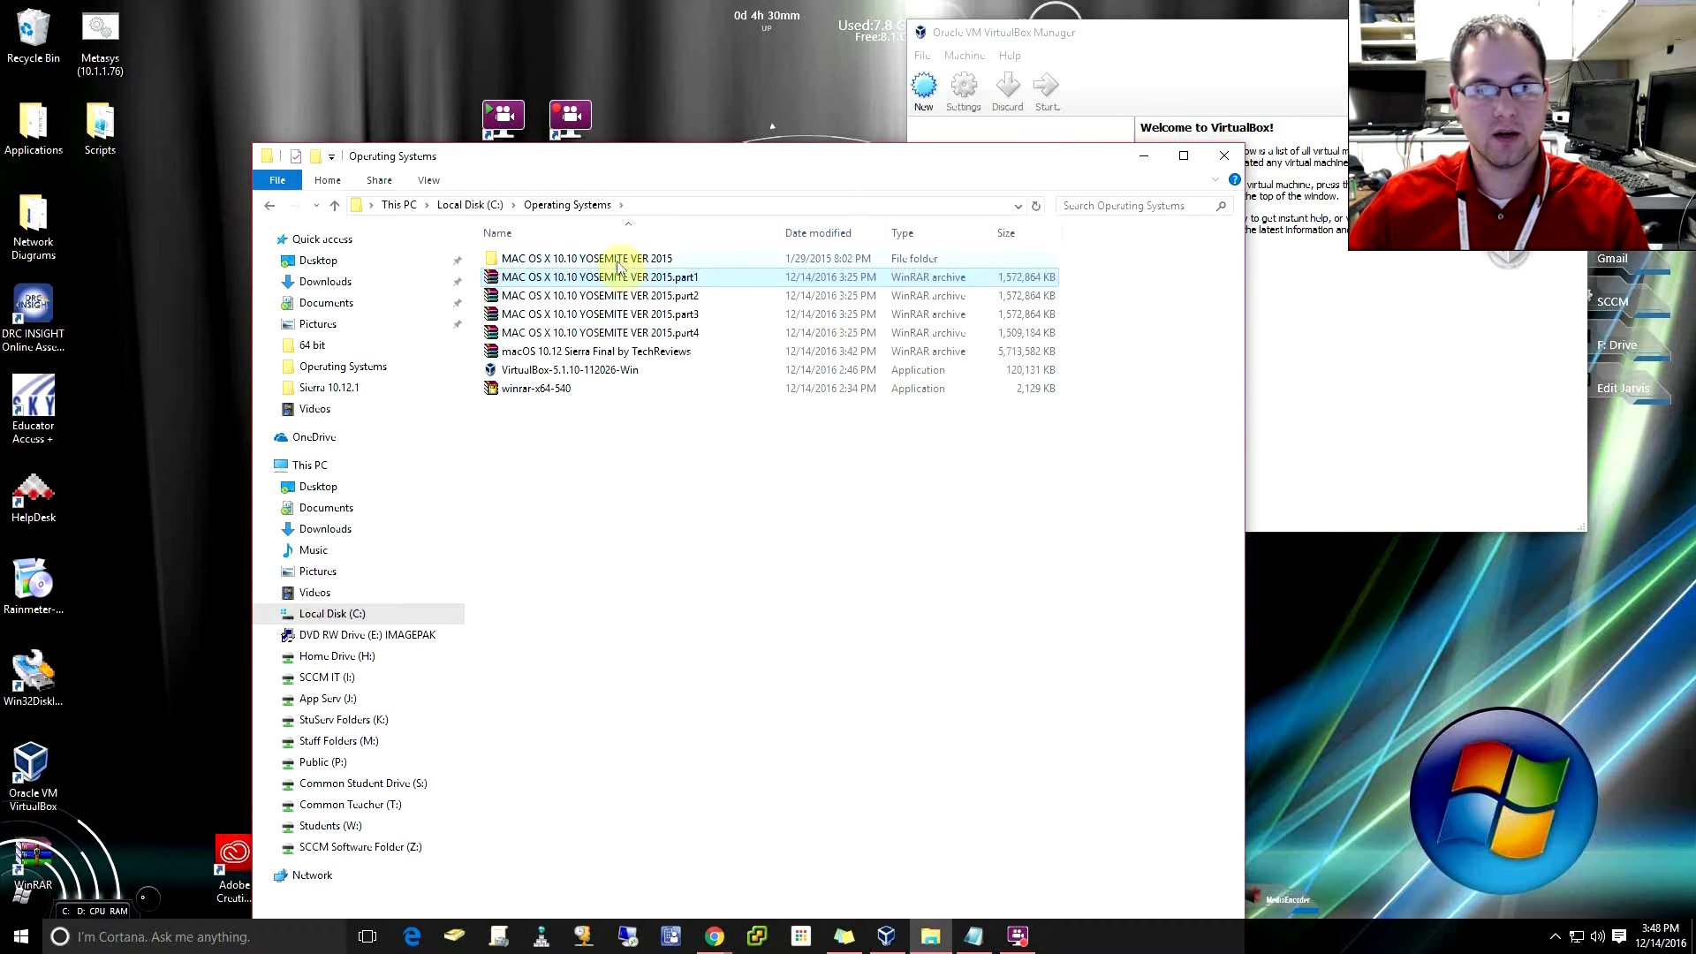
- Review the disk image files in the extracted Yosemite folder, then close File Explorer
double_click(587, 258)
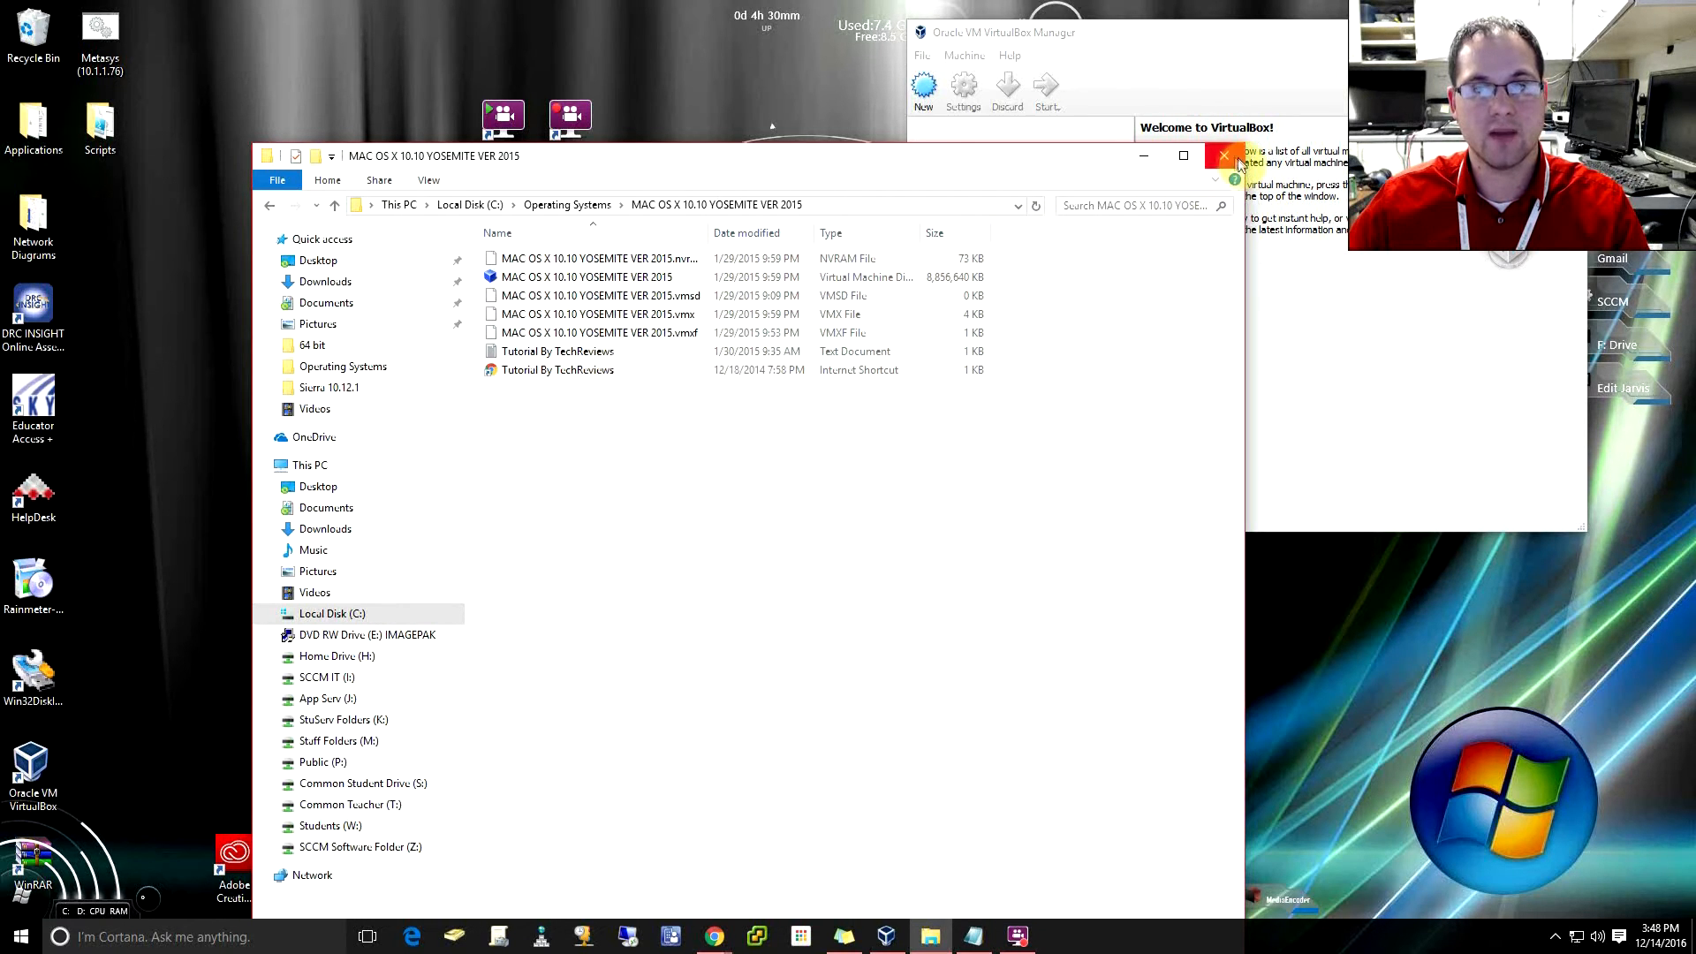
left_click(1222, 155)
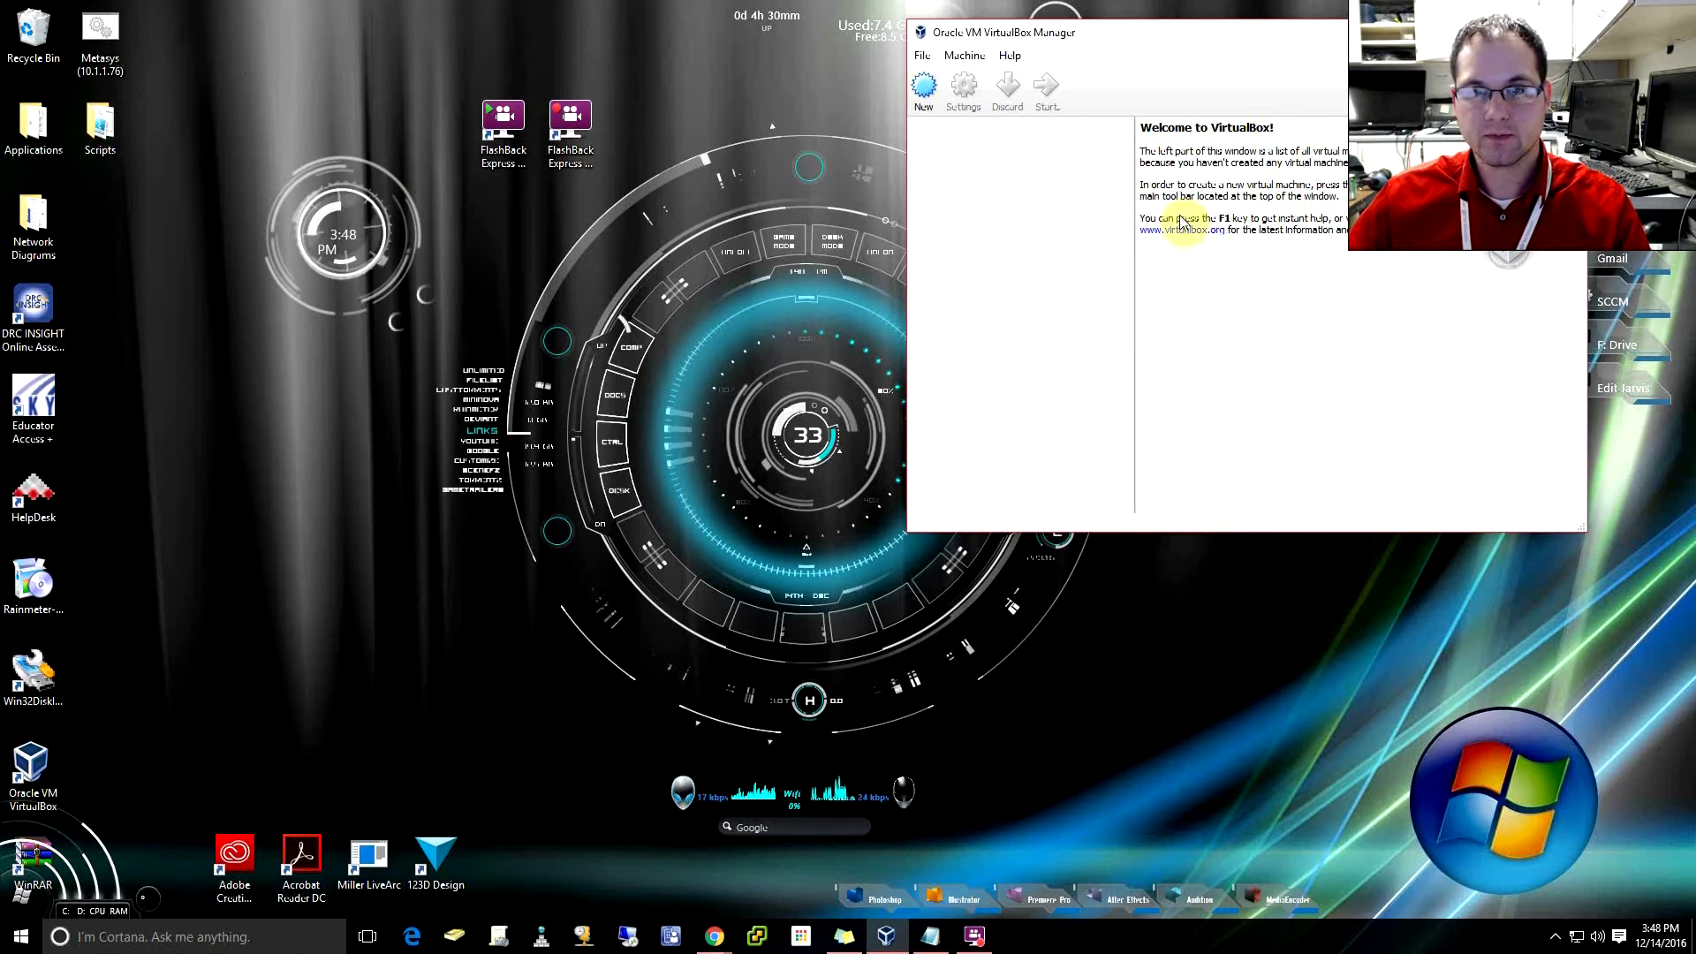
mouse_move(923, 92)
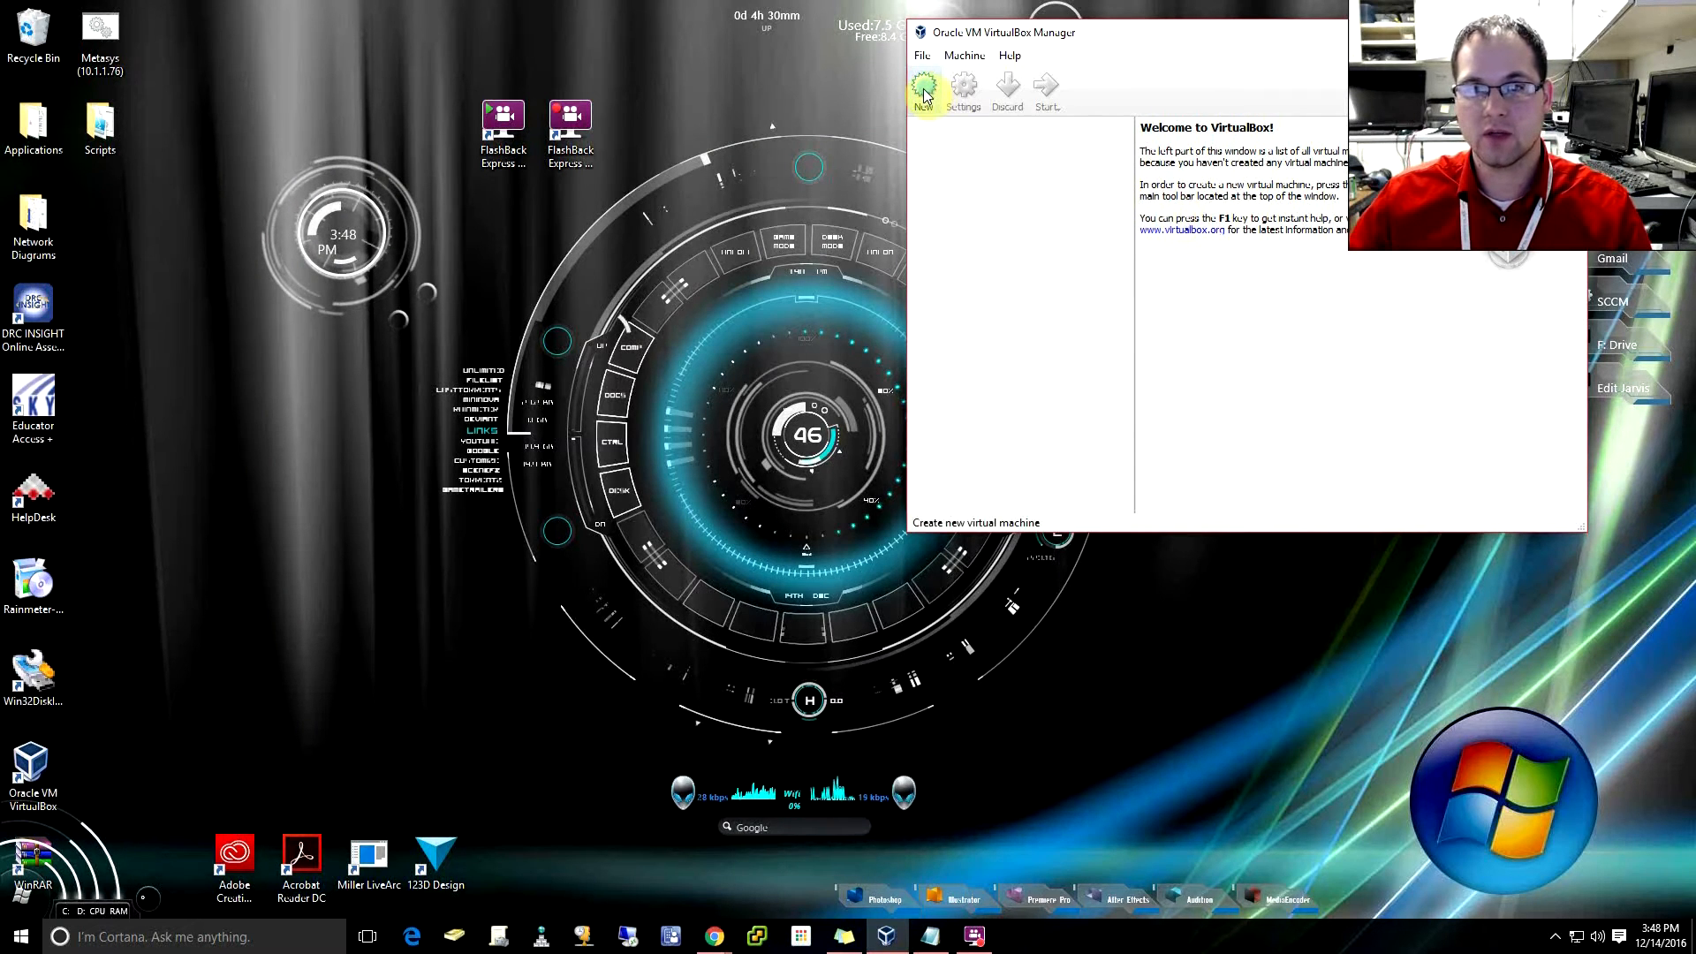
- Create a new VM named MacOSX with version Mac OS X 10.10 Yosemite (64-bit)
left_click(922, 88)
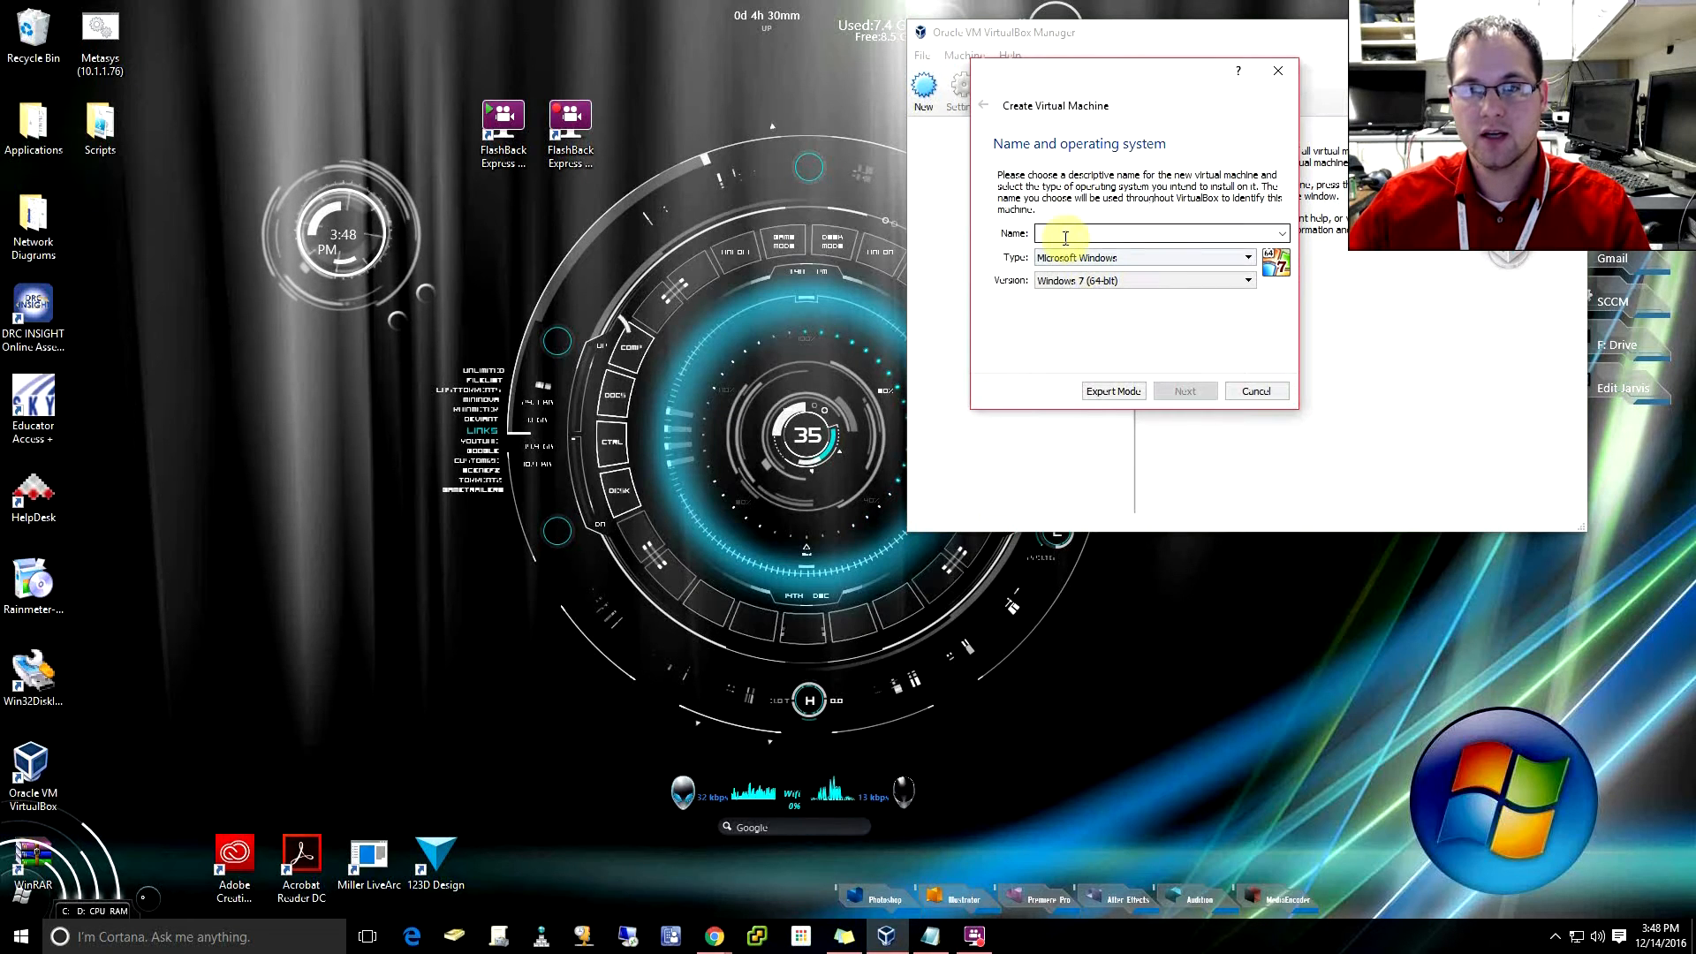
type("MacOSX")
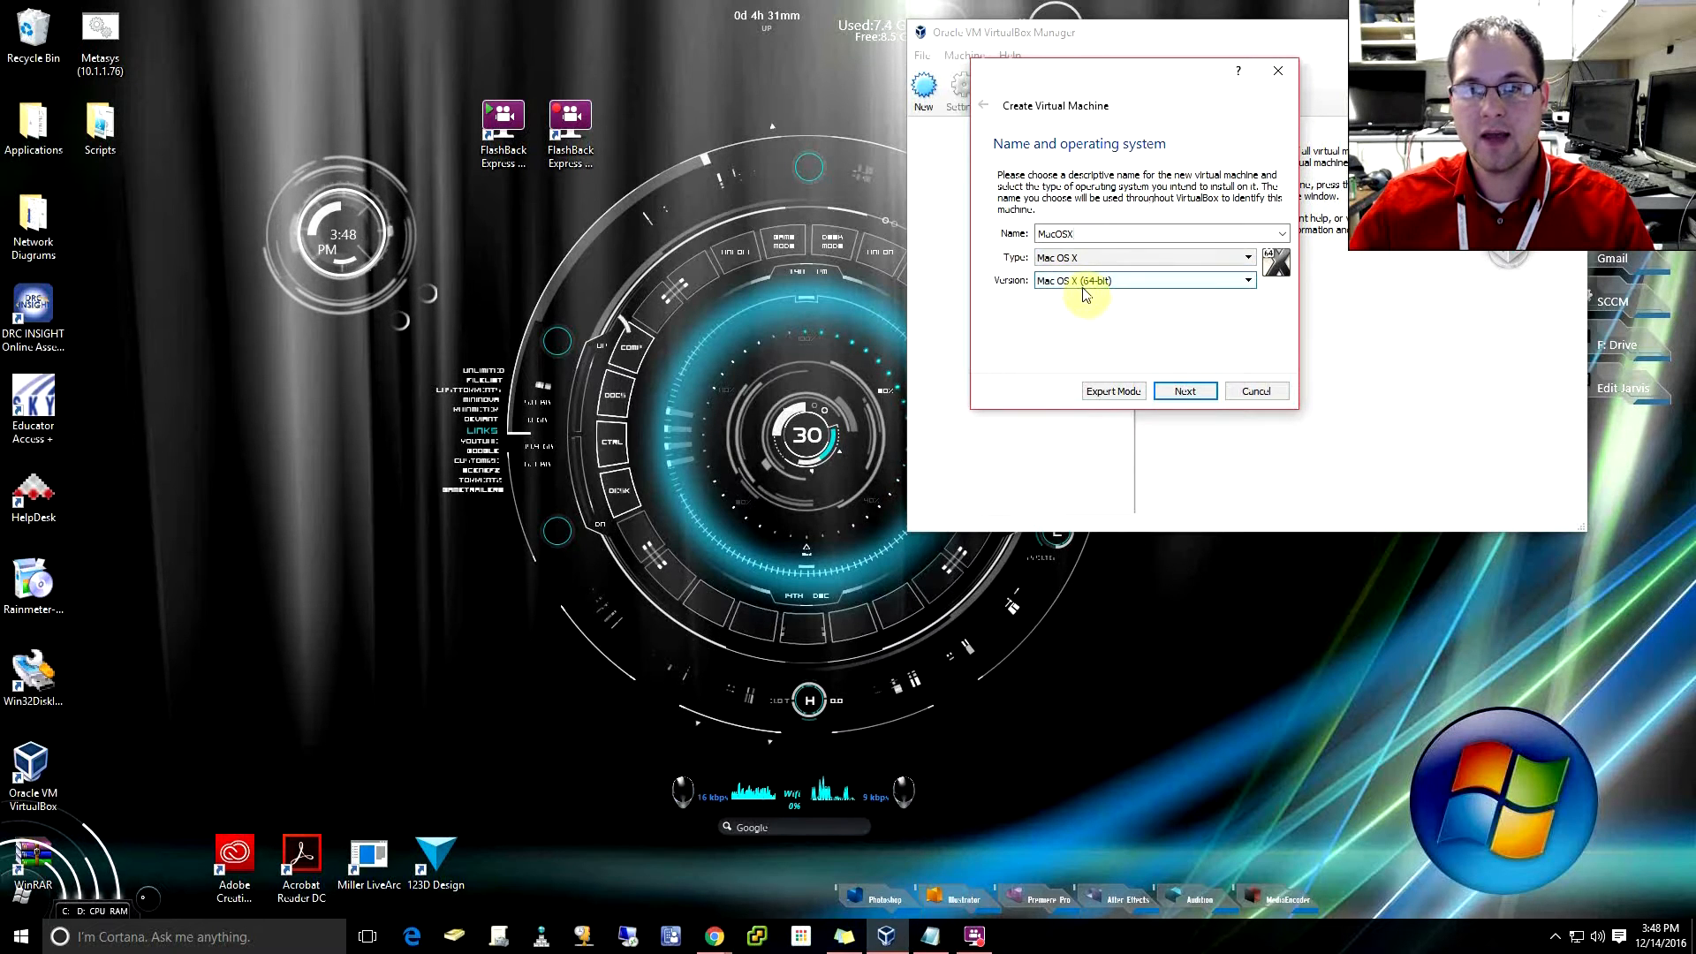
left_click(1249, 281)
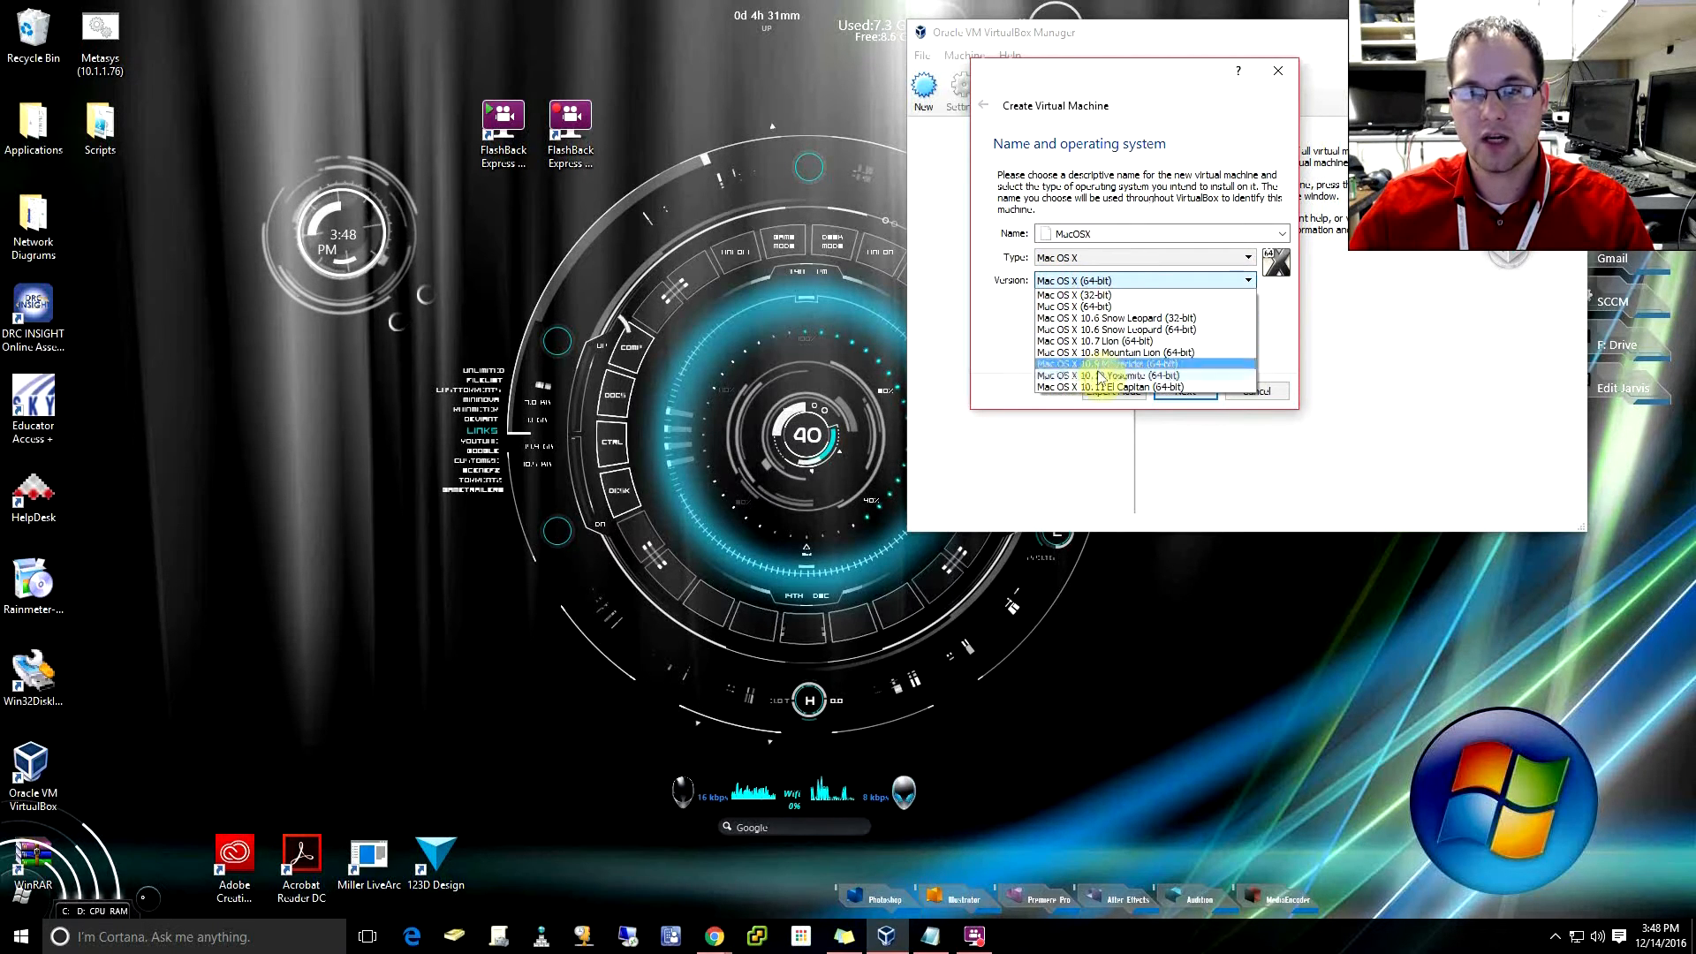
mouse_move(1102, 375)
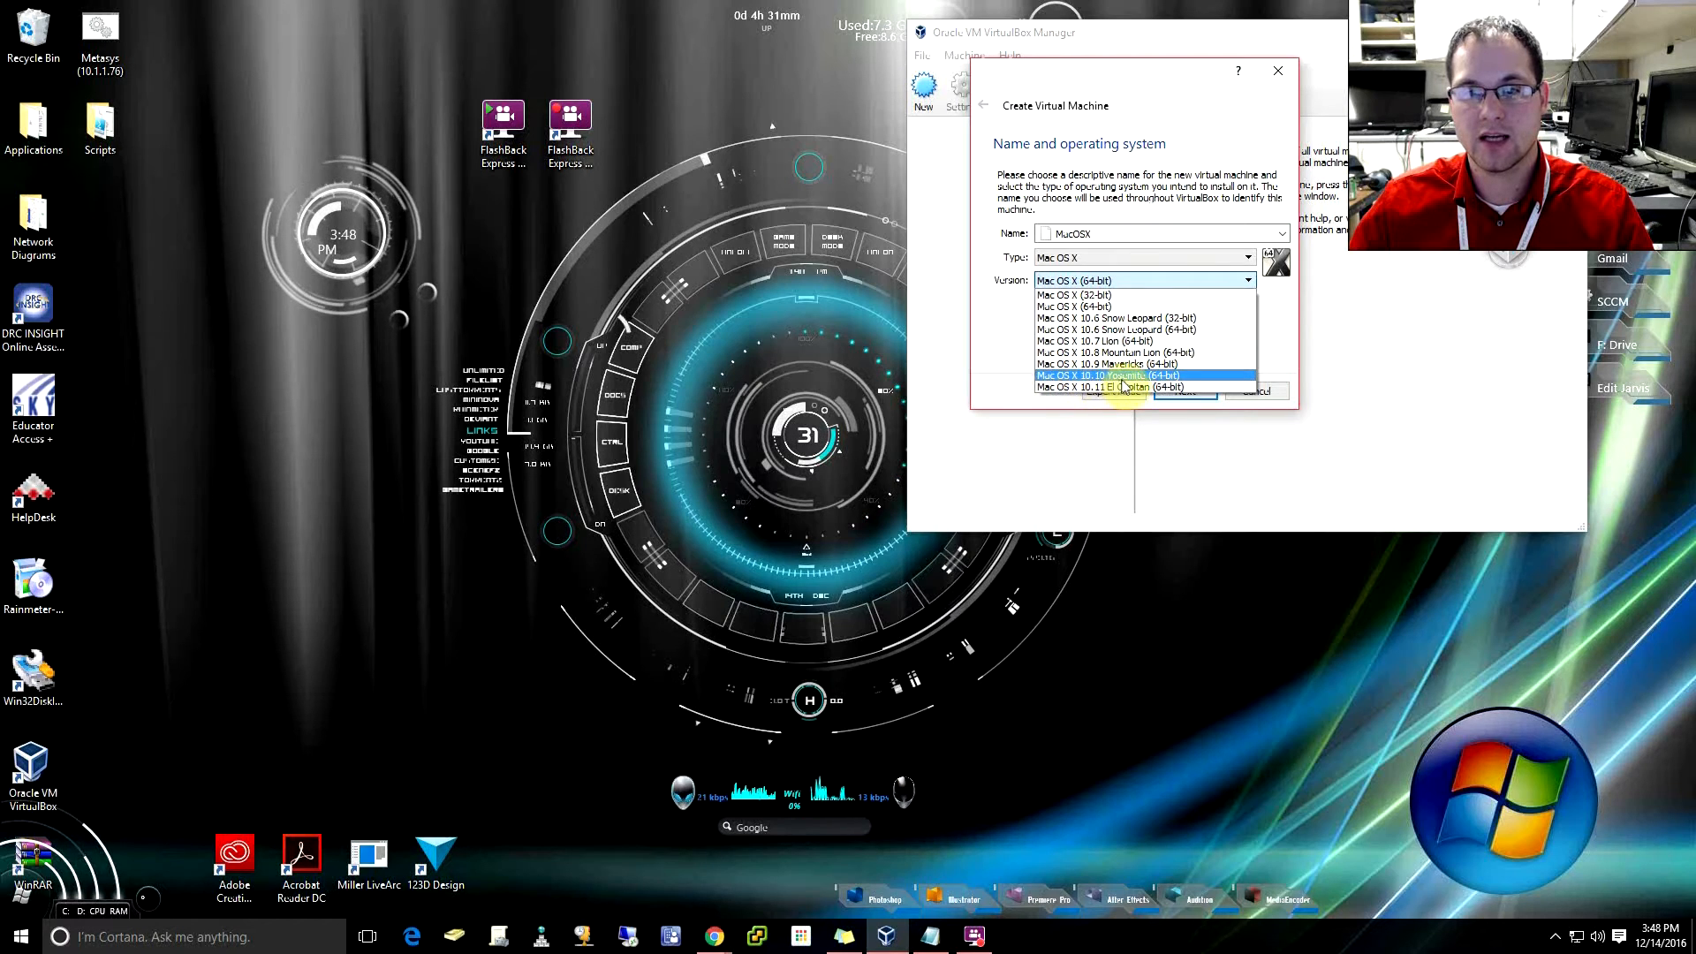
left_click(1107, 374)
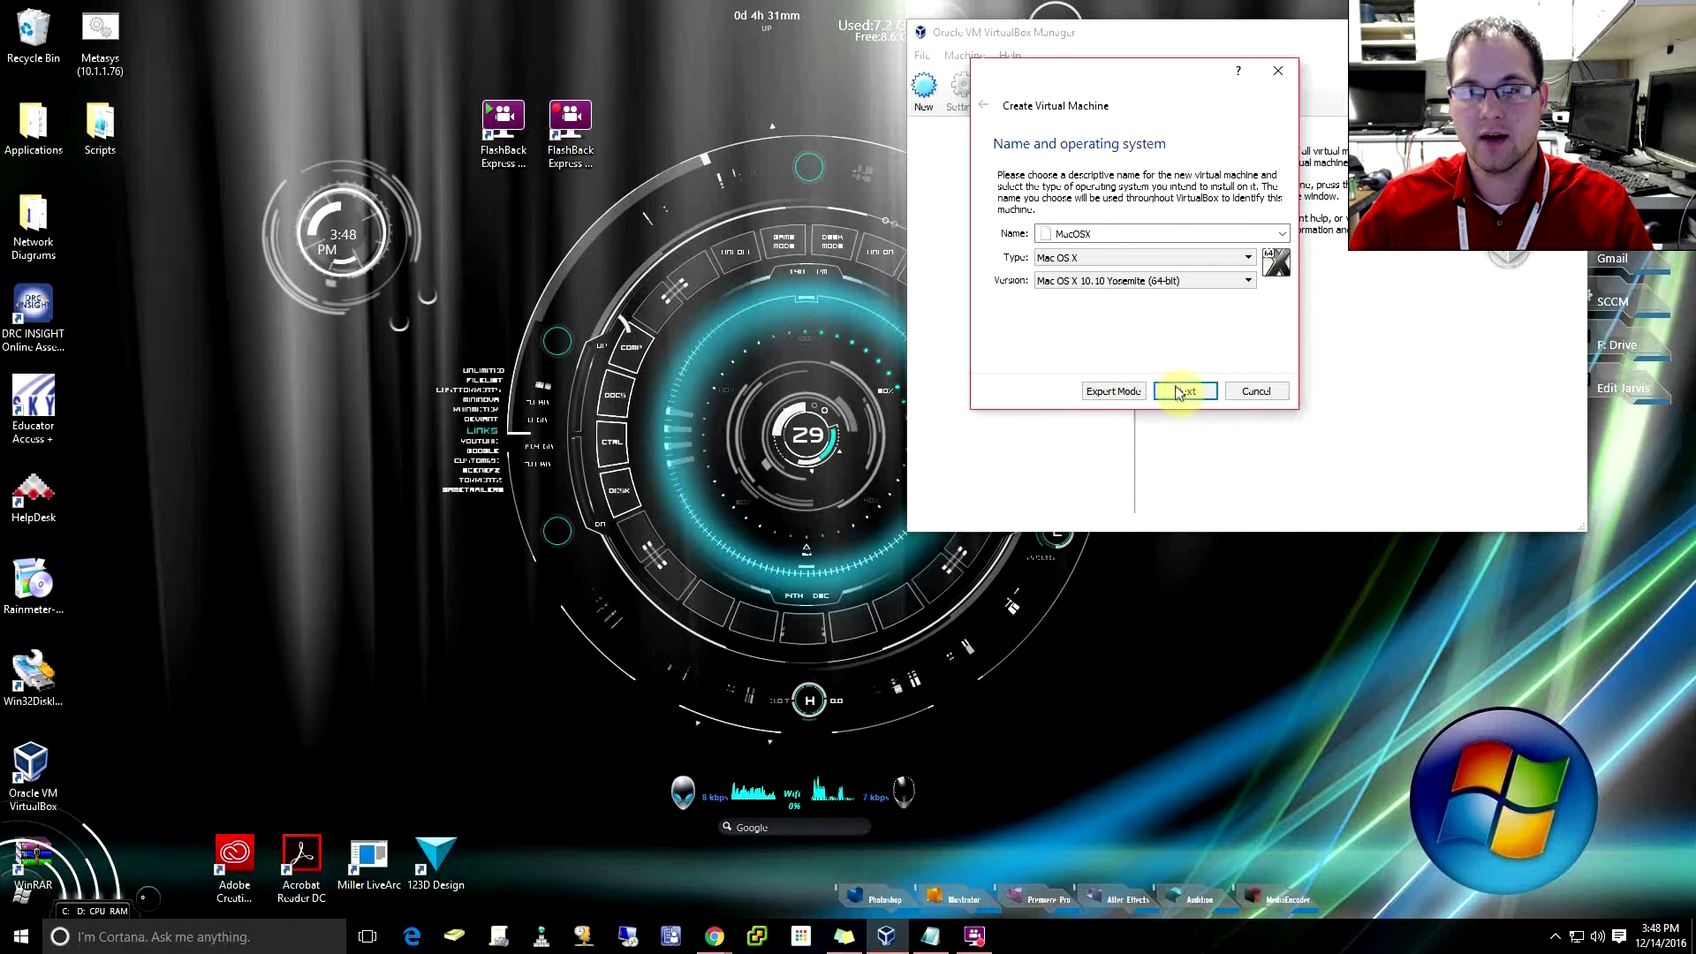
left_click(1184, 391)
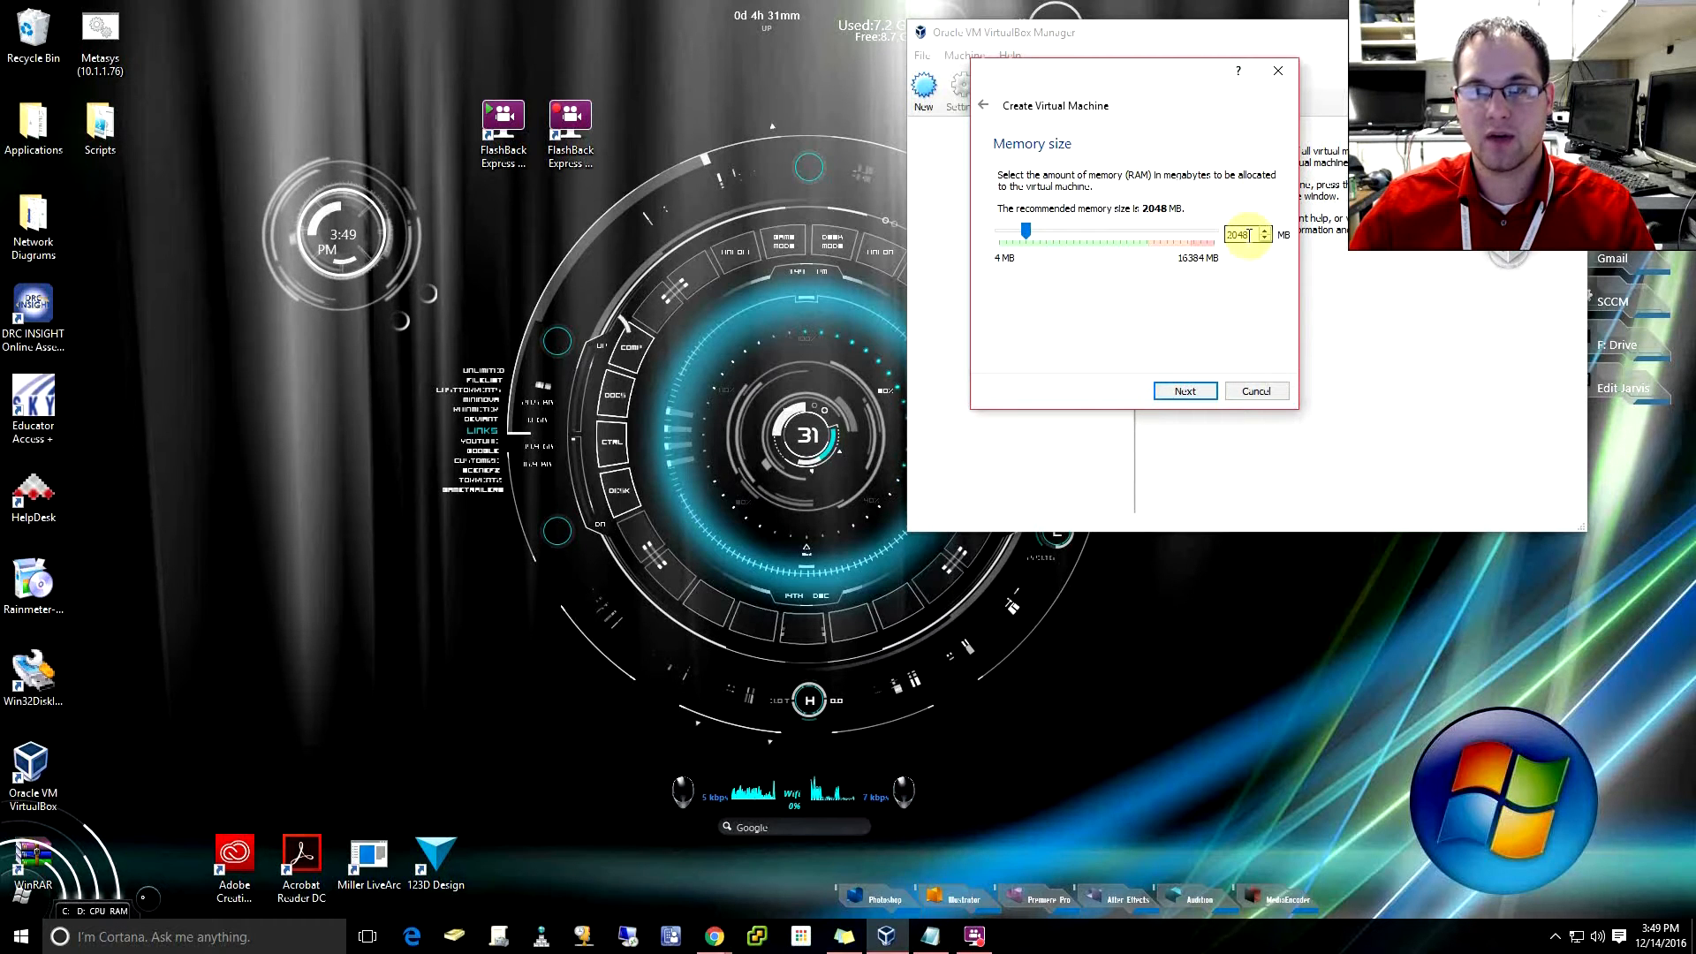
- Set the MacOSX machine's memory to 2560 MB and continue to the hard disk step
triple_click(1241, 235)
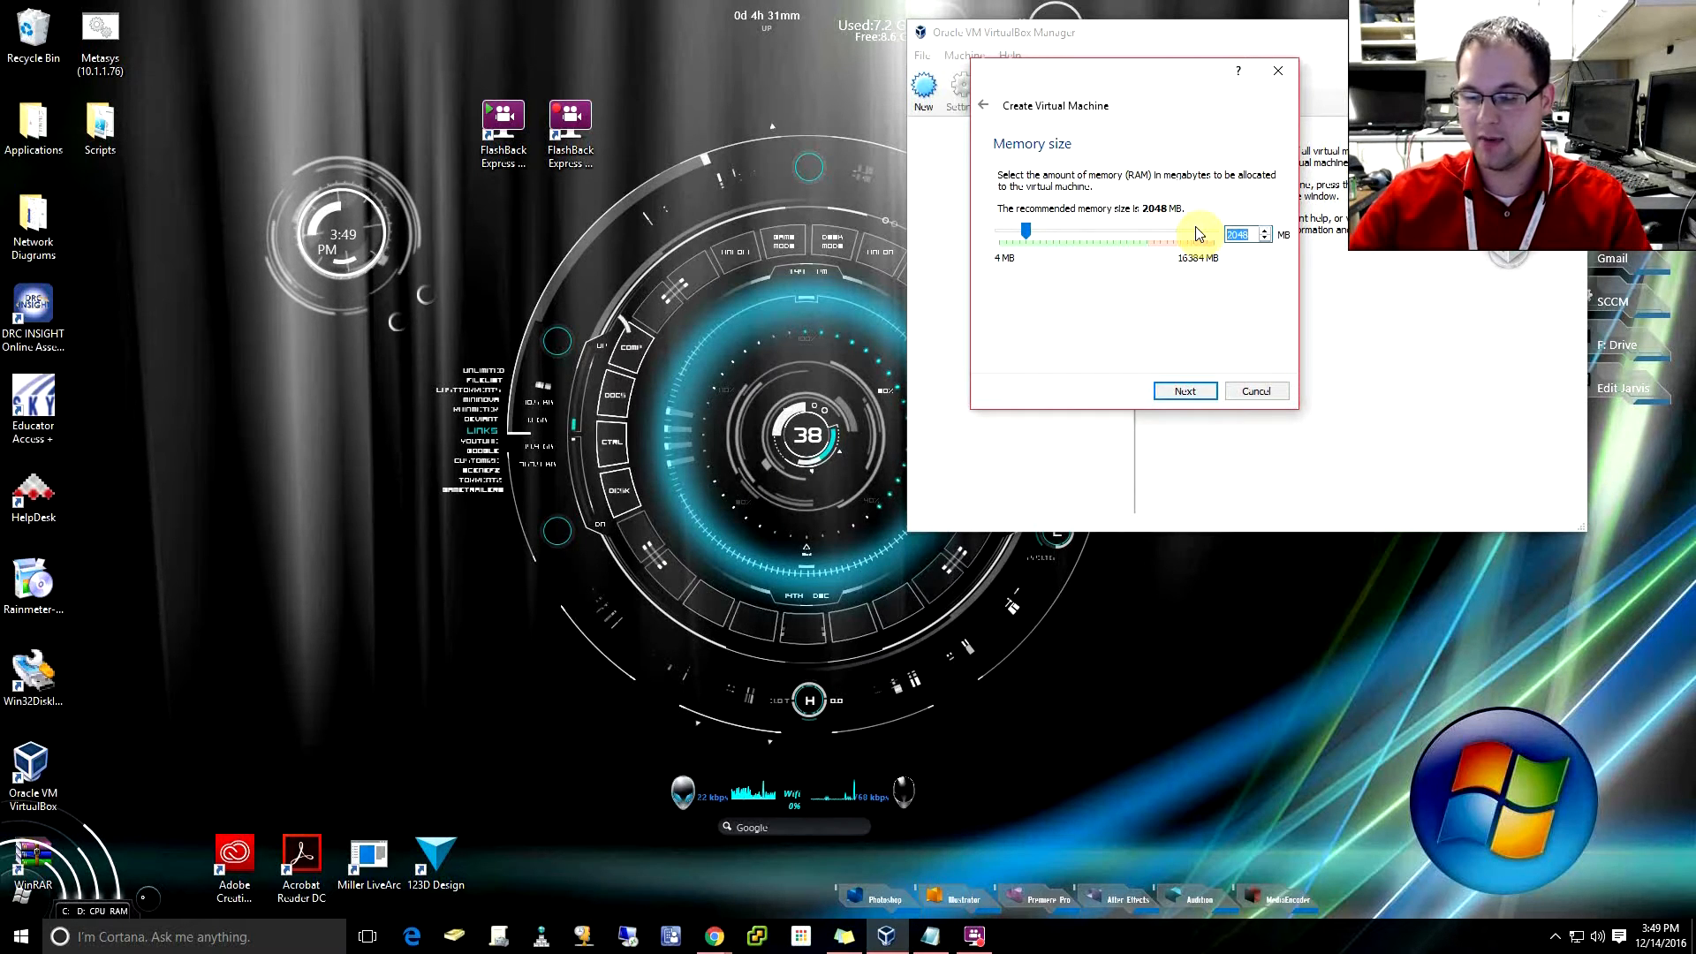
type("2560")
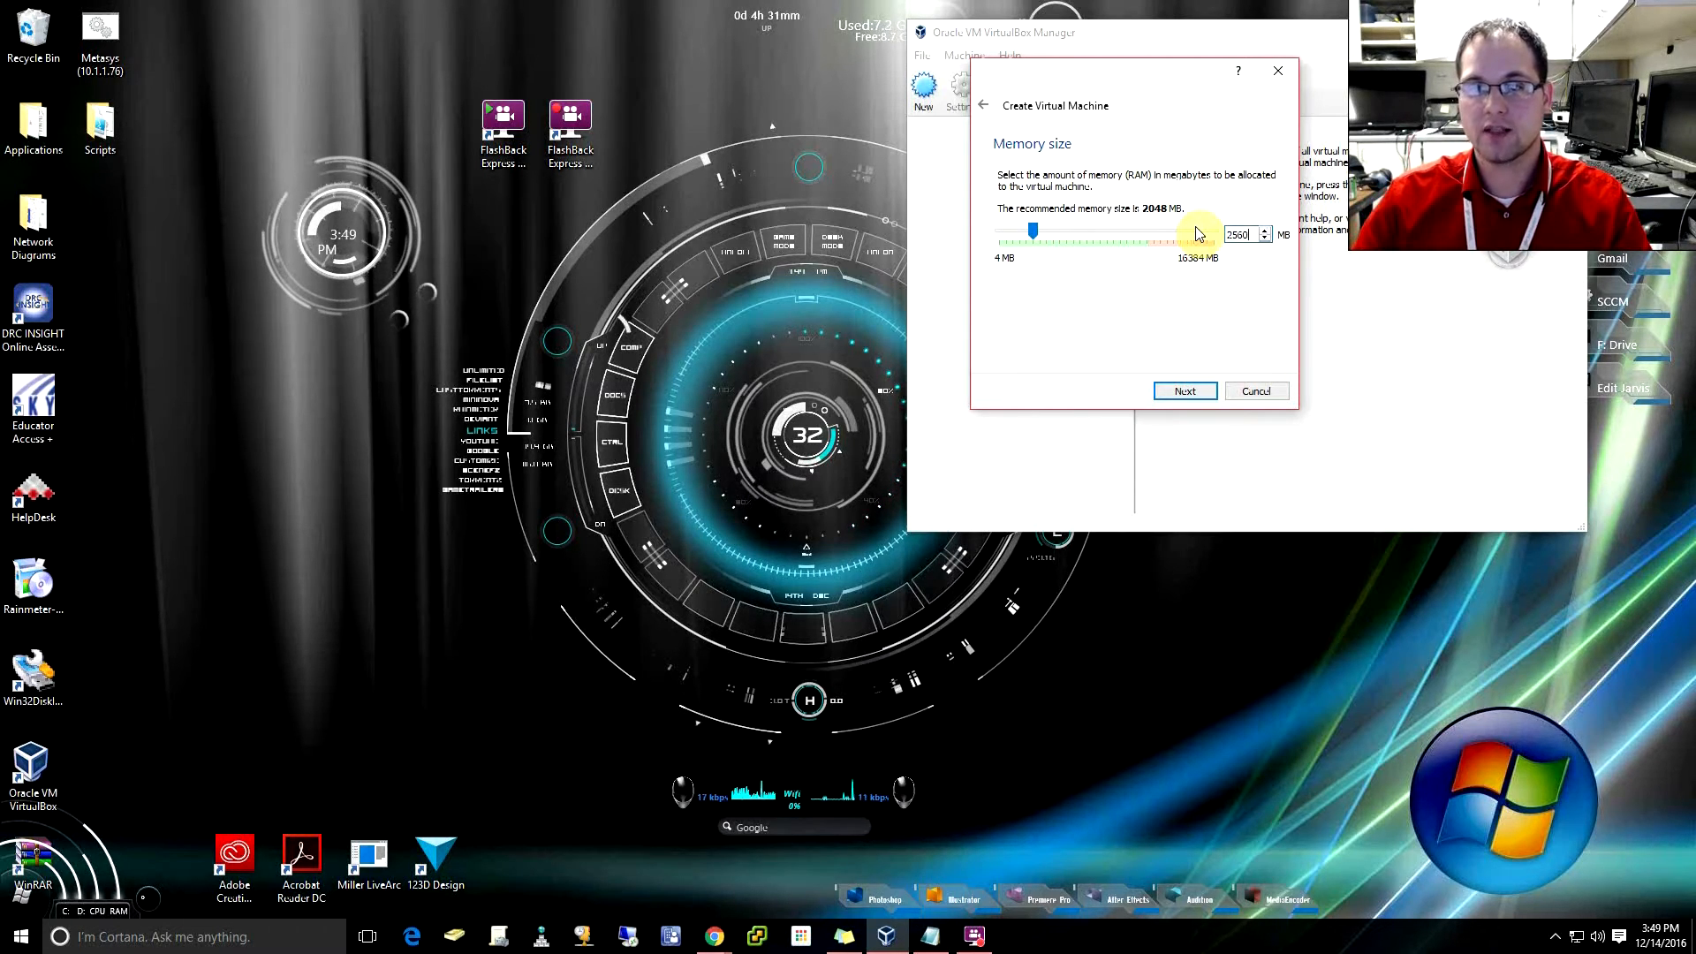
mouse_move(1222, 191)
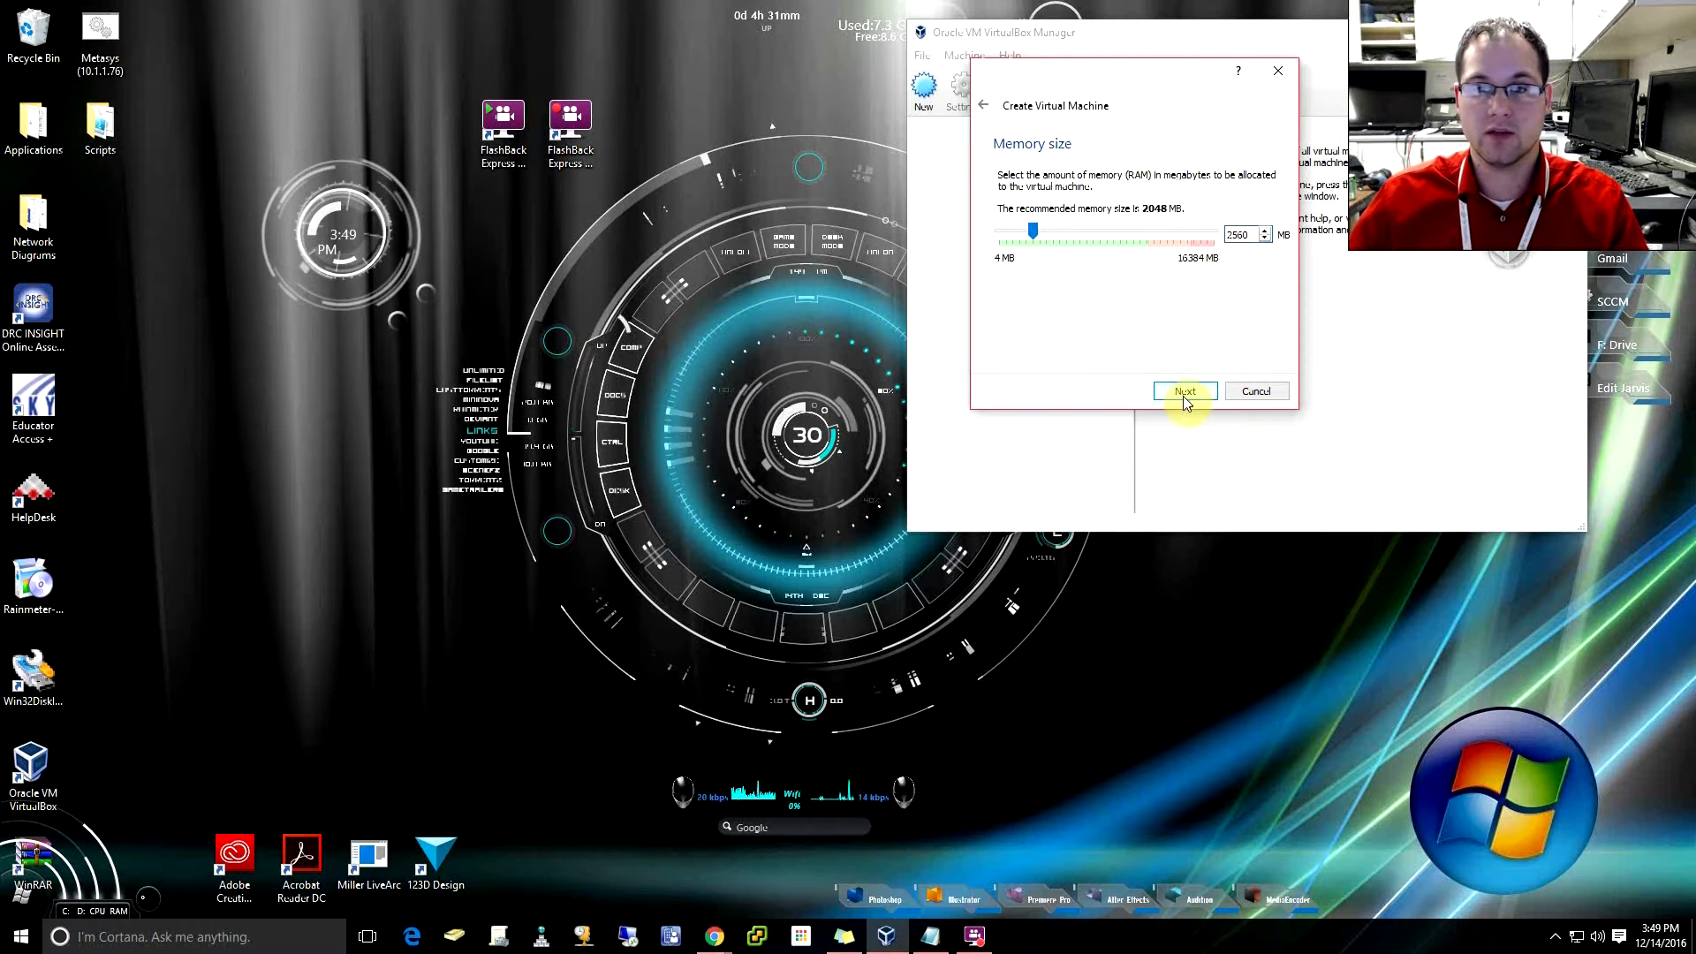
left_click(1184, 390)
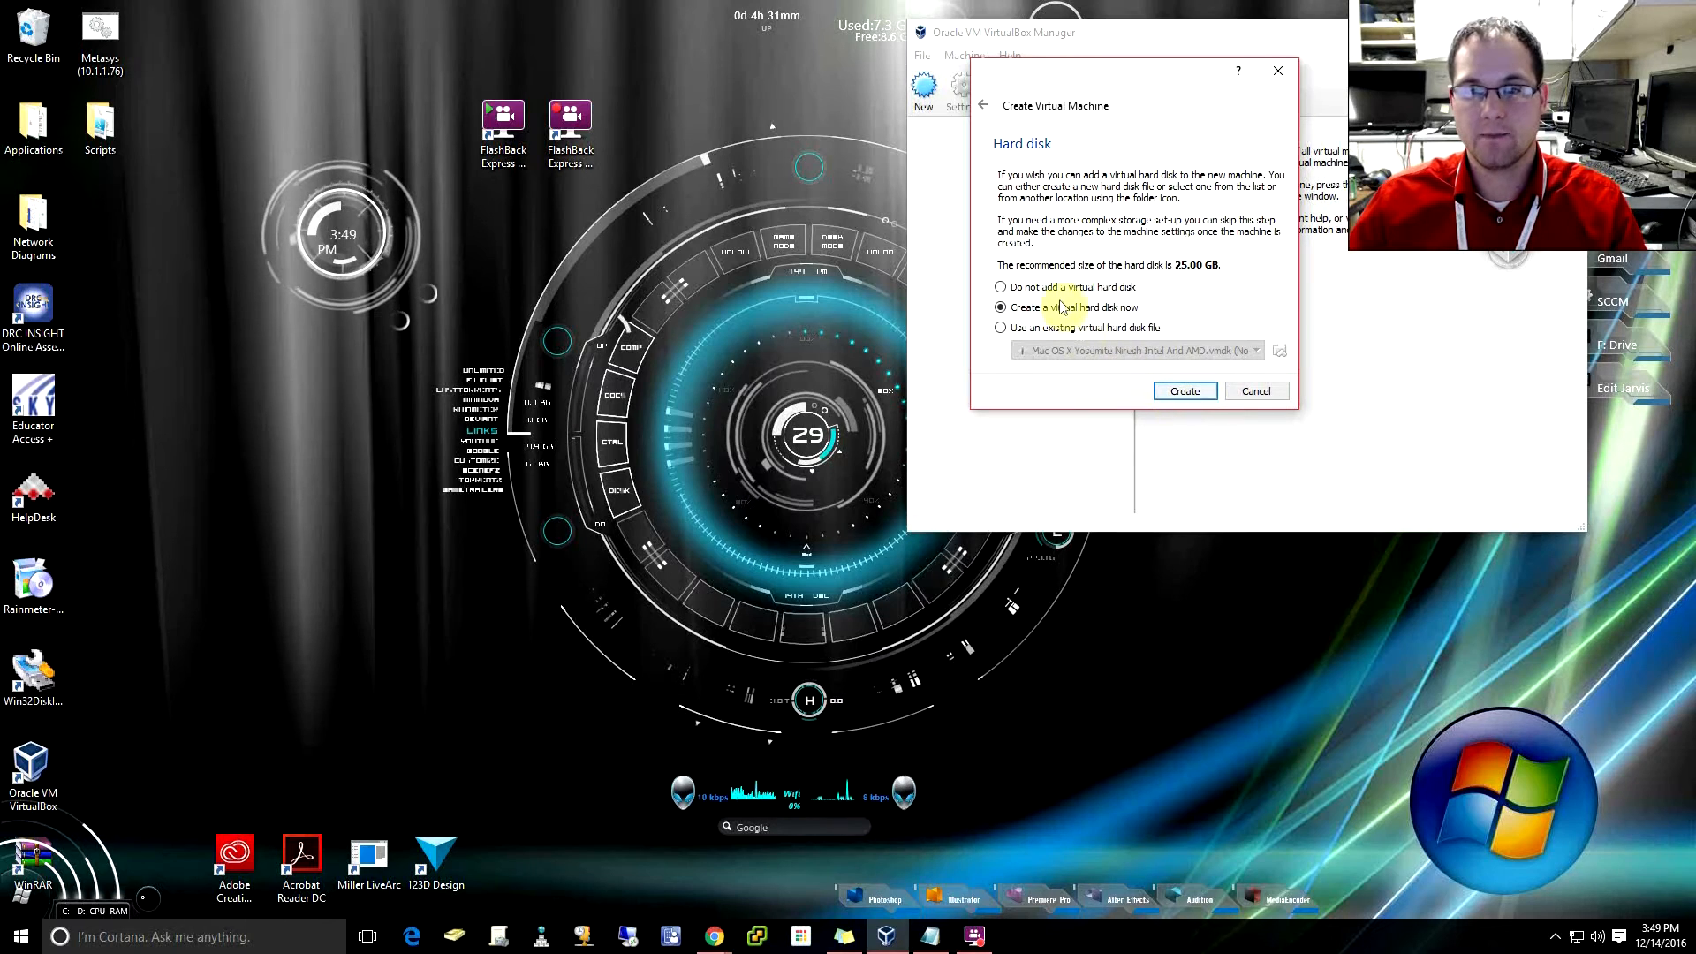
mouse_move(1039, 334)
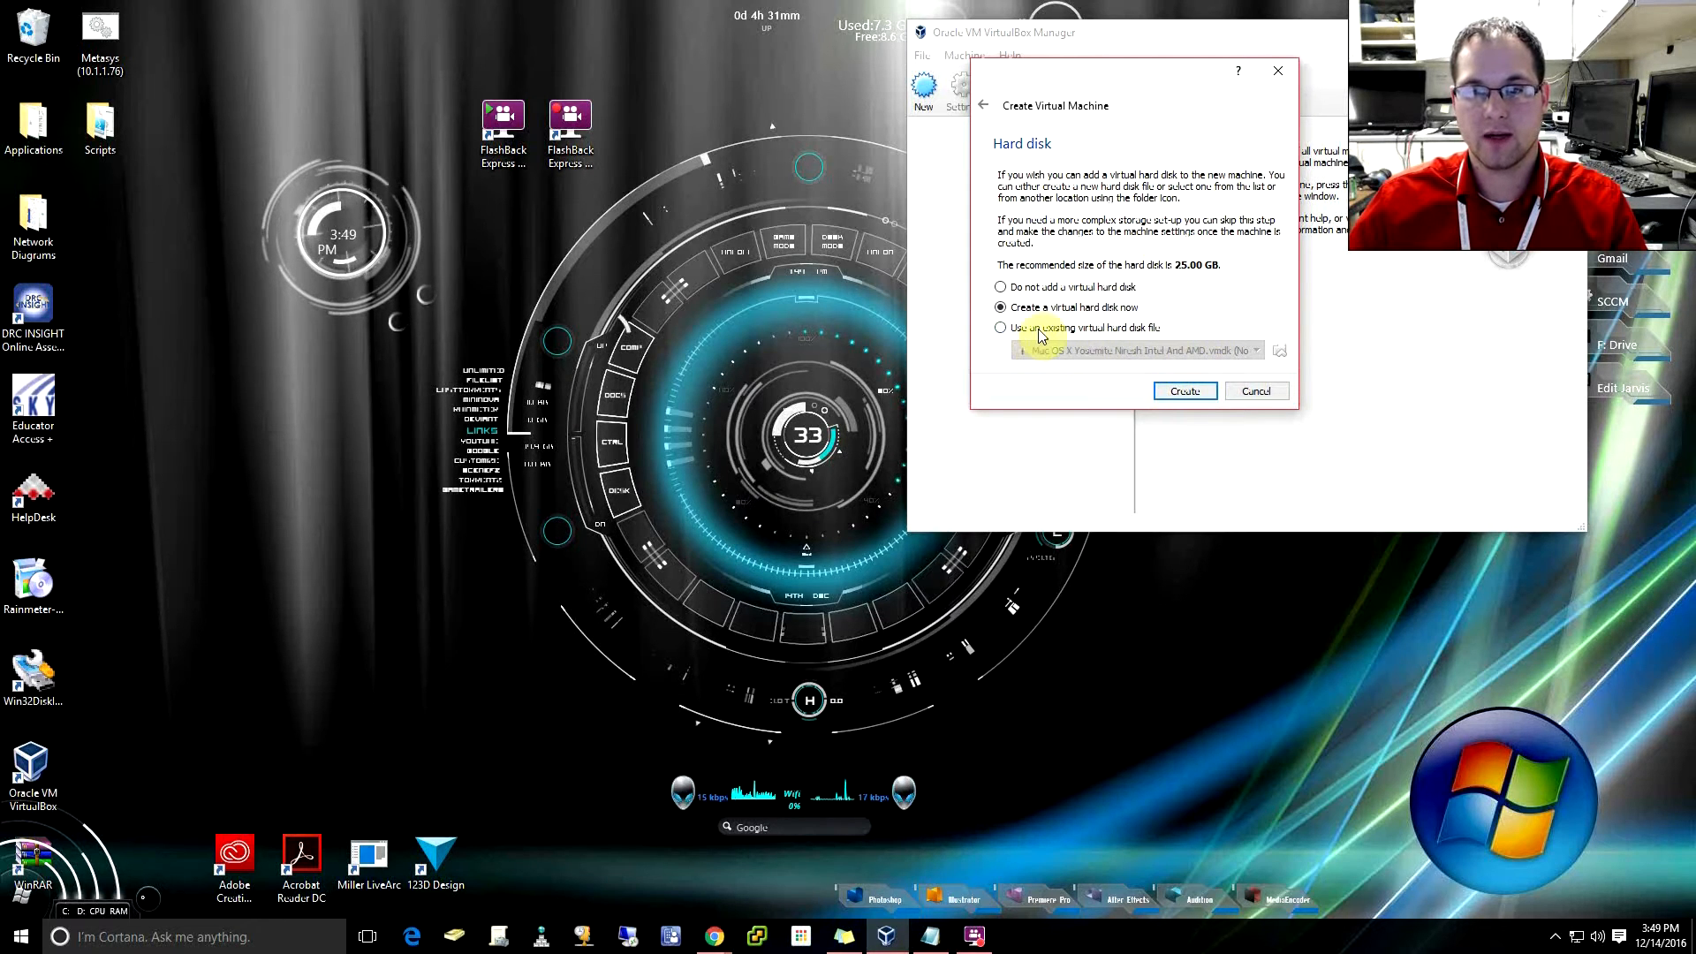
- Use the existing MAC OS X 10.10 YOSEMITE VER 2015.vmdk as the machine's hard disk and finish creation
left_click(1000, 327)
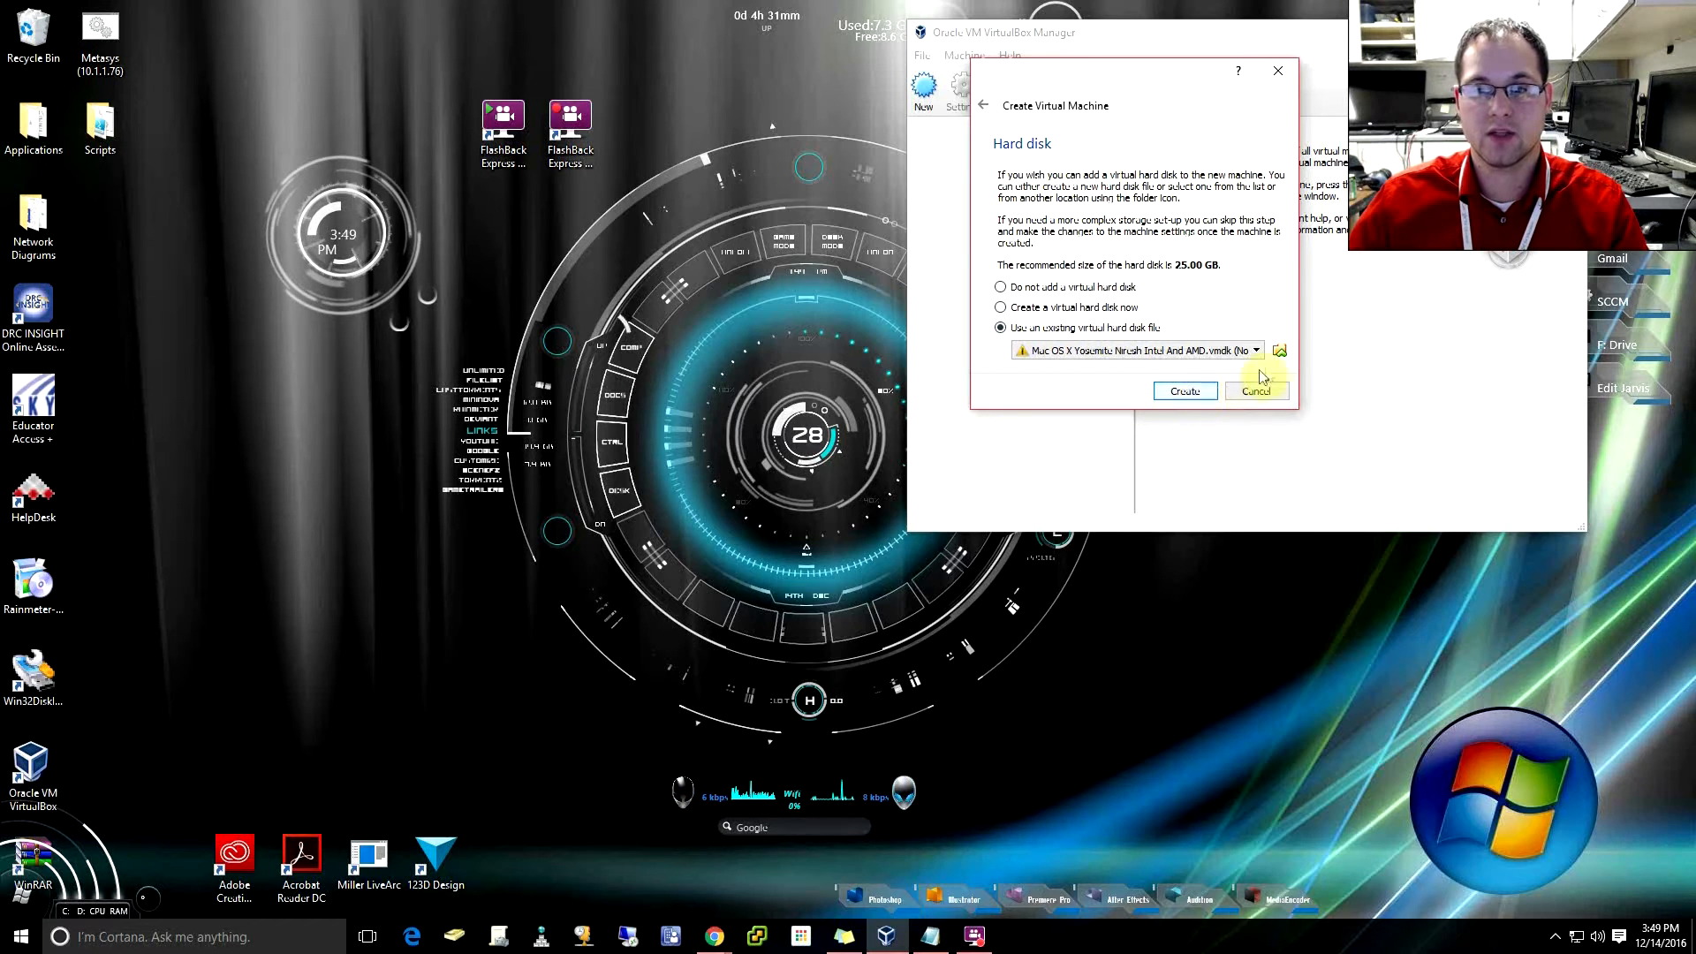
left_click(1280, 350)
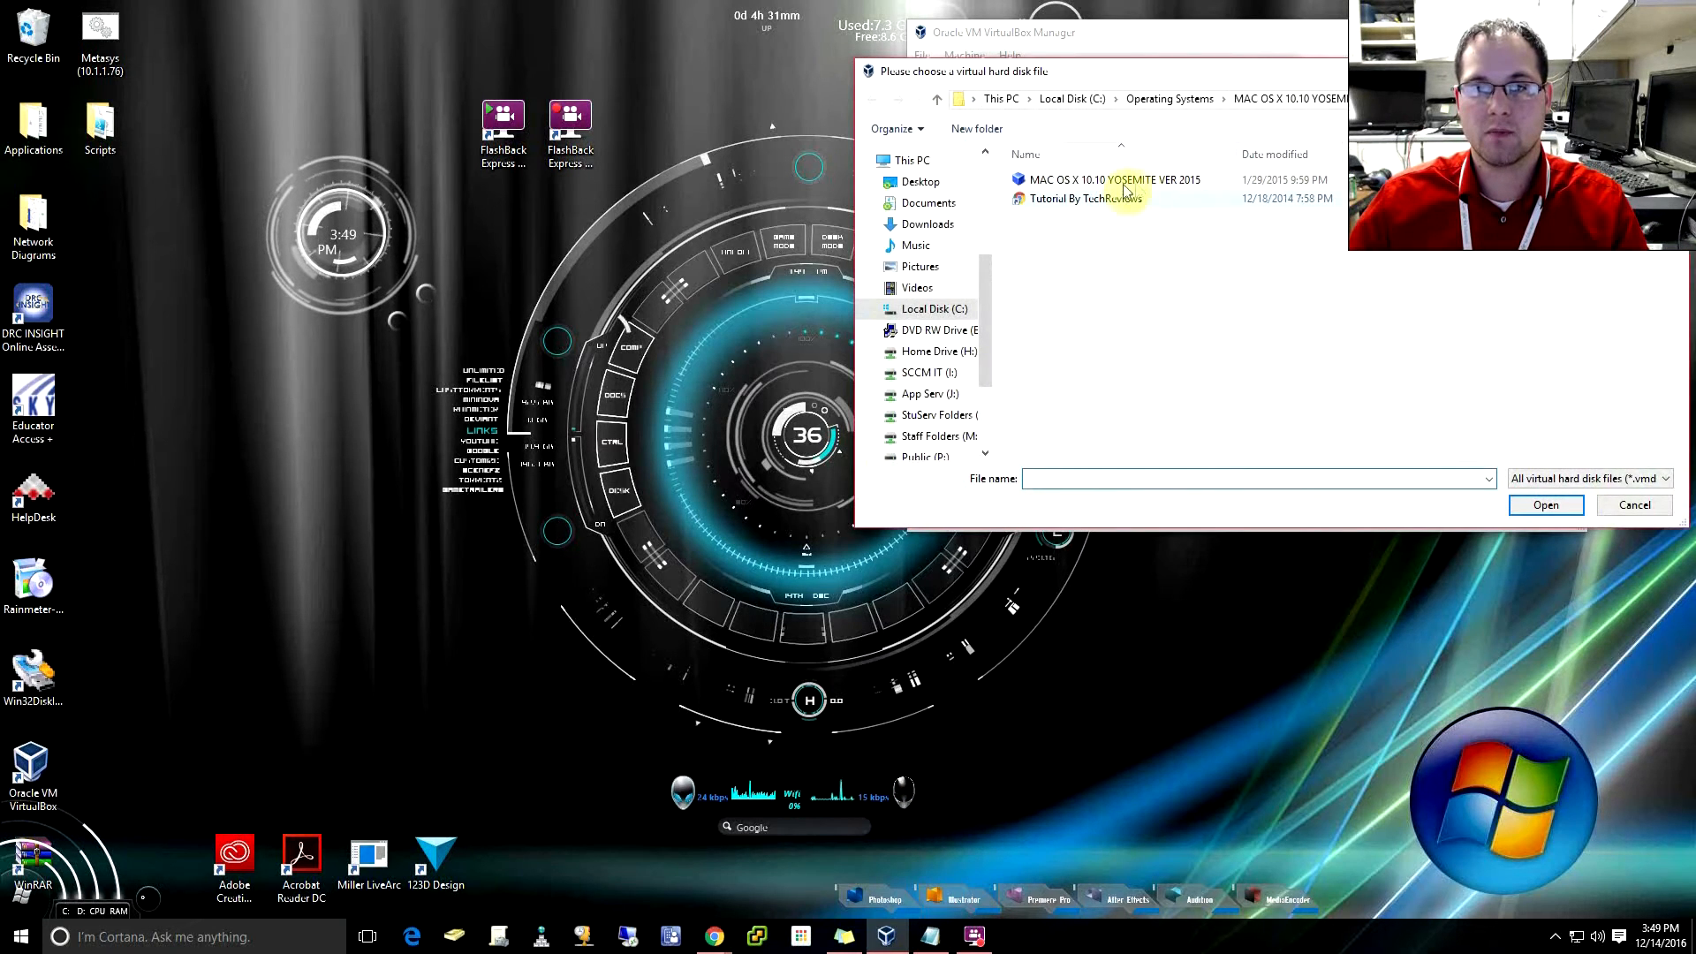
mouse_move(1325, 104)
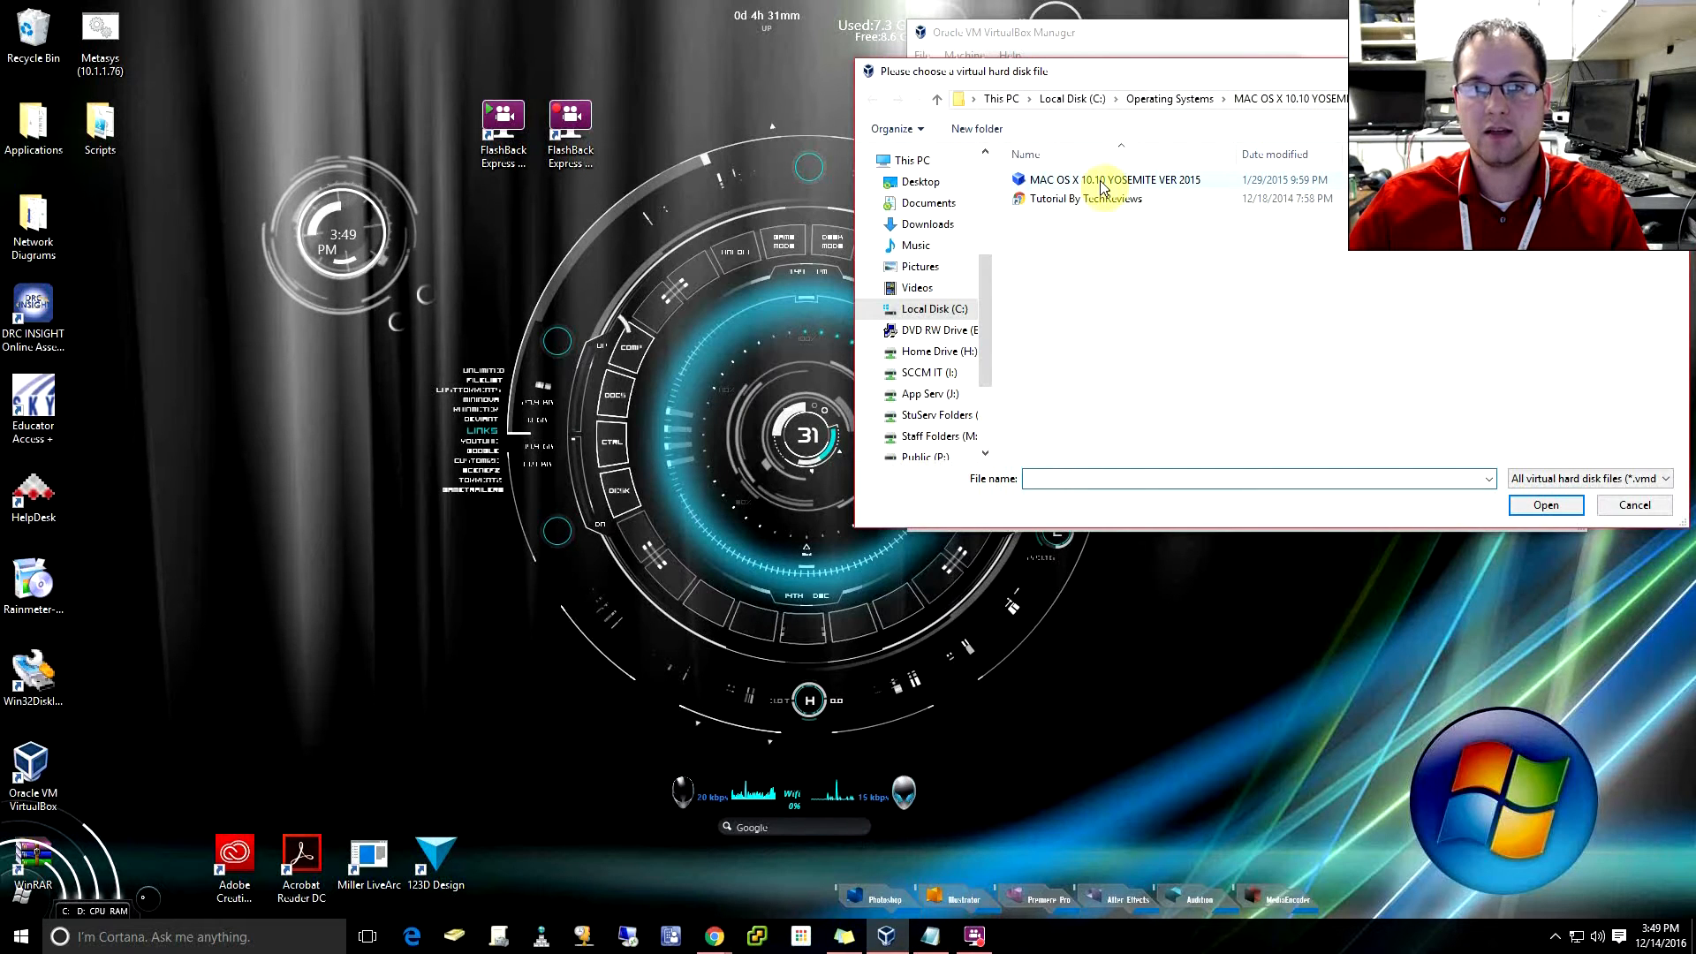
left_click(1544, 505)
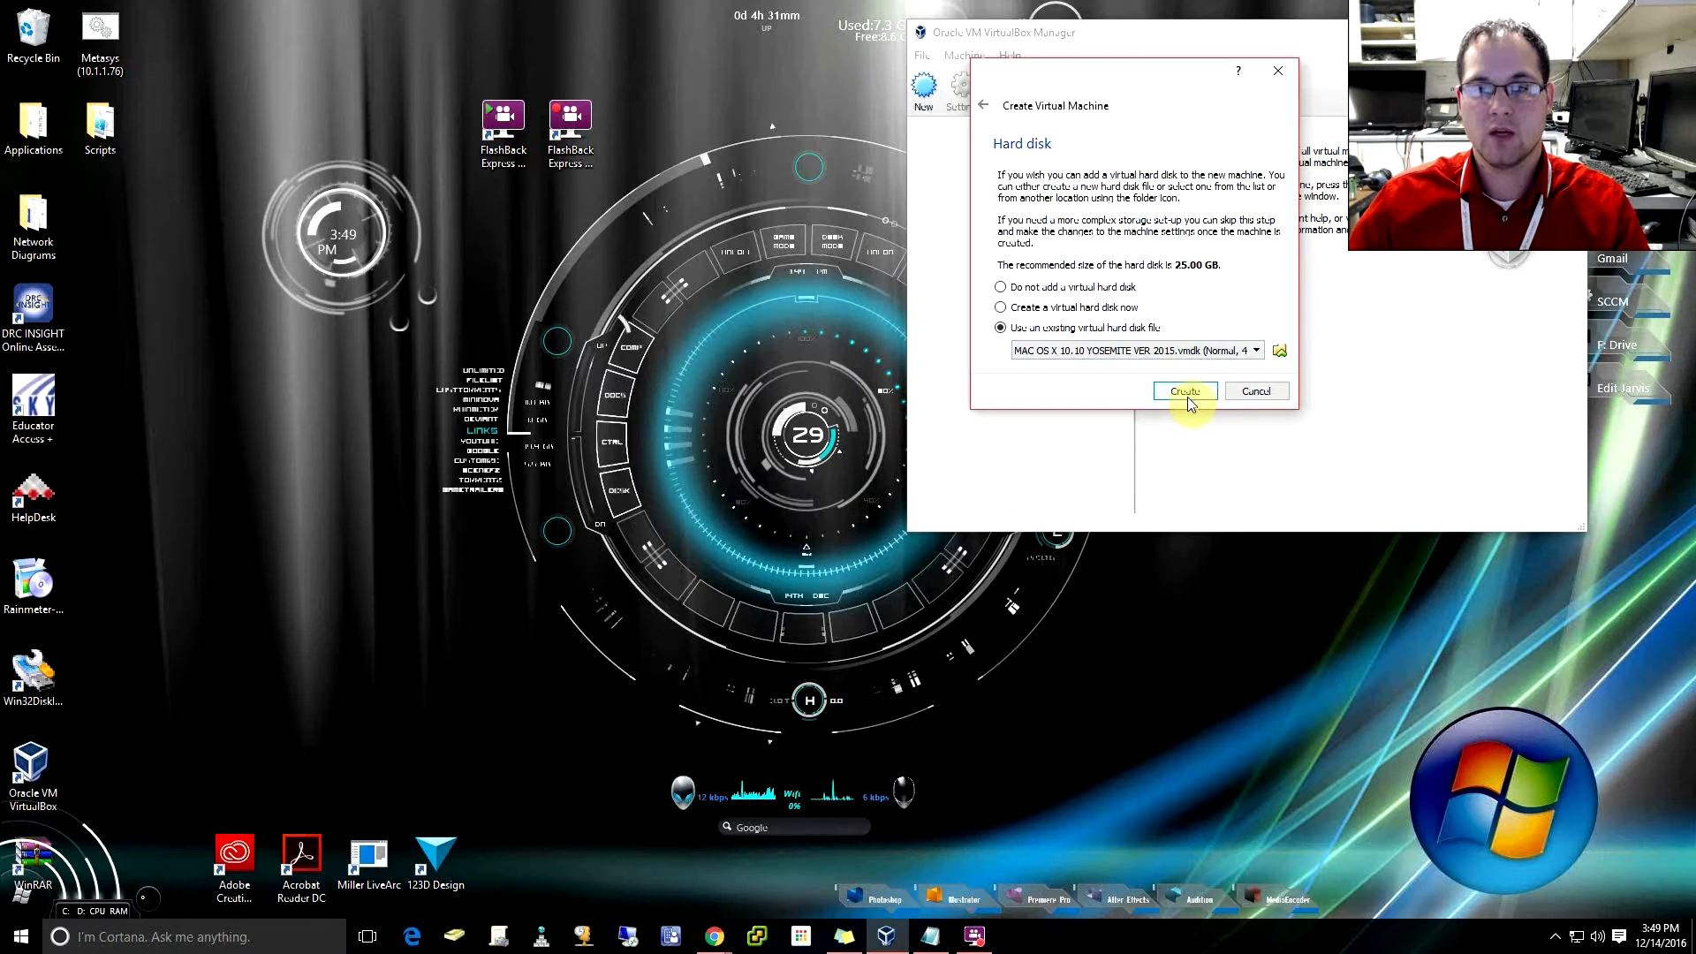
left_click(1184, 391)
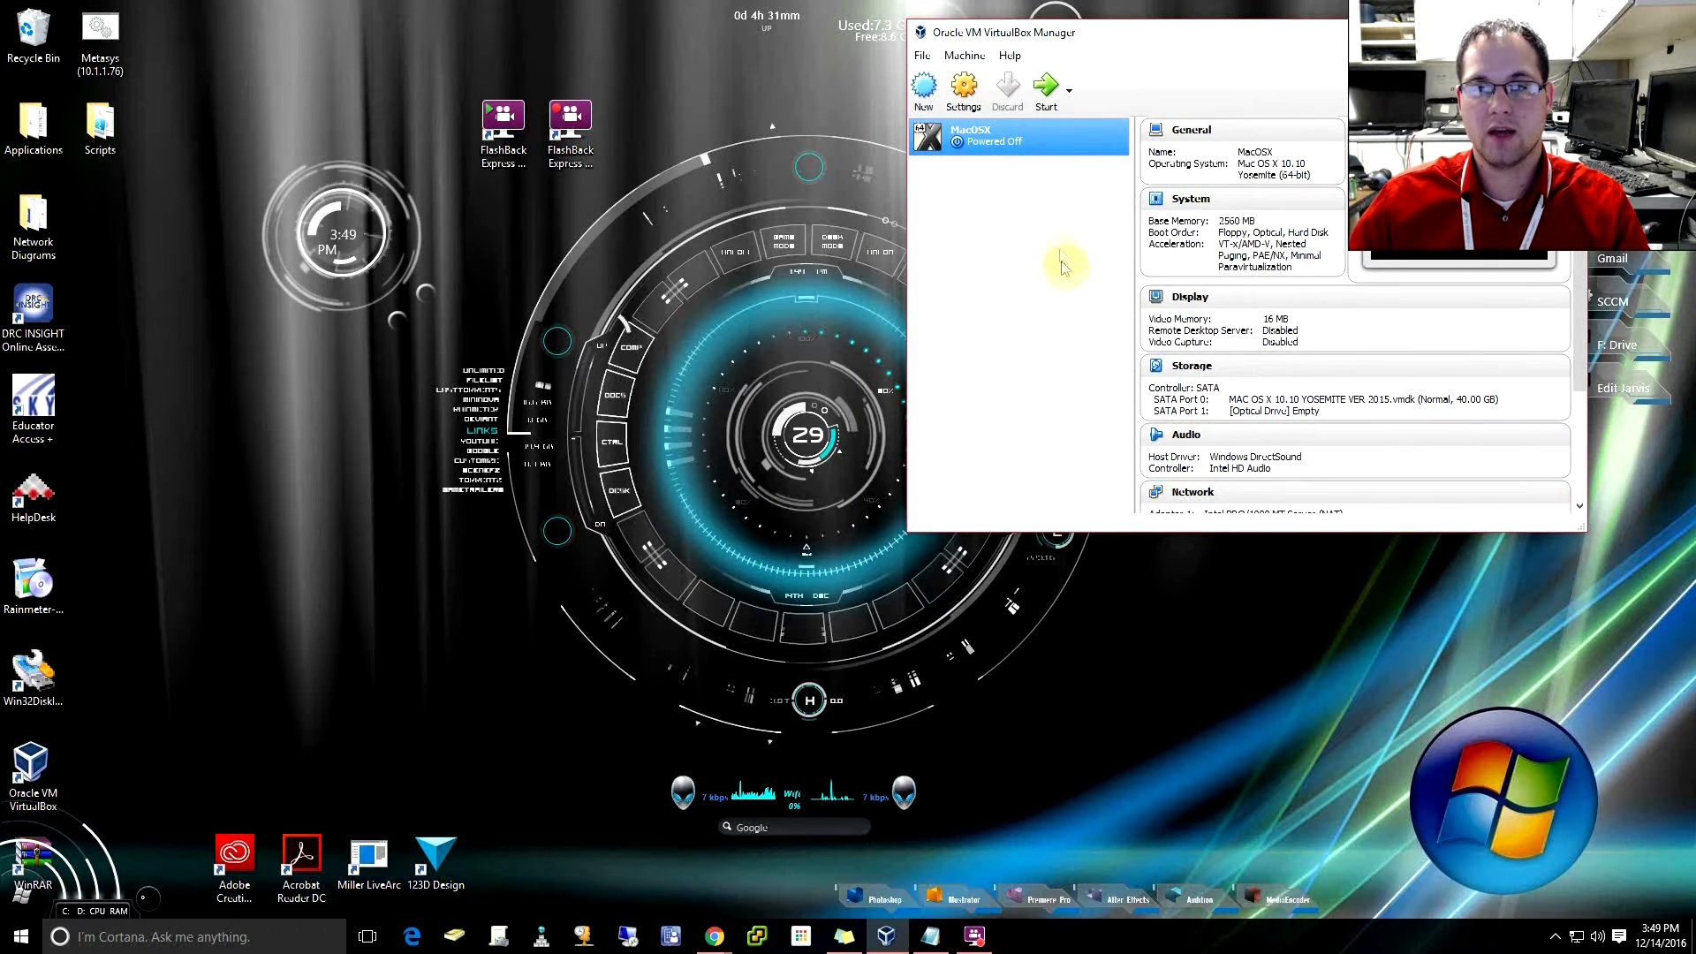
mouse_move(963, 88)
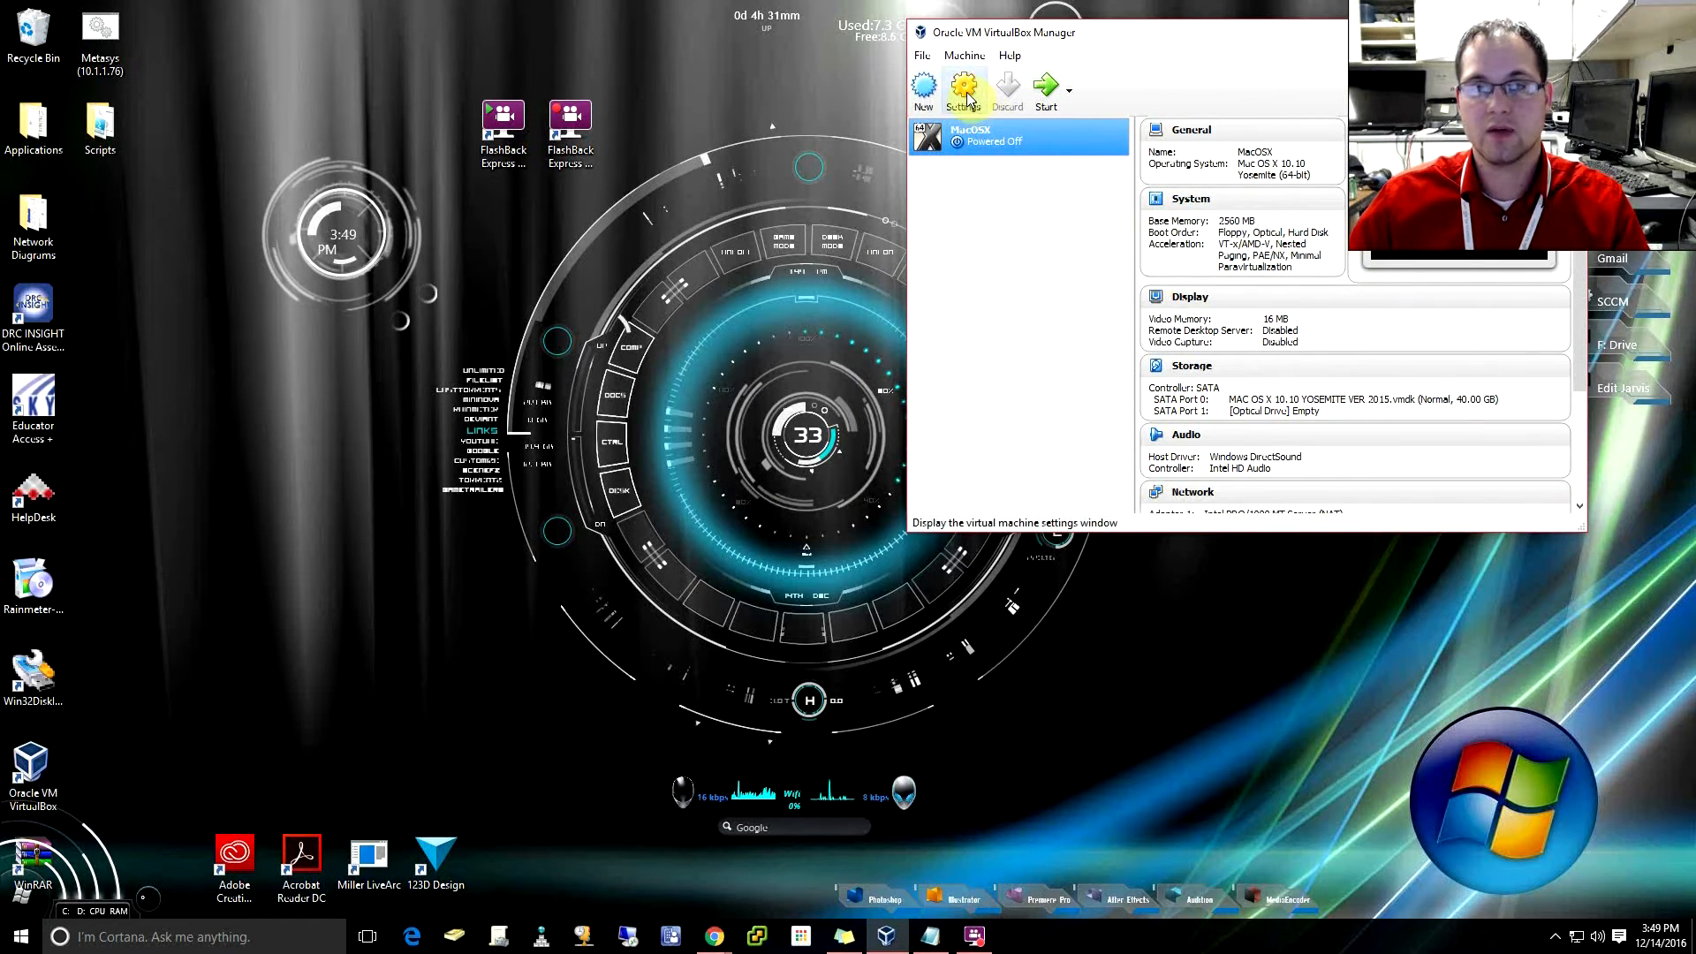
- Remove Floppy from the MacOSX boot order, keeping I/O APIC and EFI enabled, and save
left_click(962, 92)
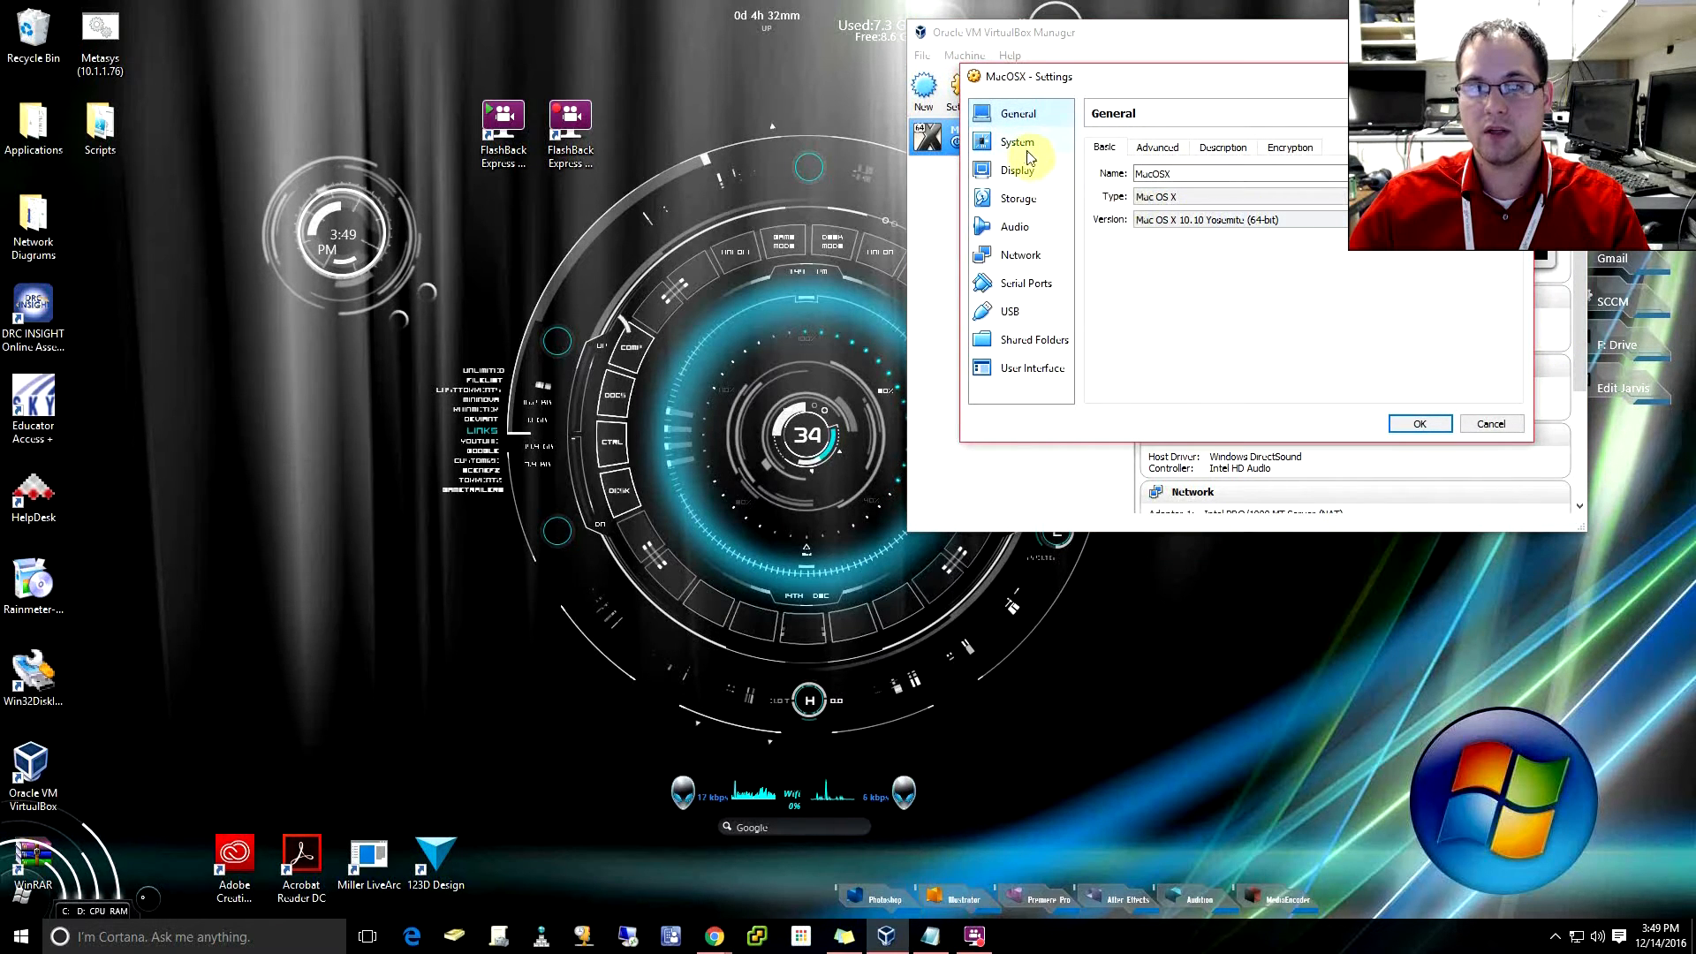
left_click(1018, 141)
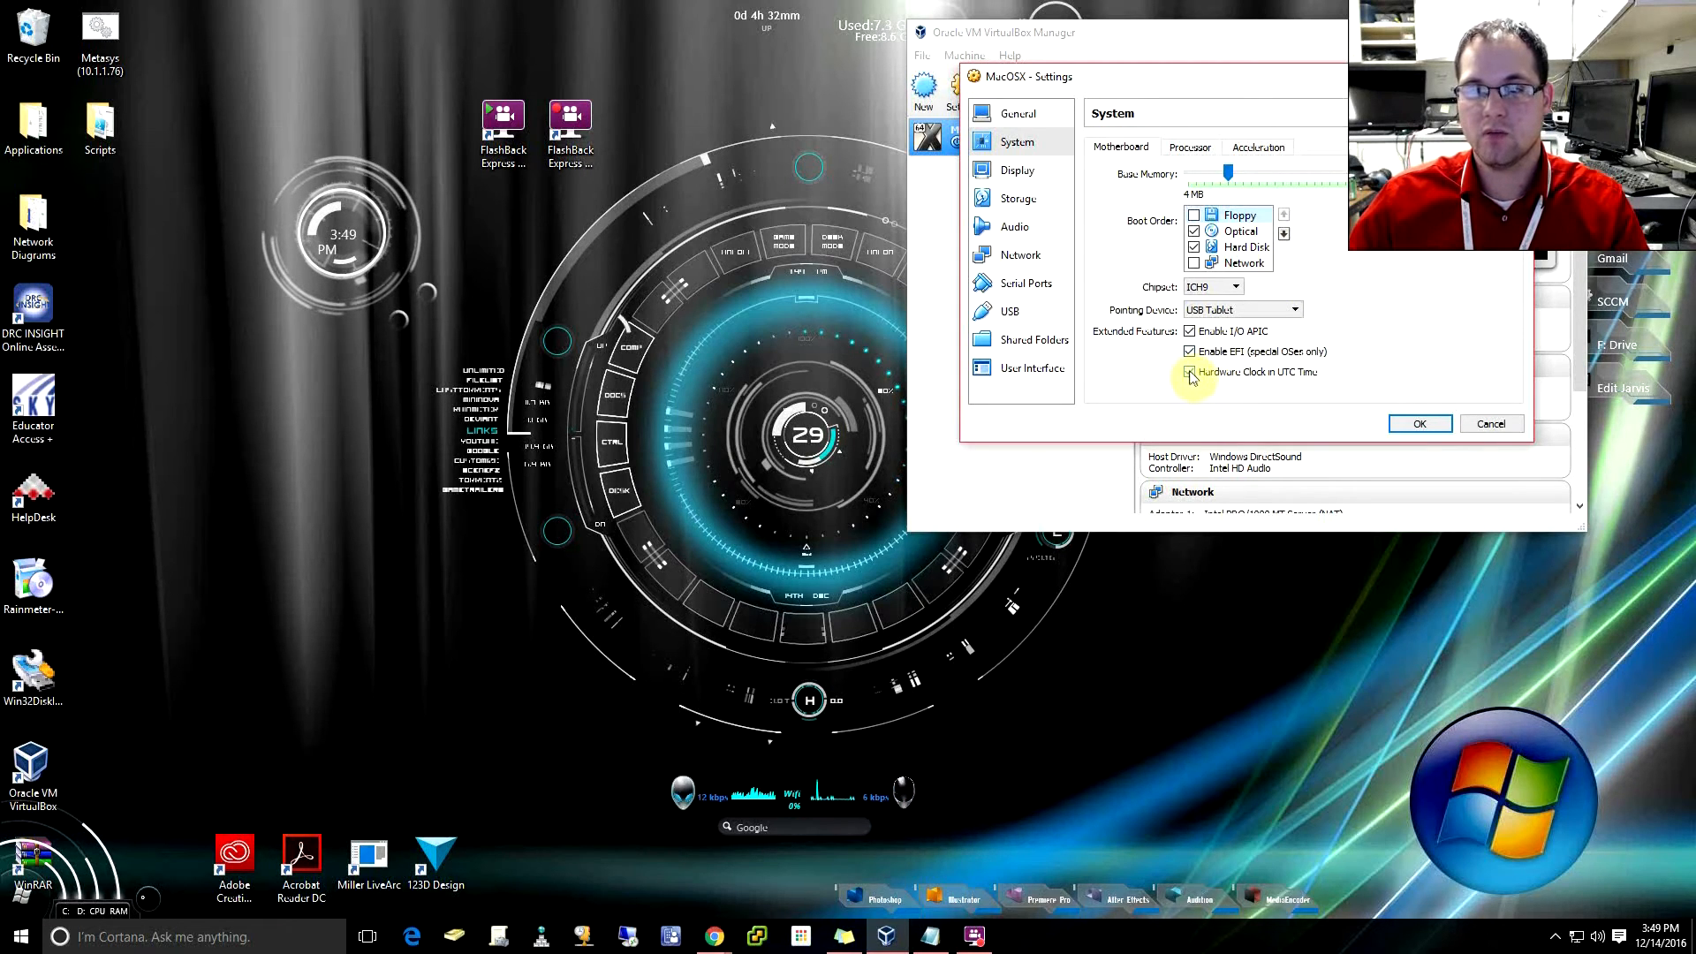
left_click(1190, 370)
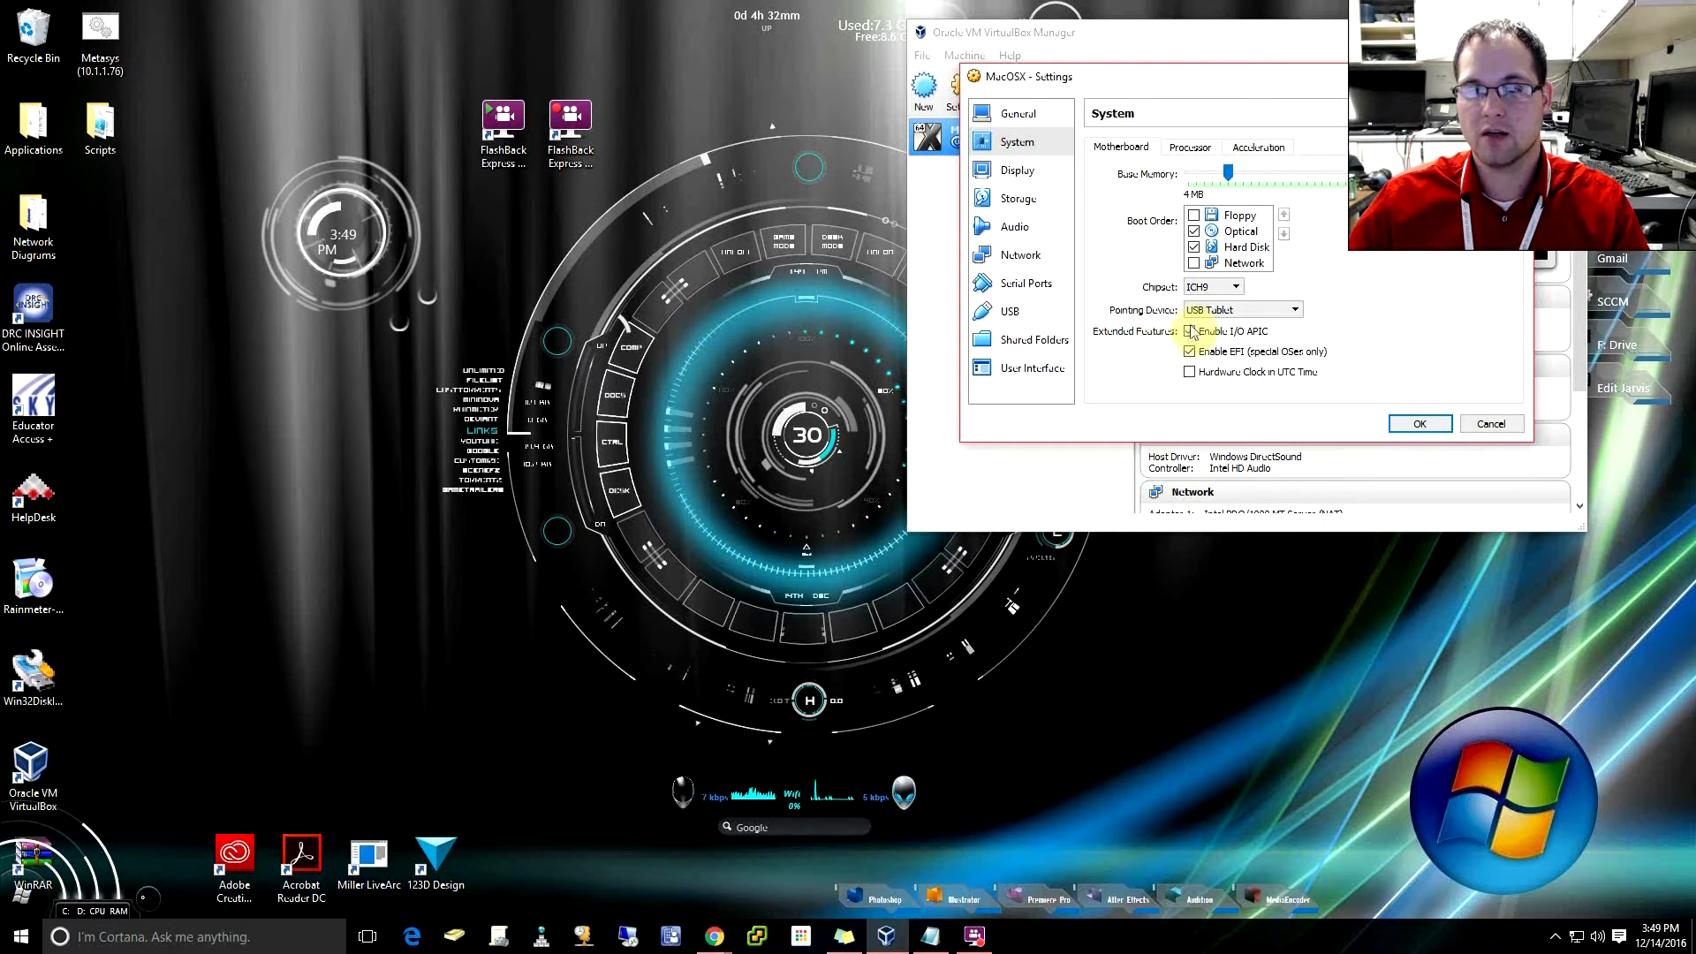
left_click(1191, 330)
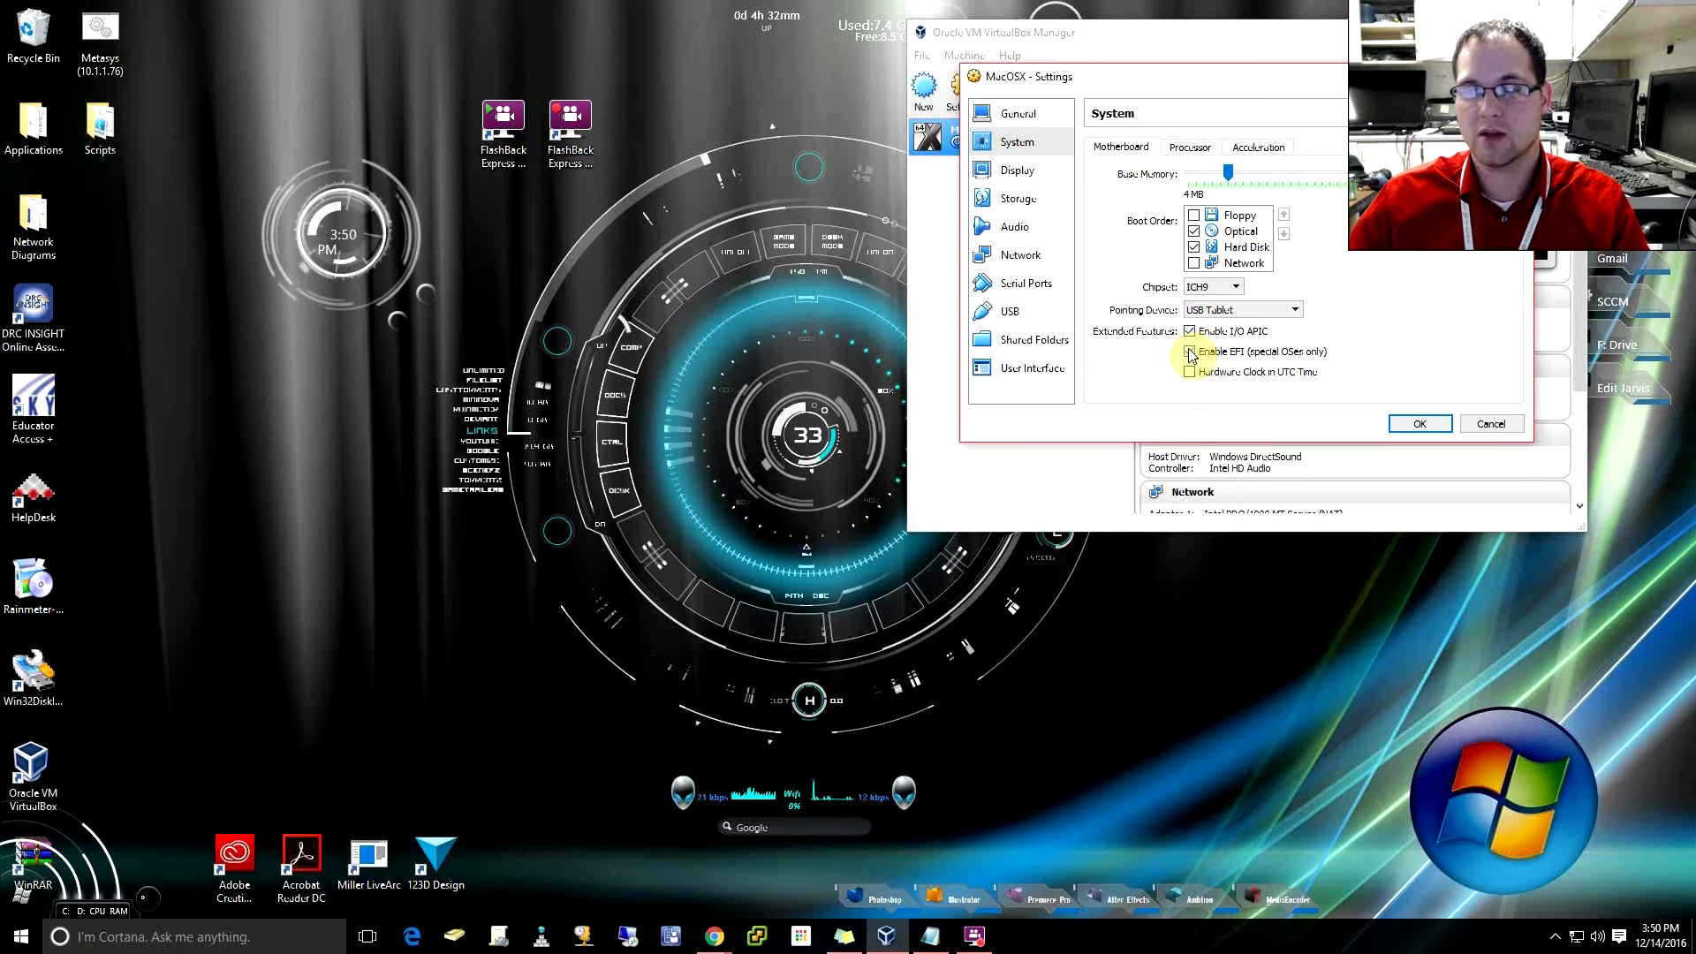
left_click(1189, 350)
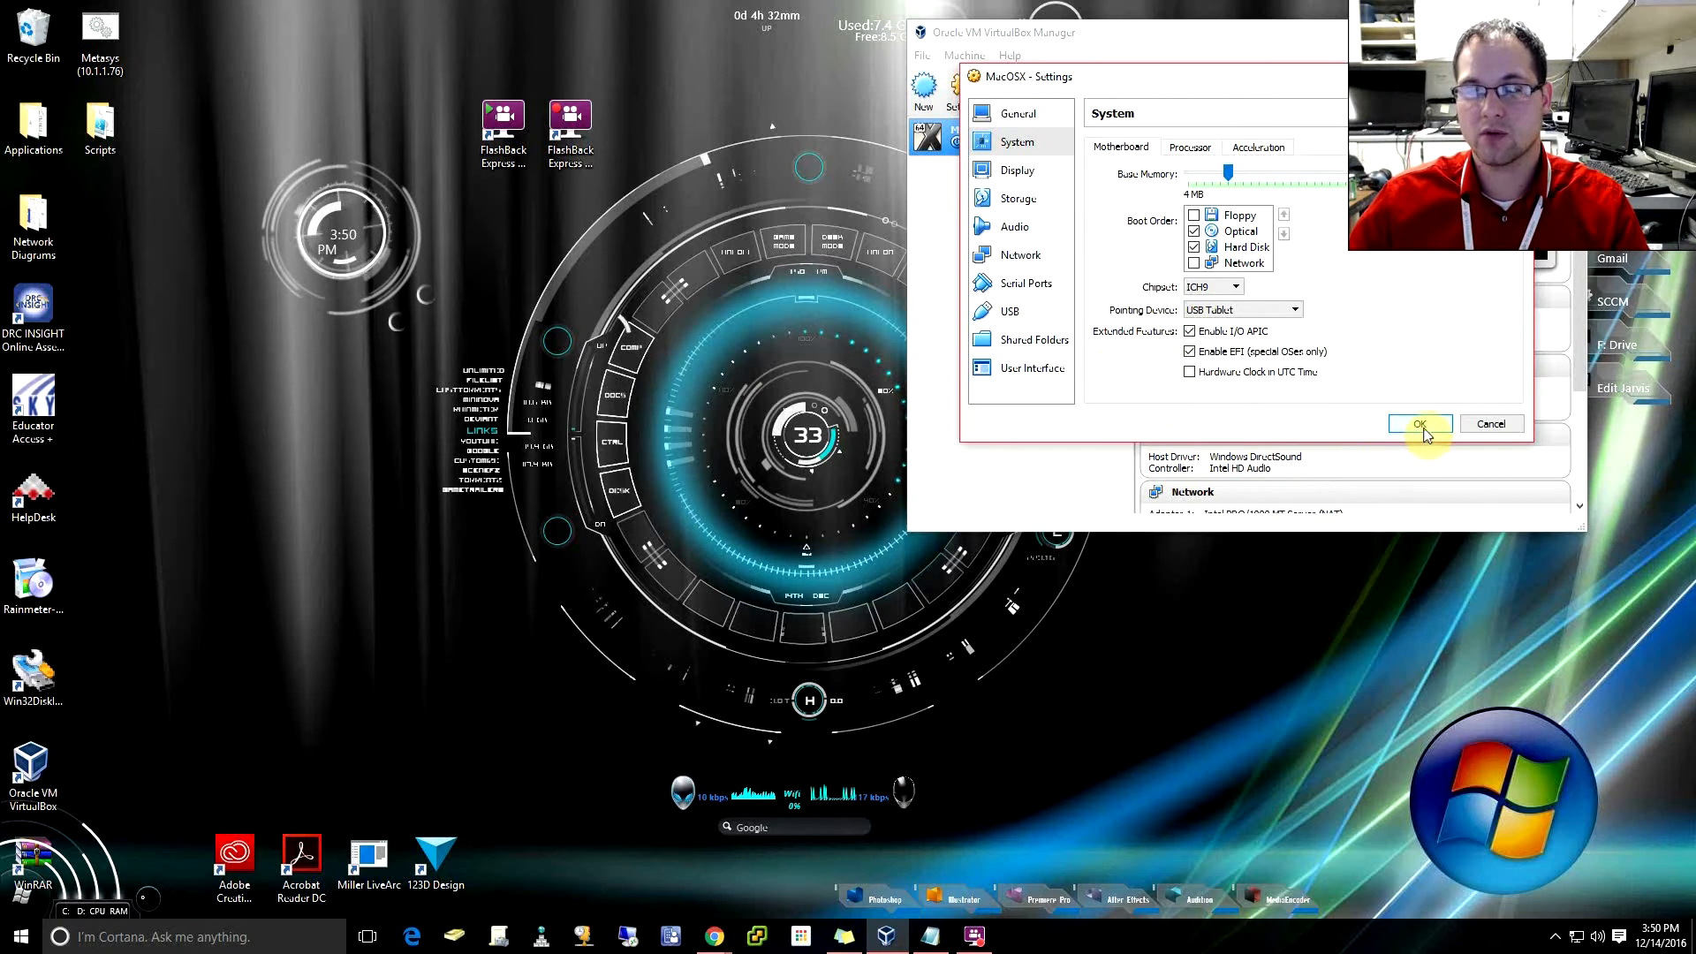
left_click(1418, 422)
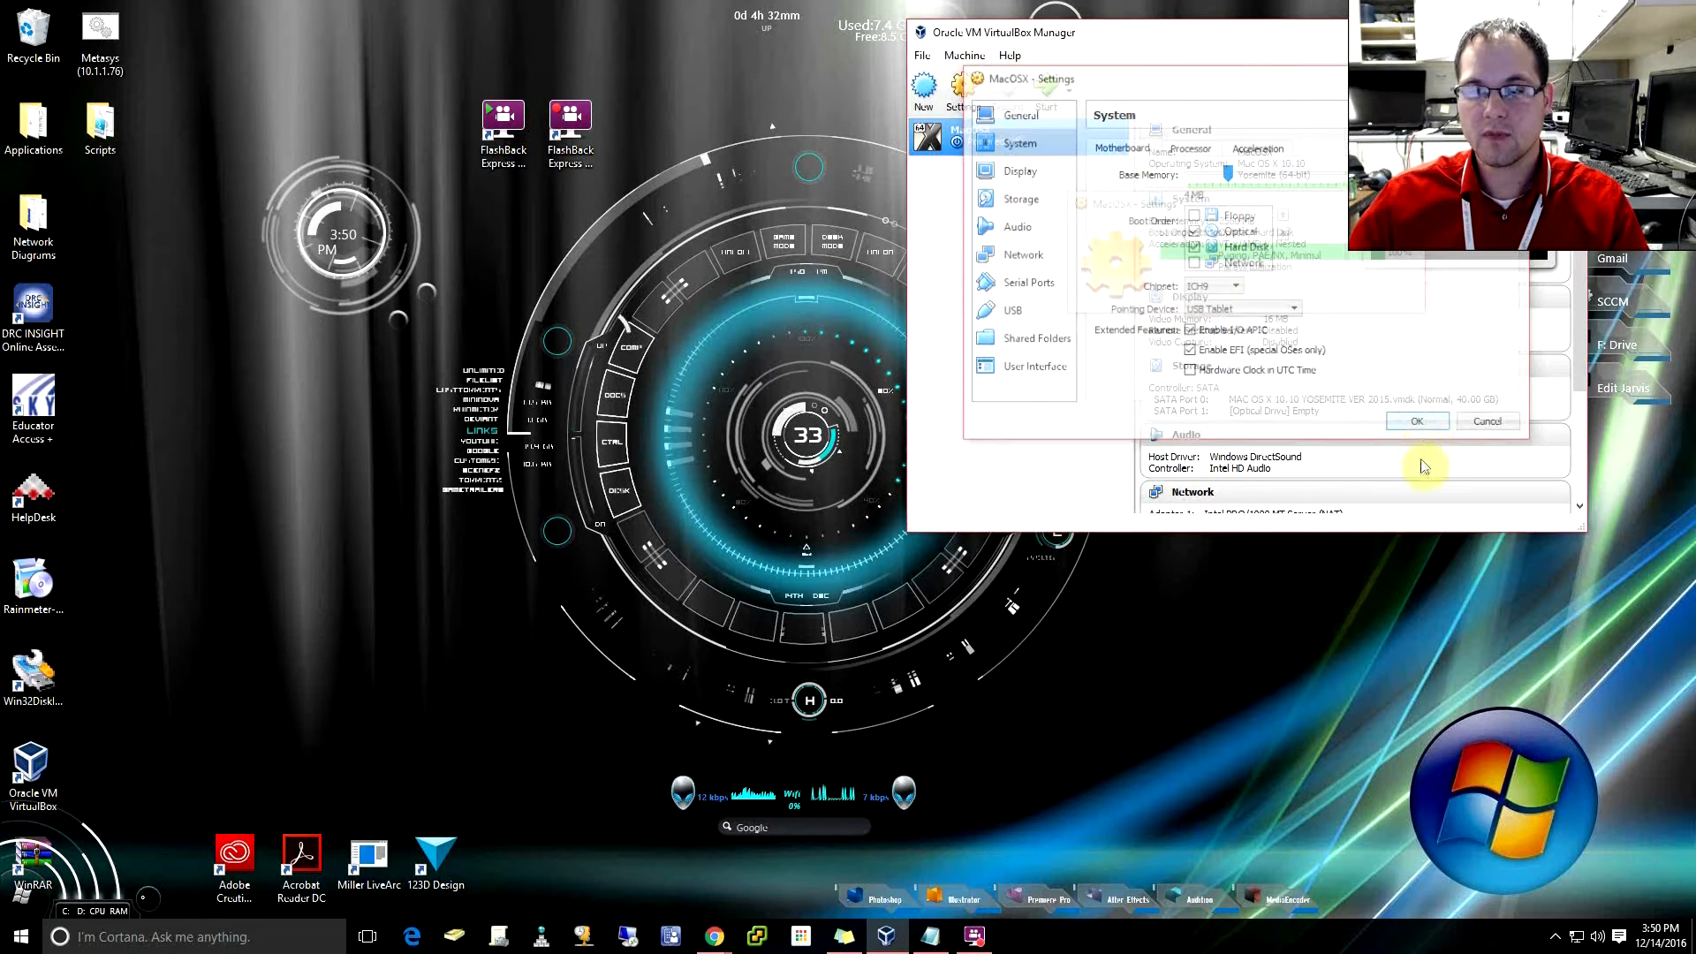
- Launch Command Prompt as administrator from the Start menu search for 'cmd'
left_click(1416, 421)
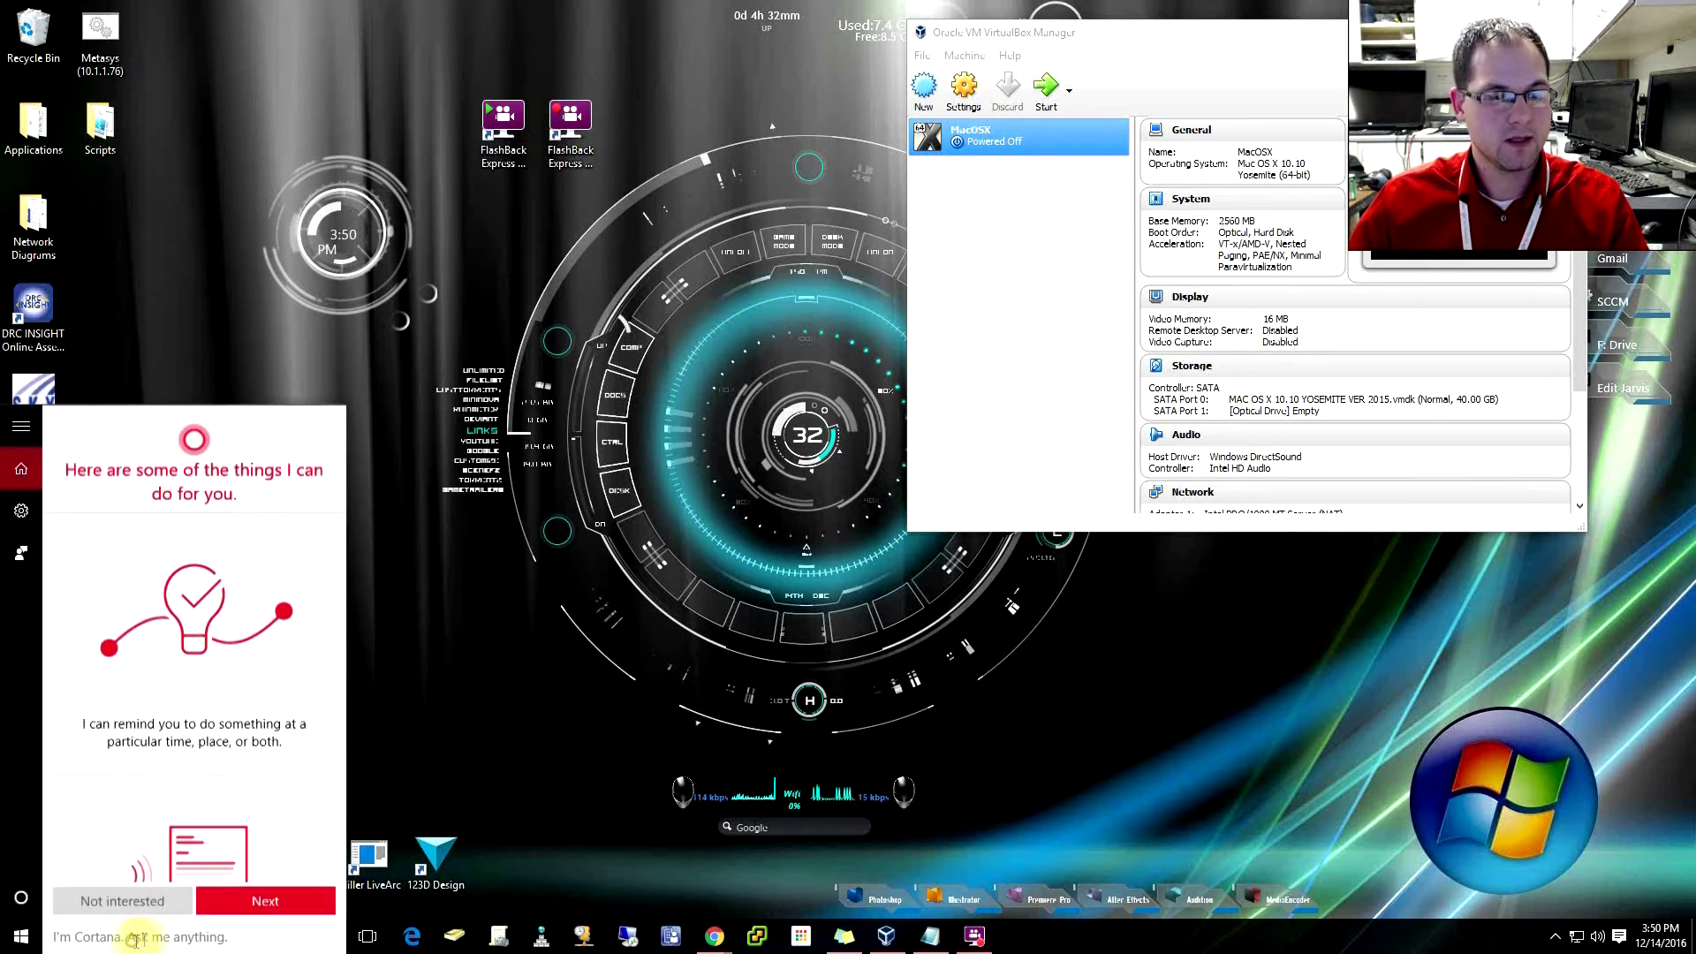
type("cmd")
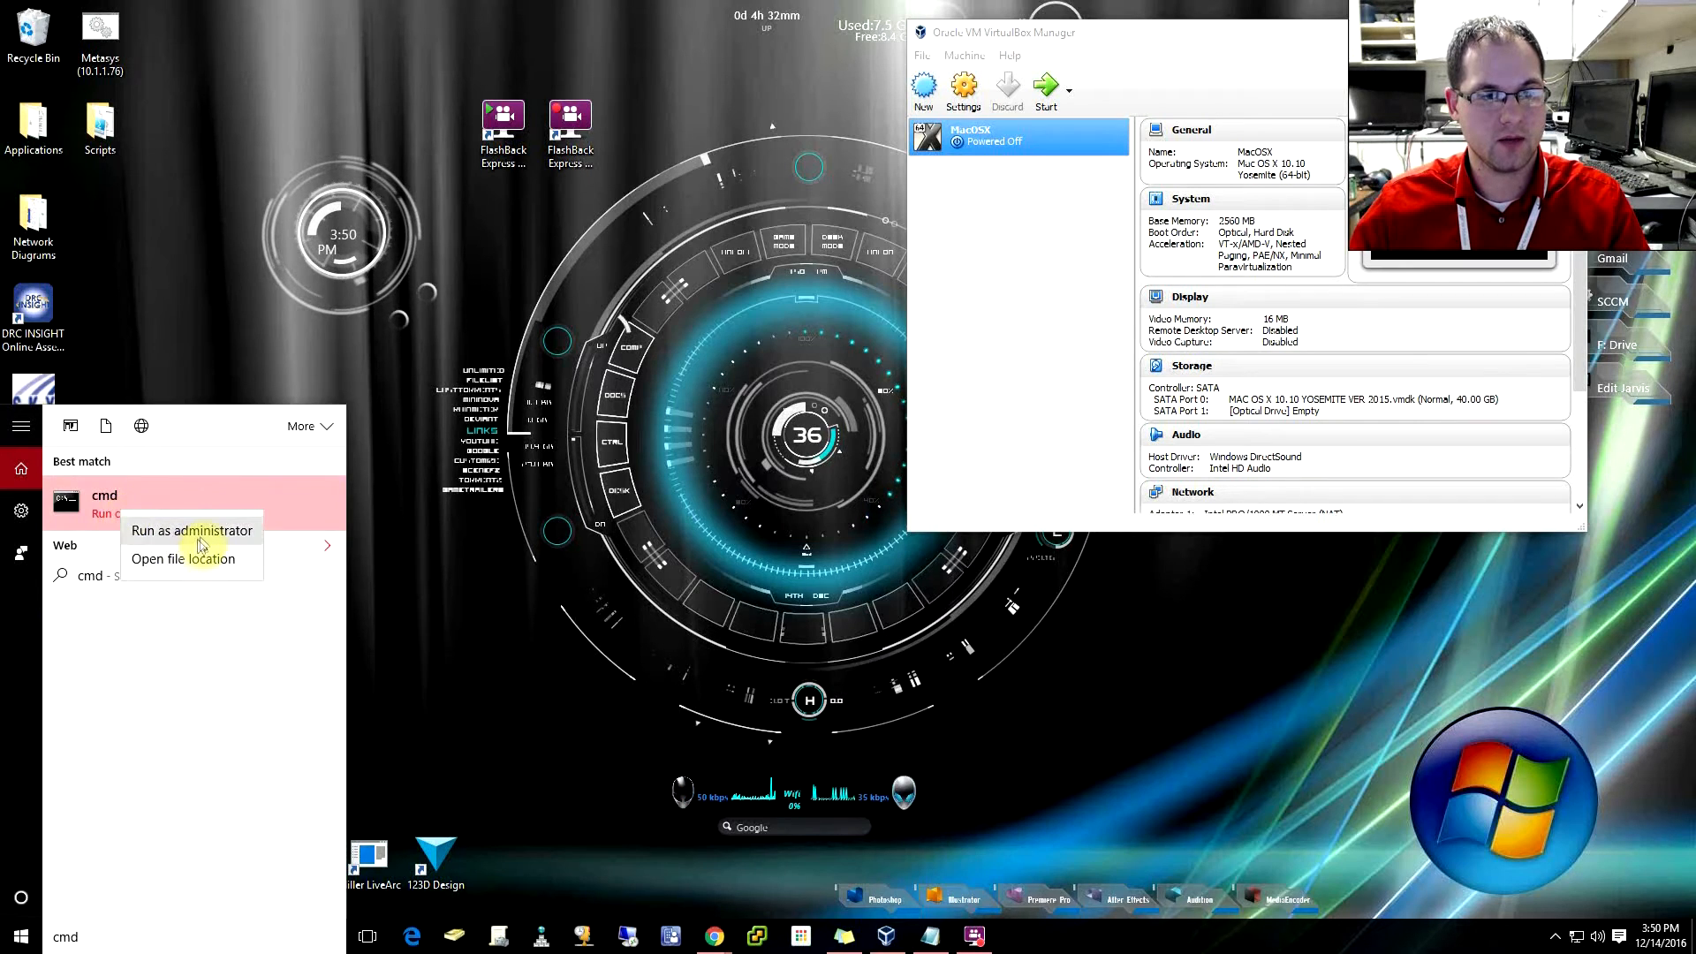
left_click(191, 530)
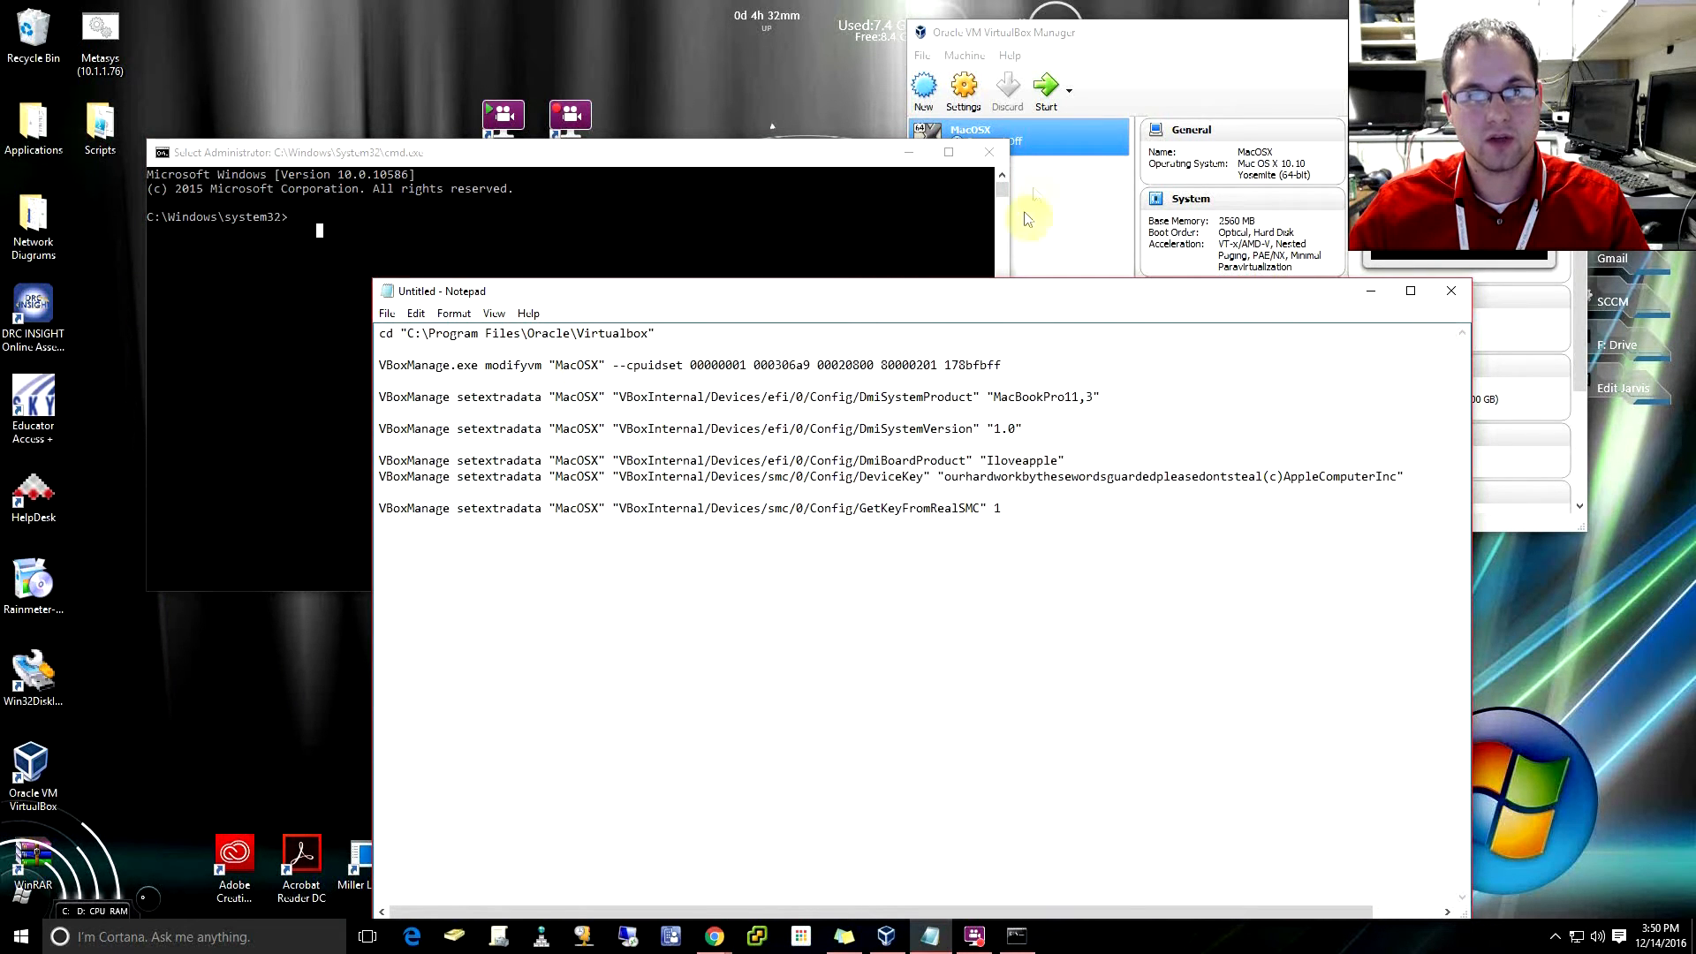
mouse_move(947, 184)
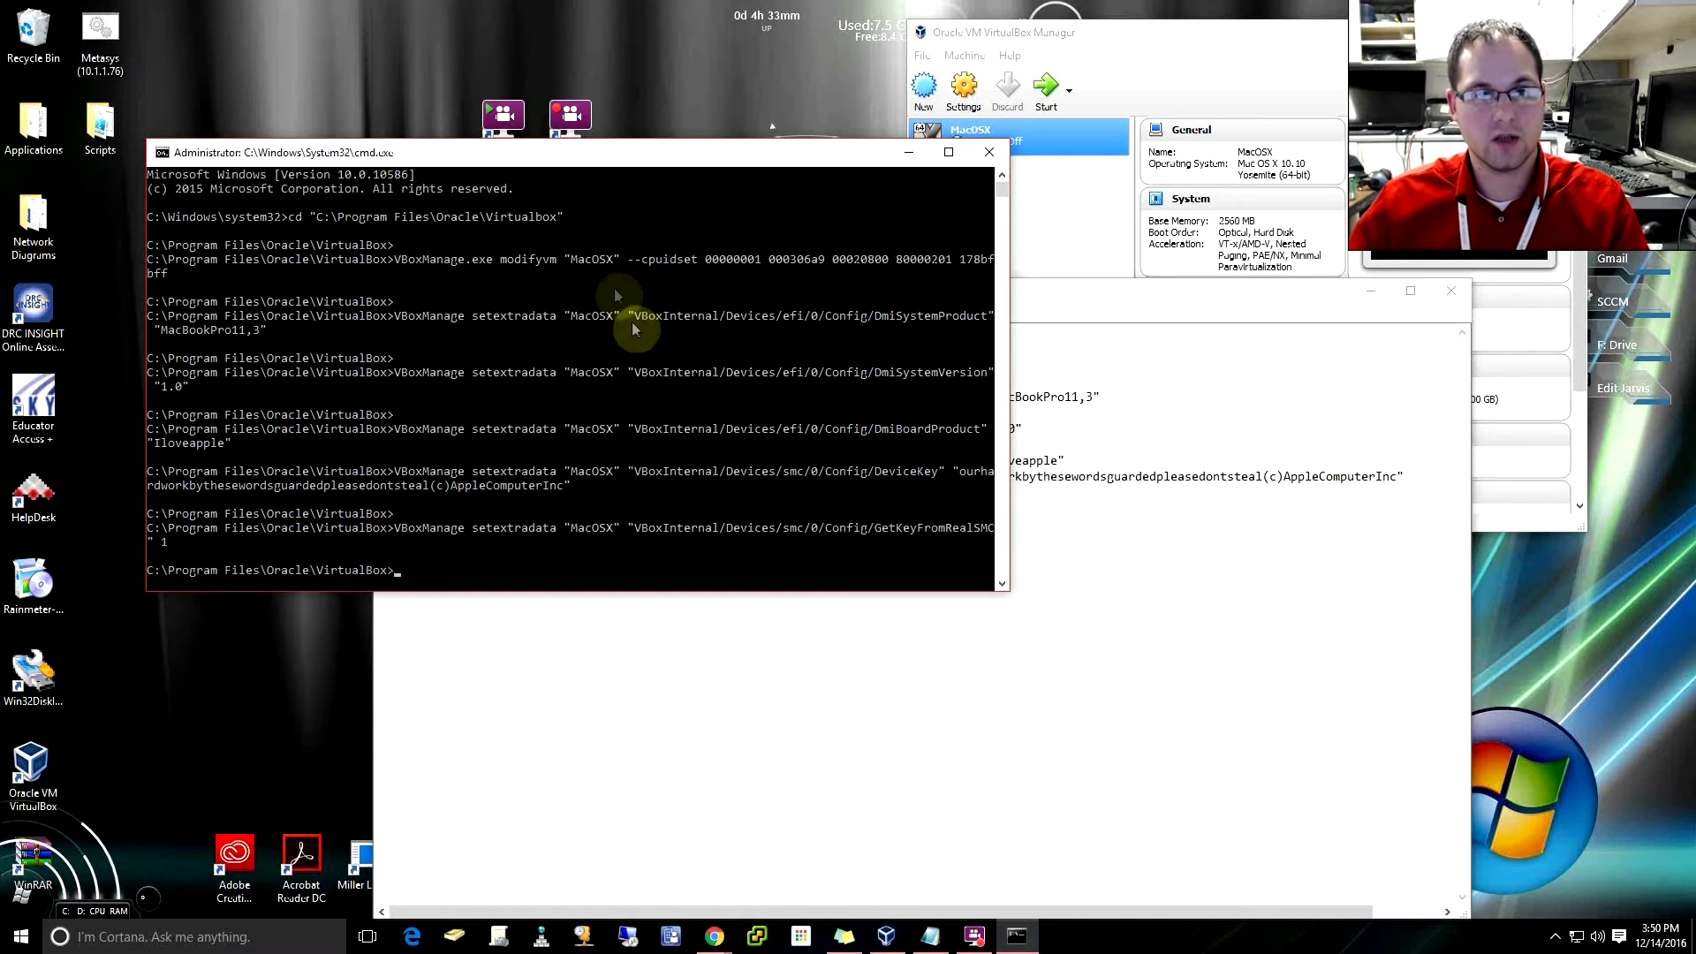
- Run the VBoxManage modifyvm/setextradata commands for MacOSX, then return to VirtualBox Manager
left_click(1215, 56)
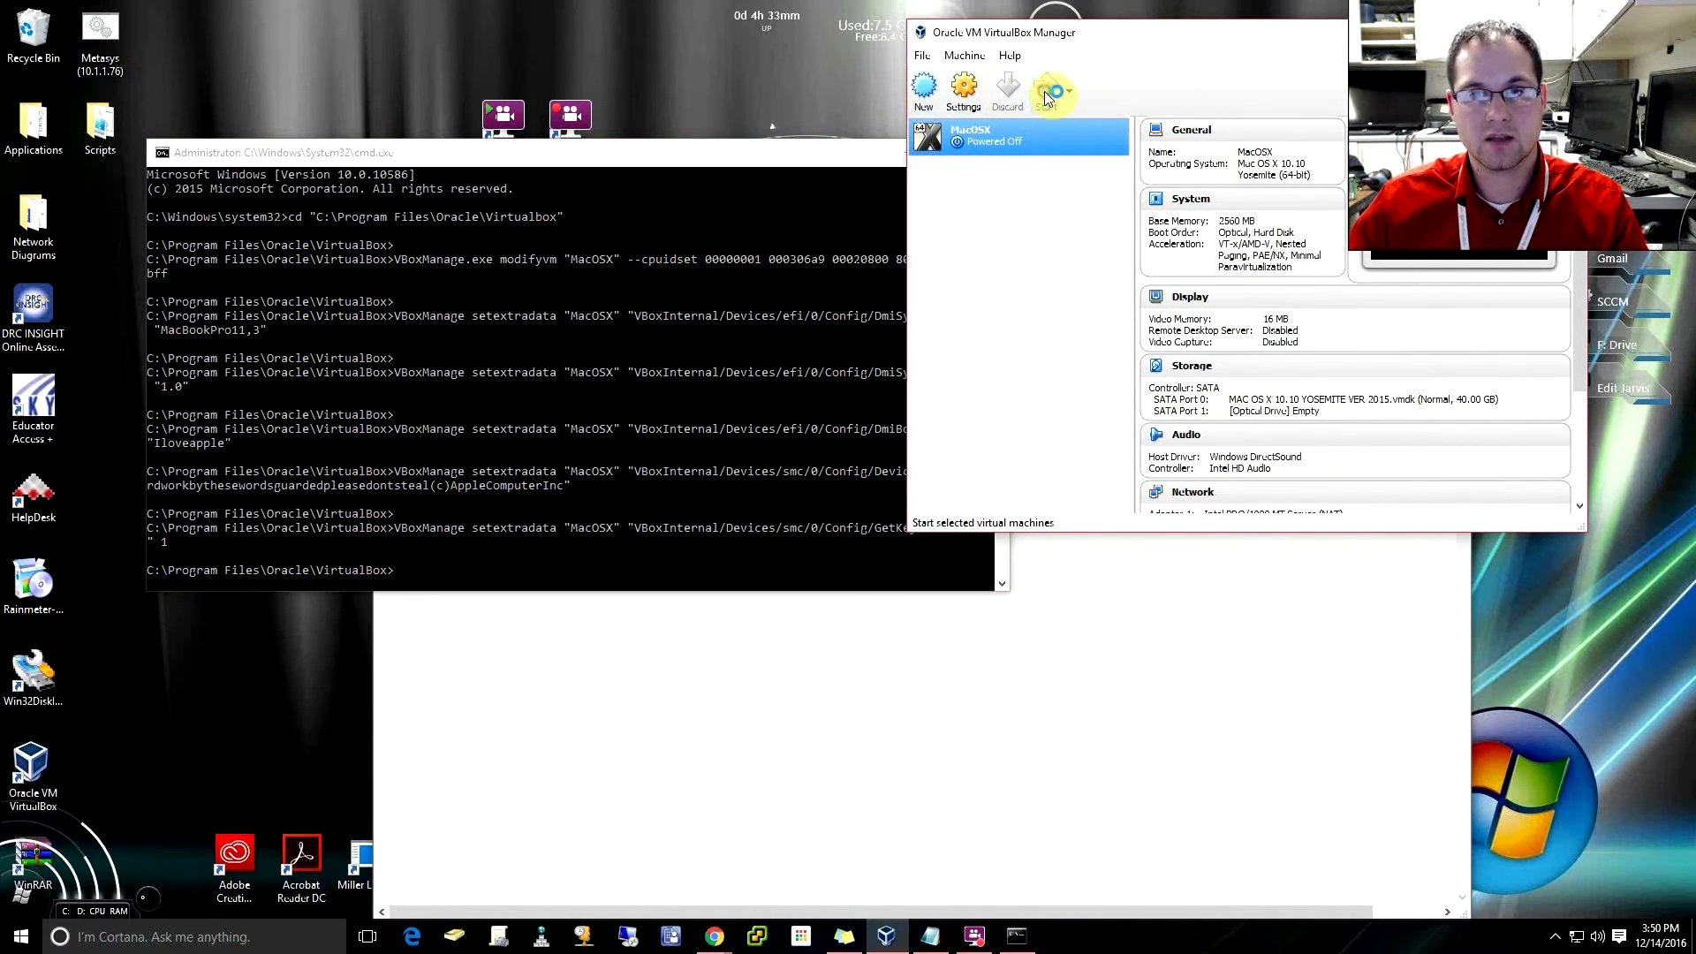
mouse_move(1065, 261)
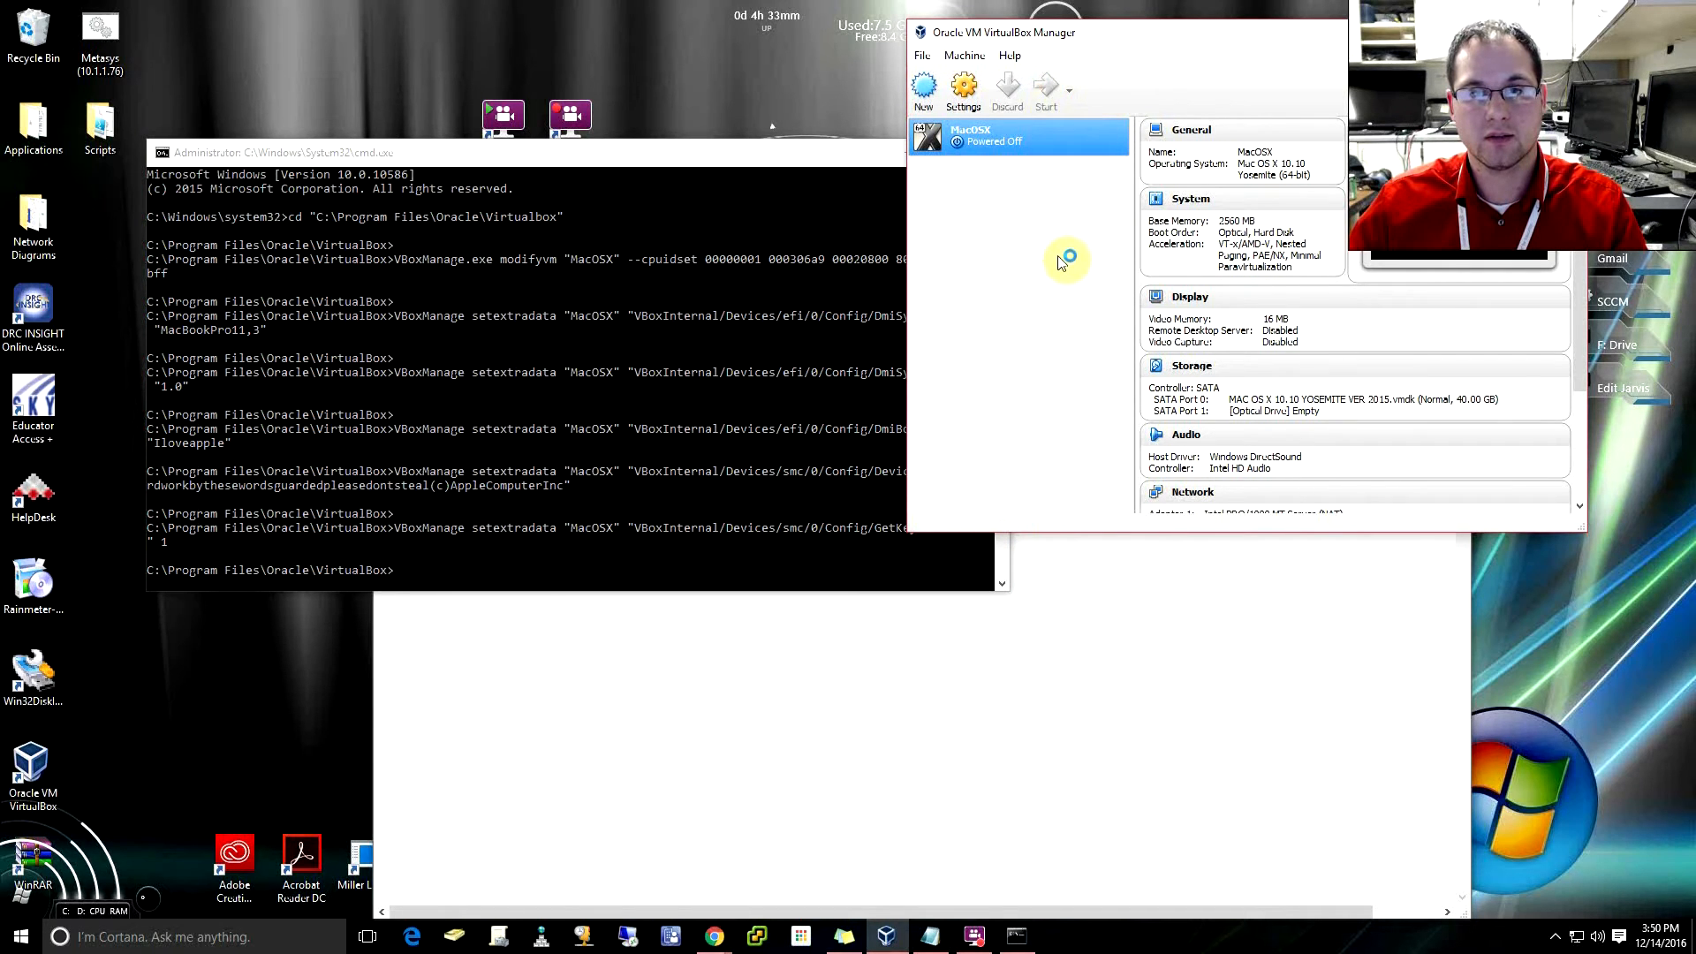
- Start the MacOSX virtual machine and boot to the macOS Welcome country screen
left_click(1044, 92)
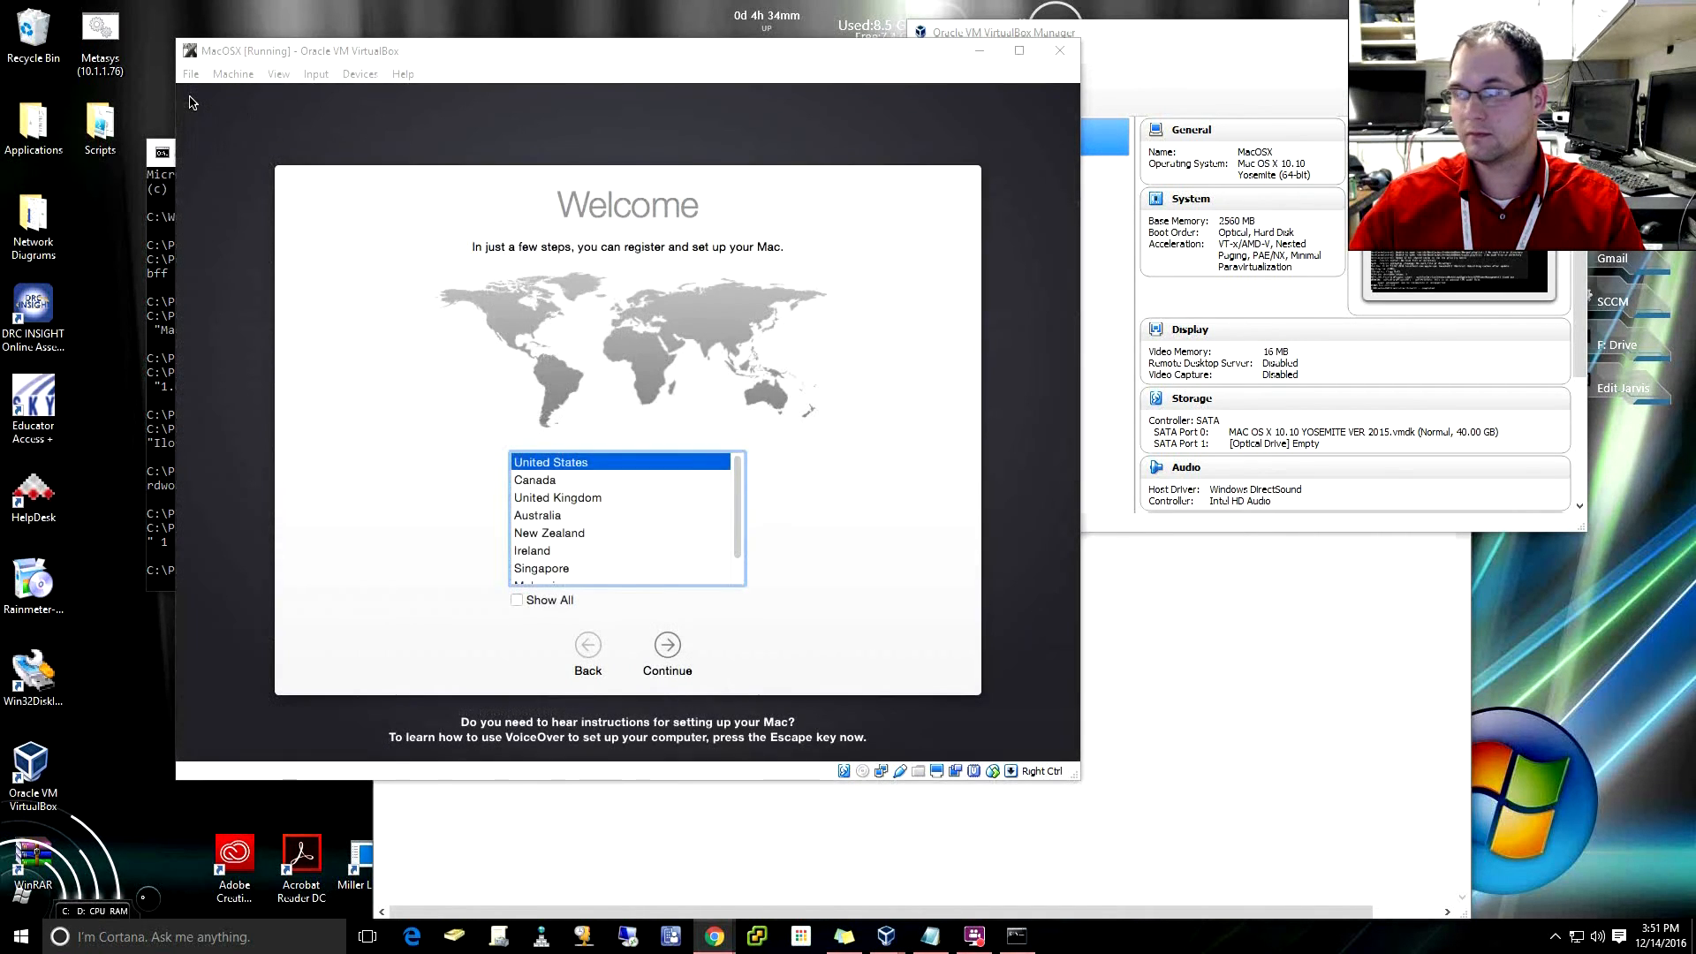
mouse_move(885, 64)
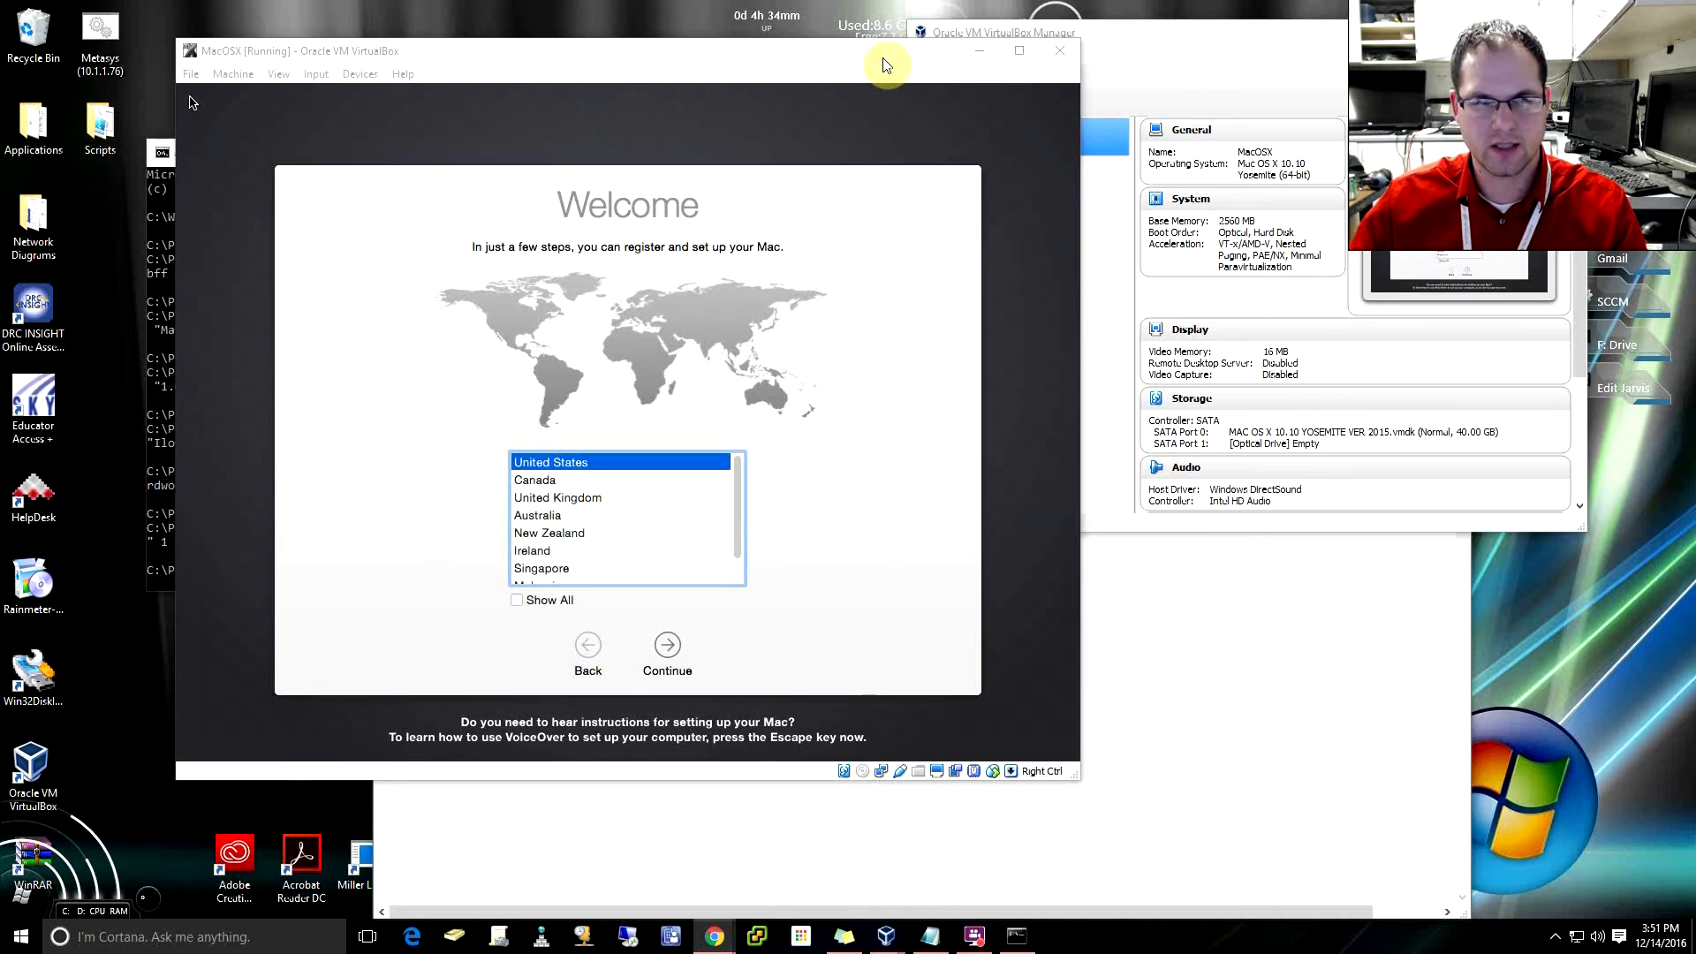
mouse_move(676, 520)
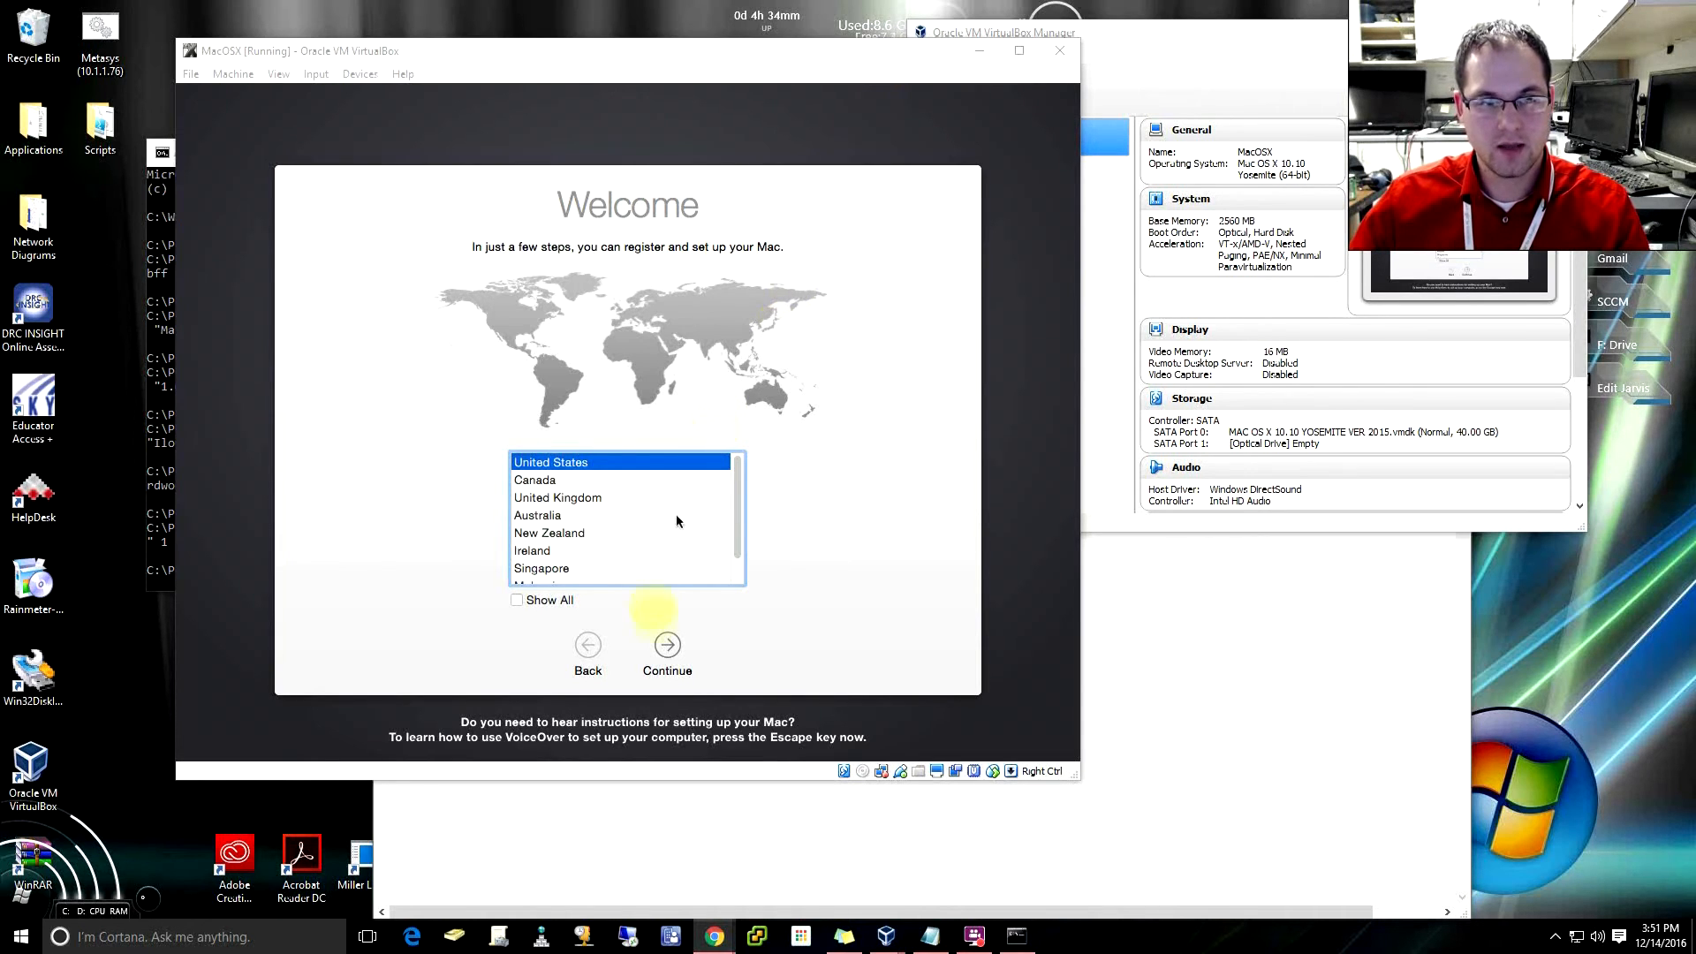
- Accept United States, U.S. keyboard layout, and no information transfer to reach Apple ID sign-in
left_click(666, 645)
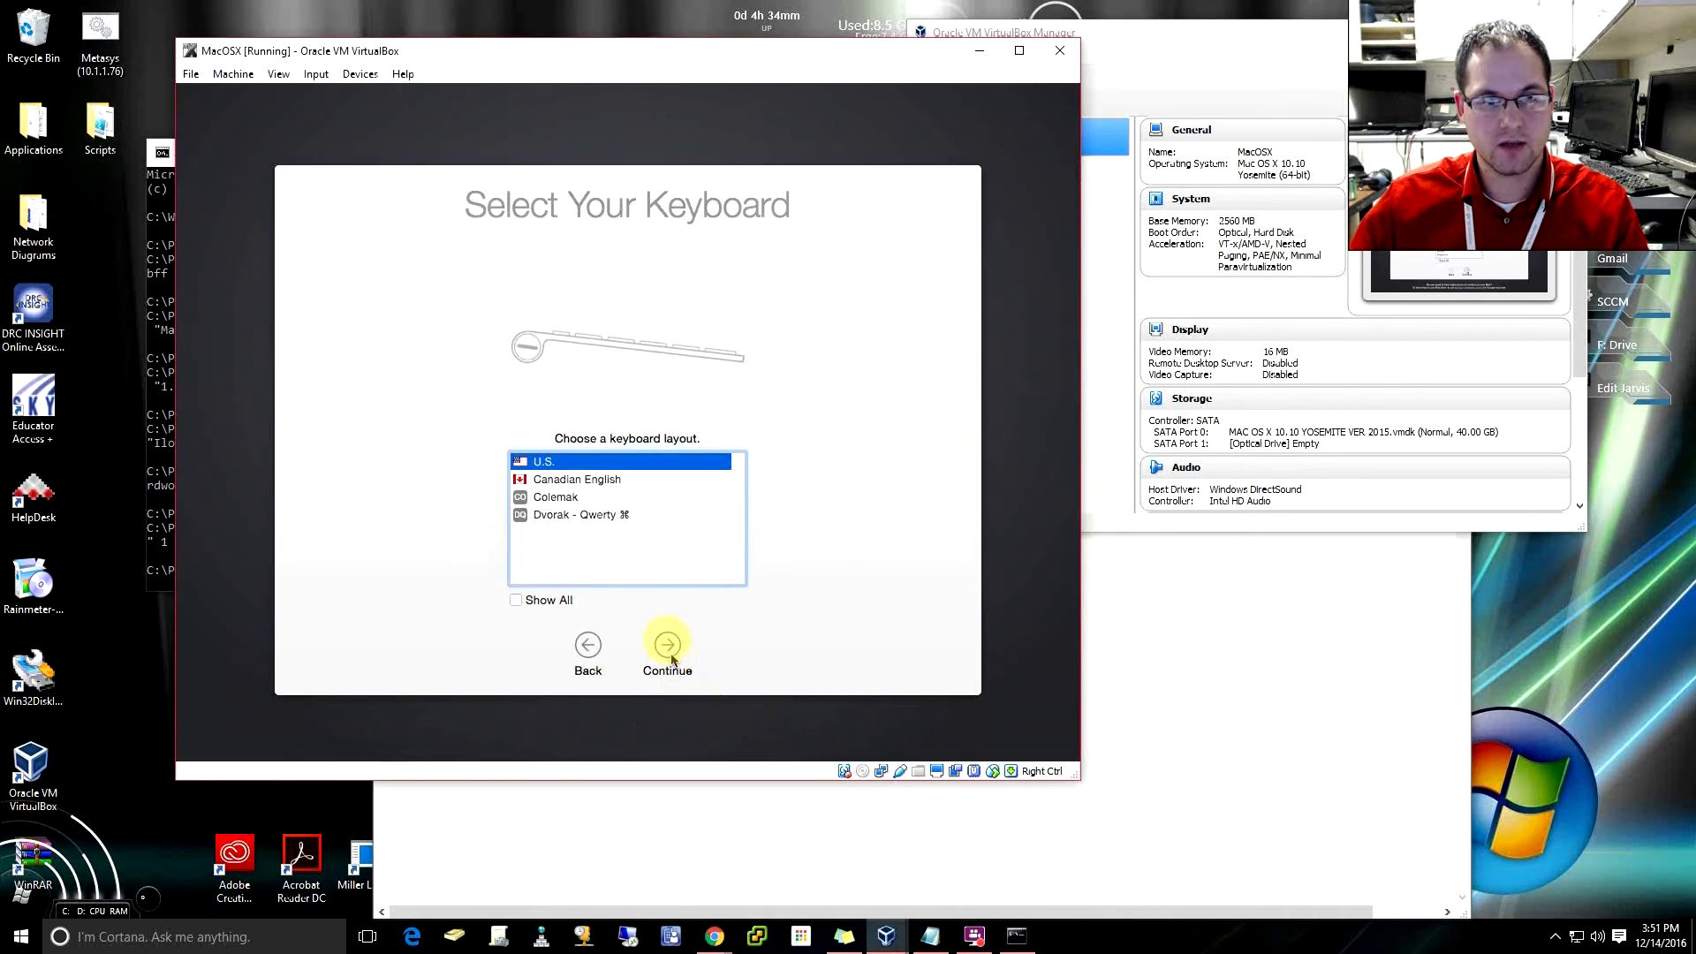
left_click(668, 645)
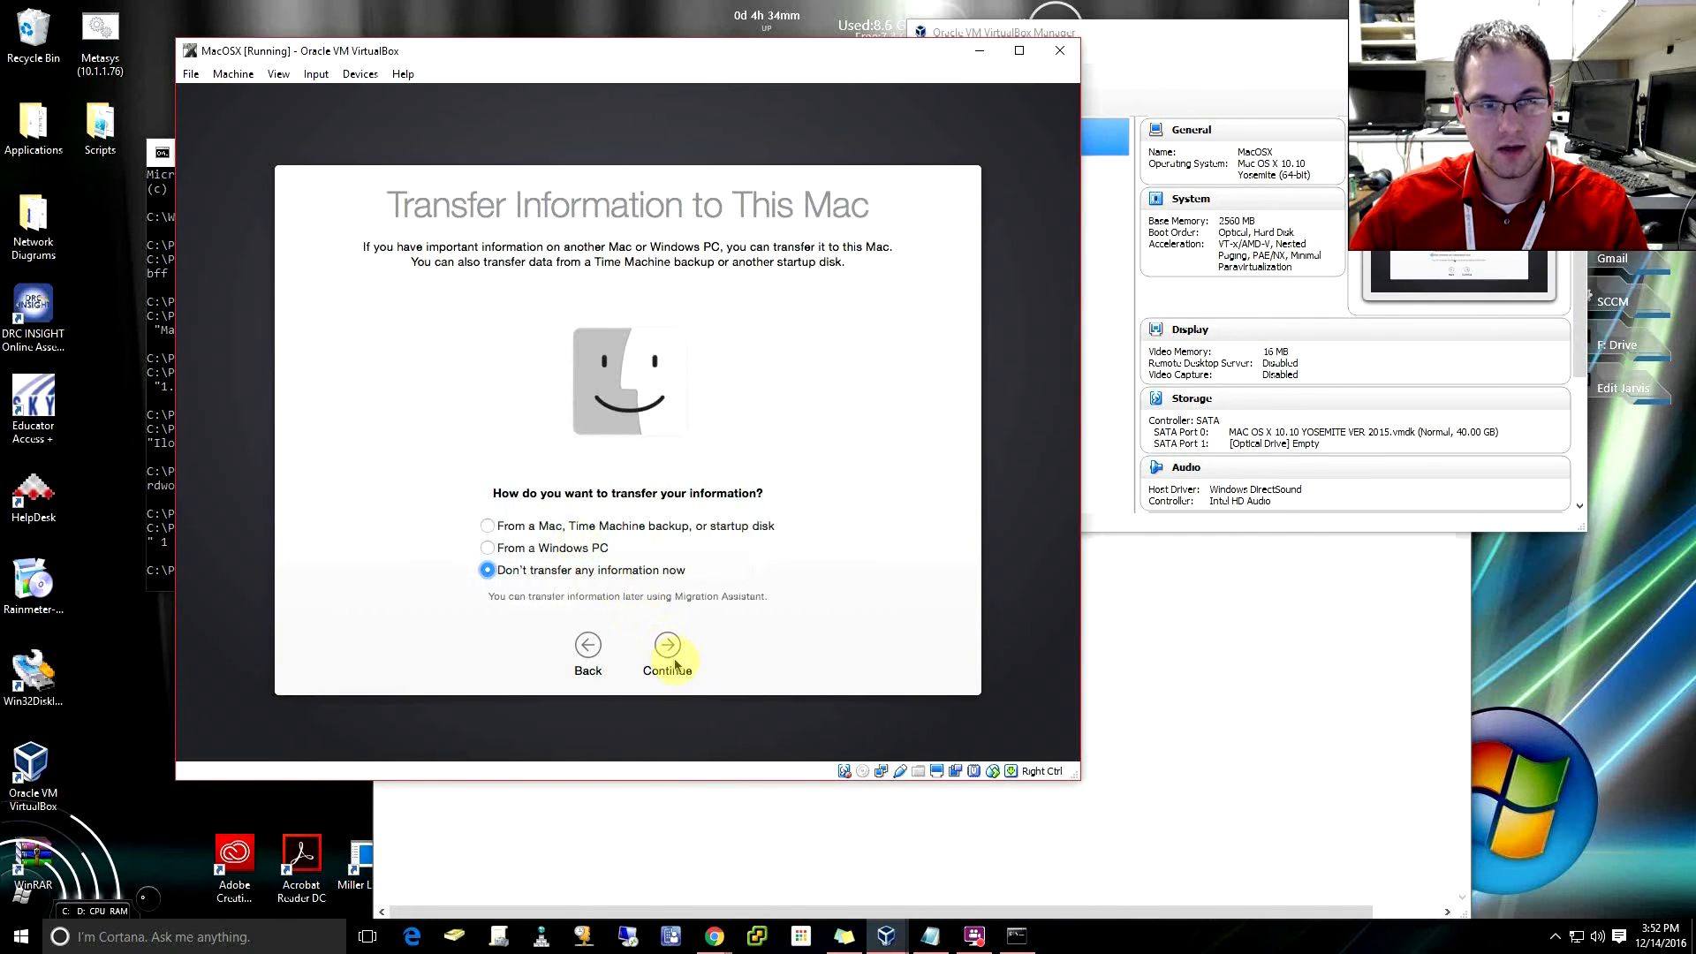
left_click(666, 645)
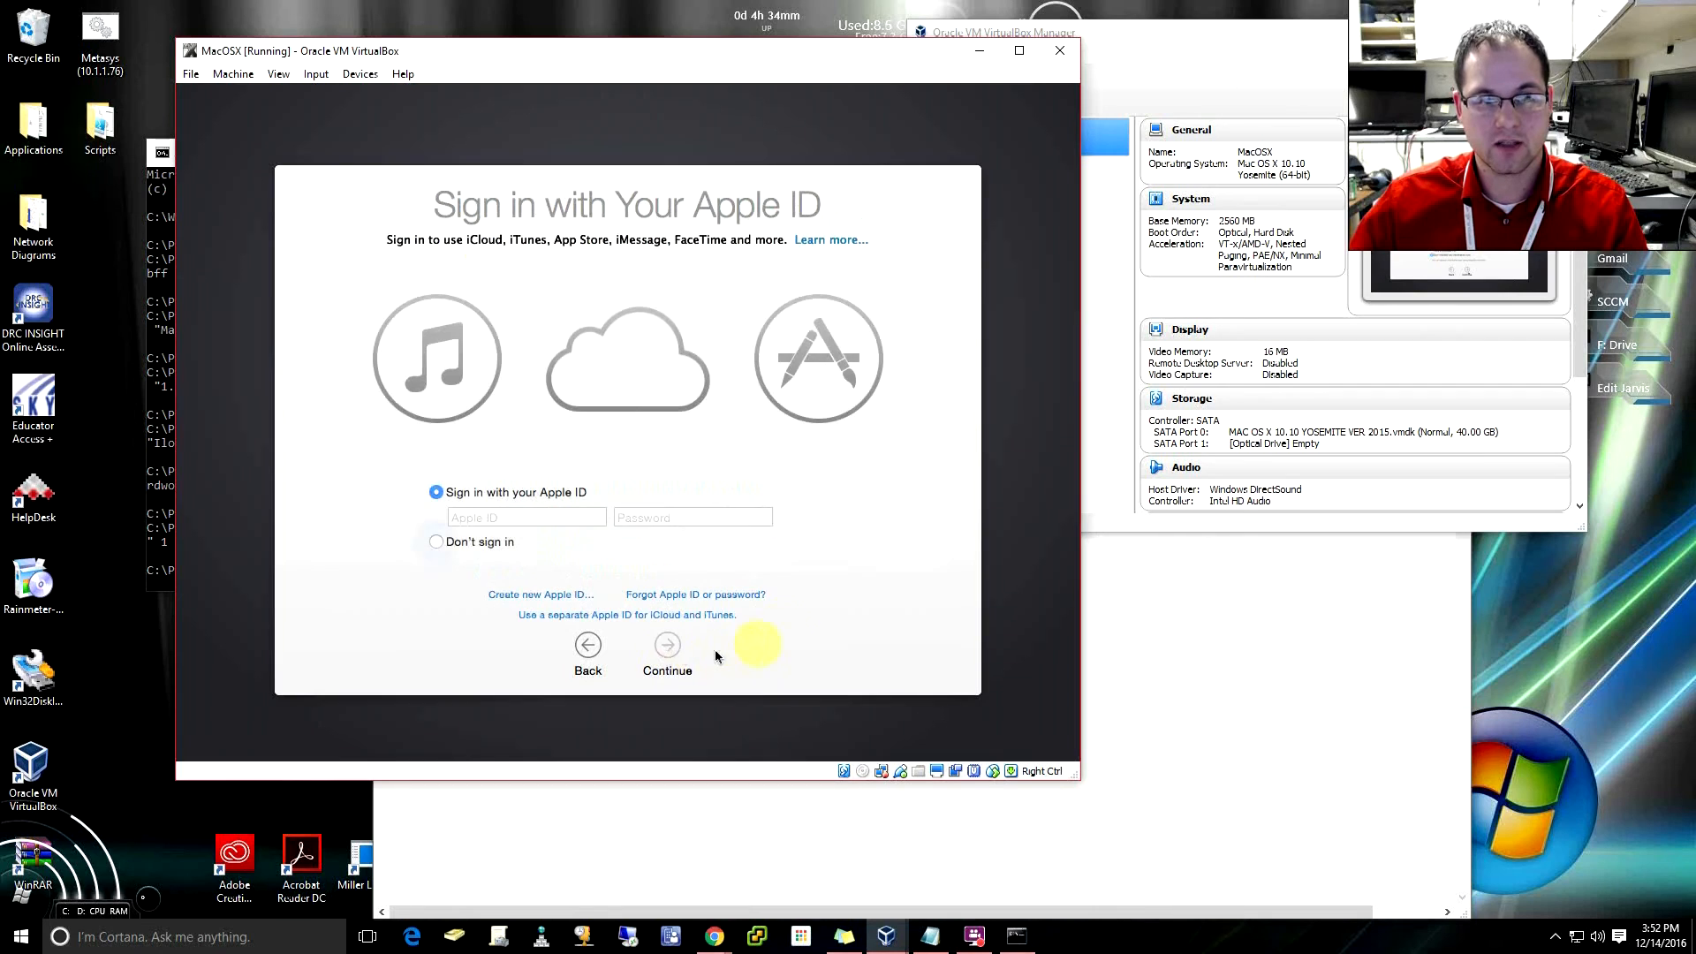
mouse_move(831, 586)
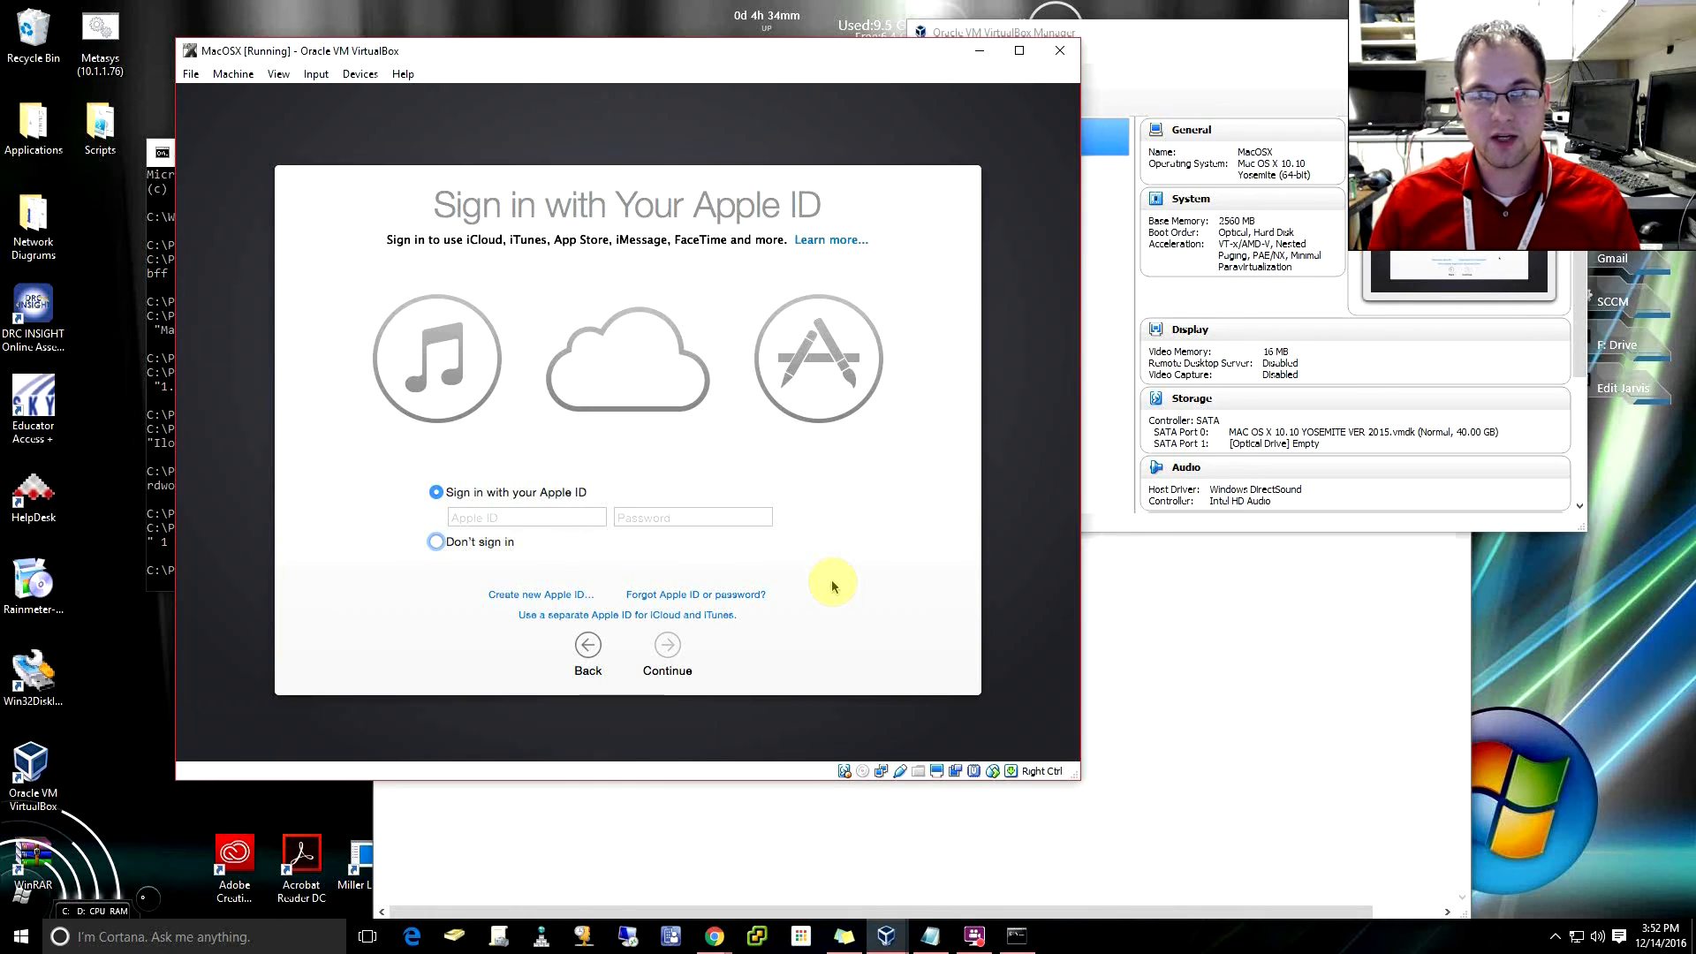
mouse_move(878, 560)
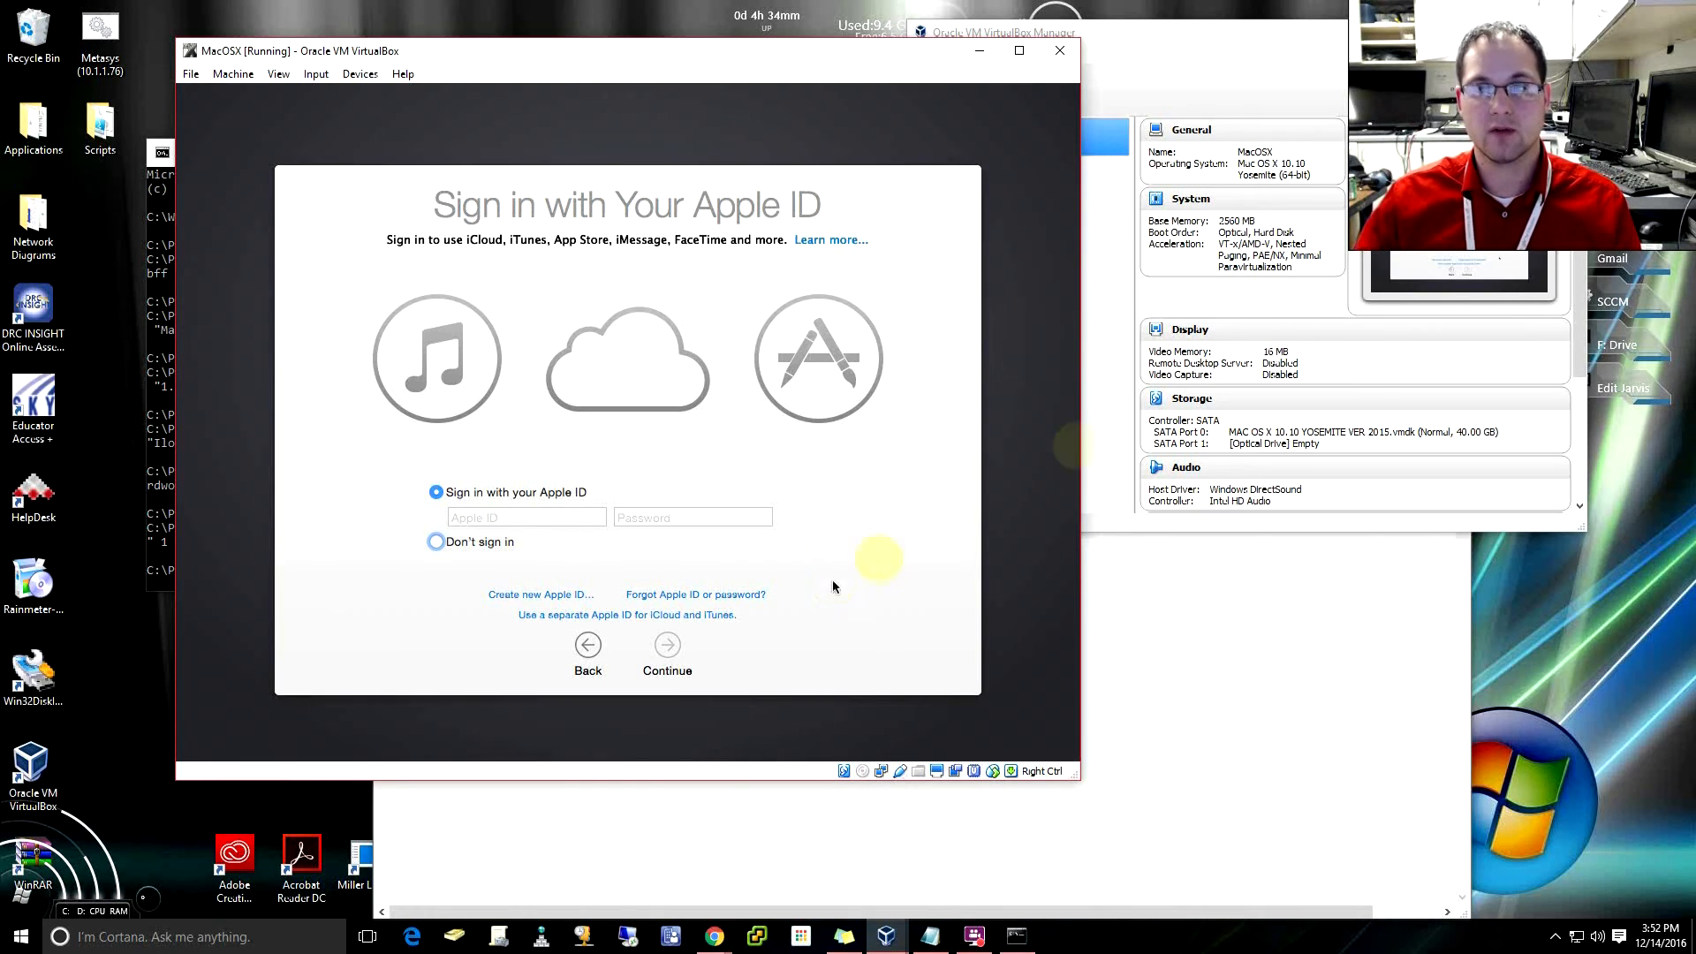